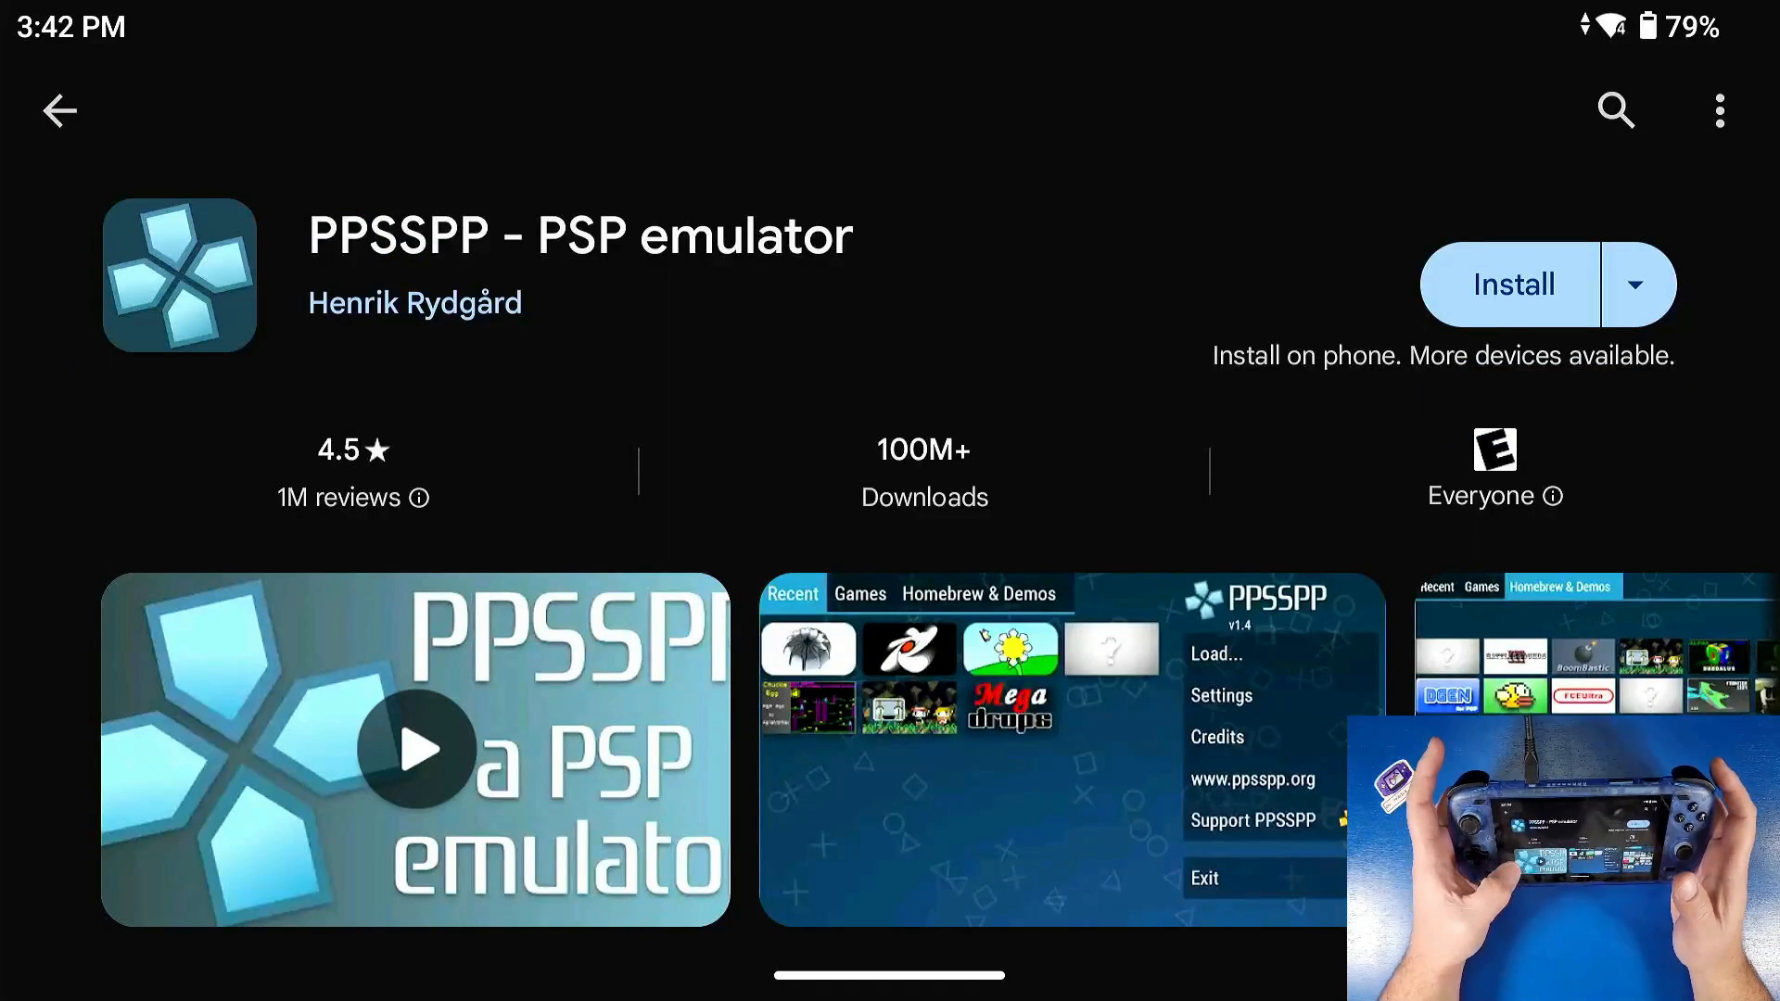
- Scroll the store and start a new search for the emulator
scroll("down", 3)
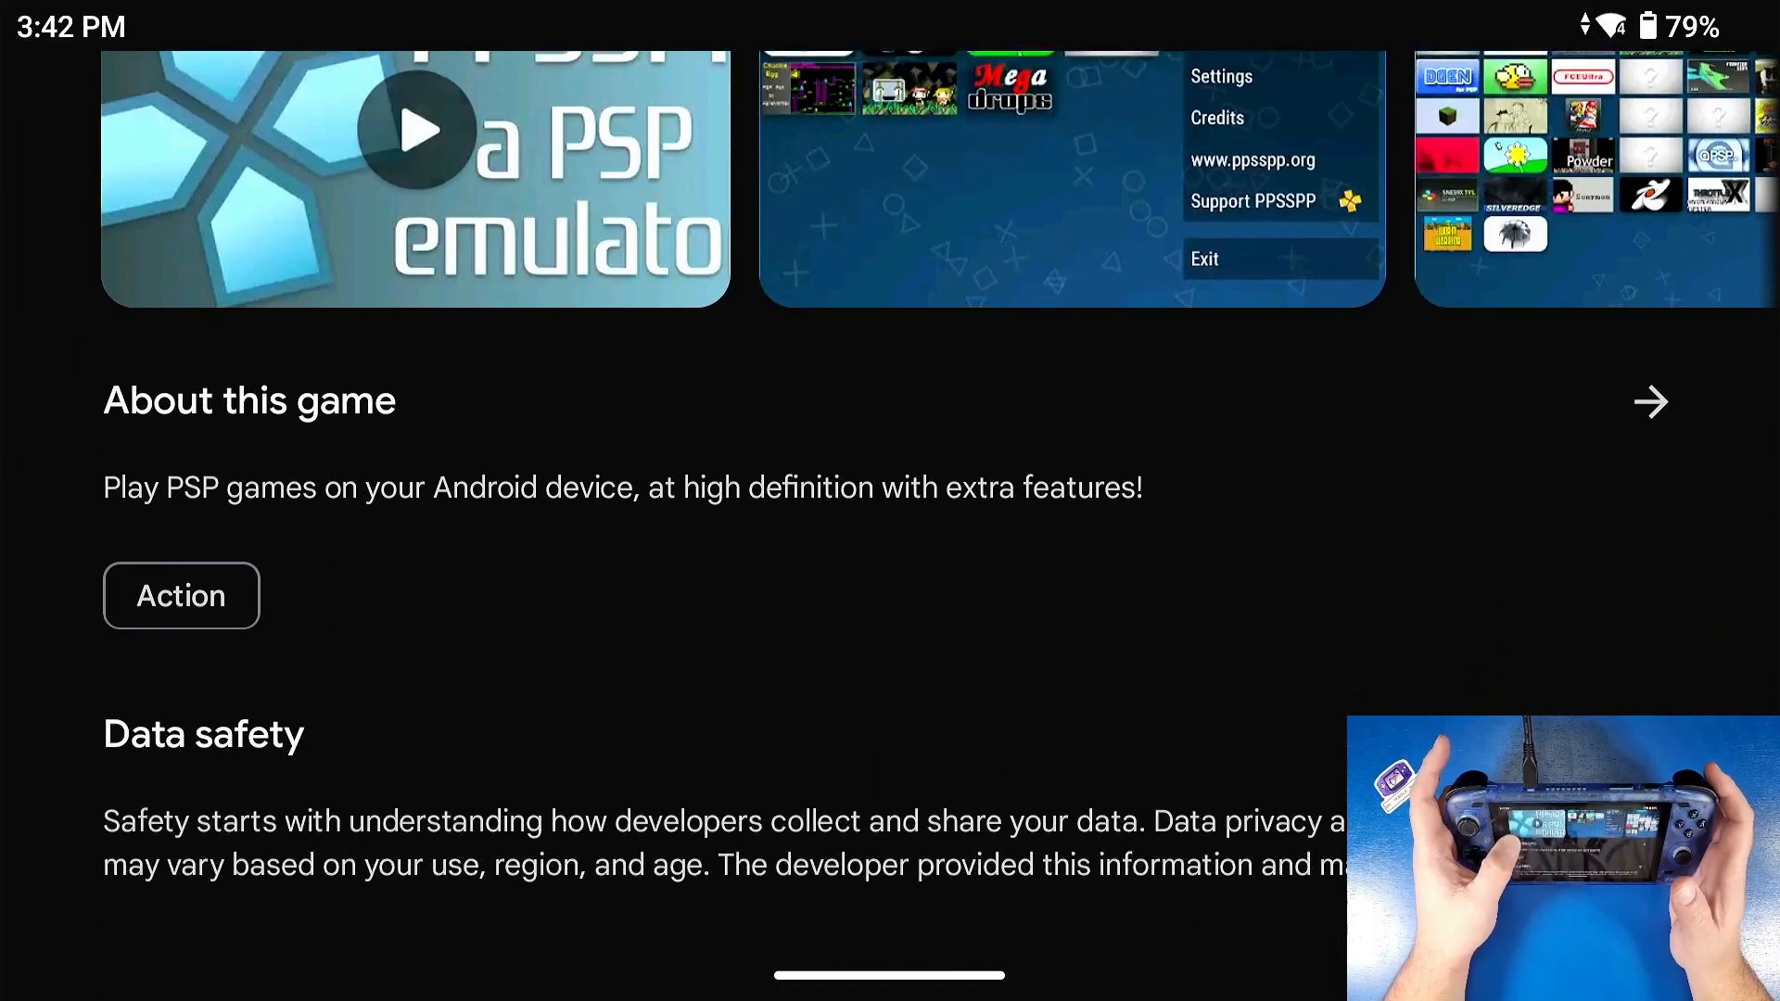
scroll("down", 3)
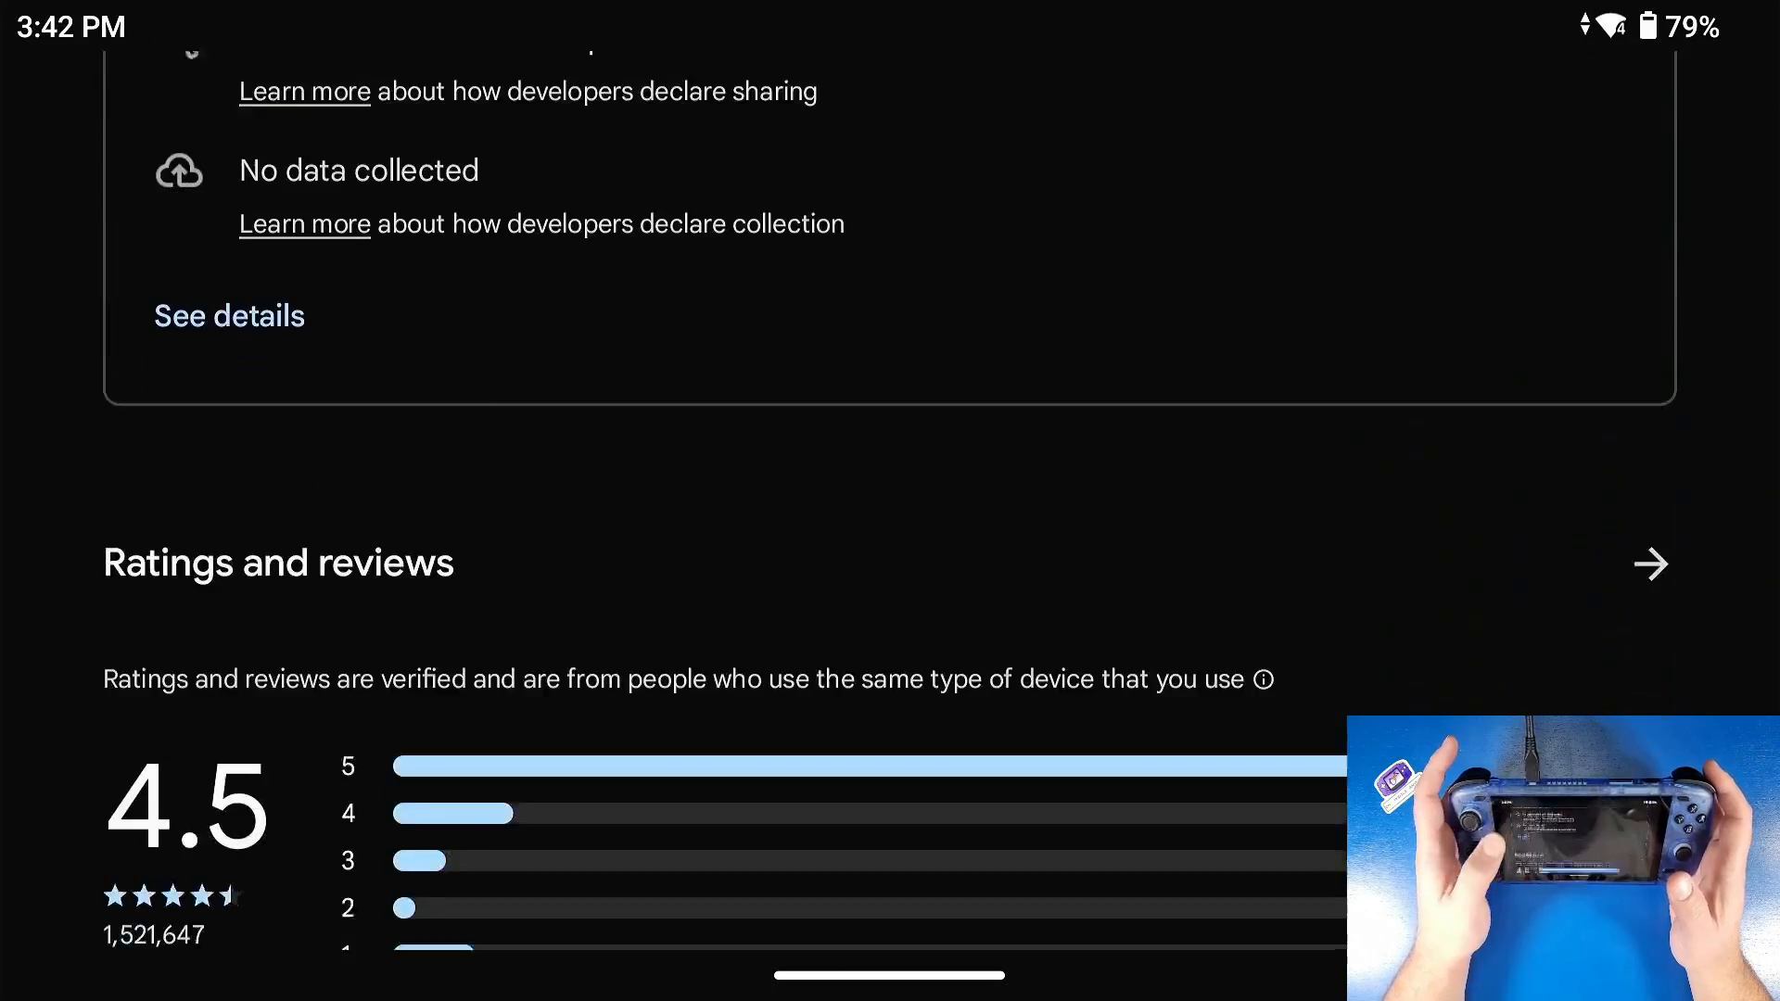
scroll("down", 3)
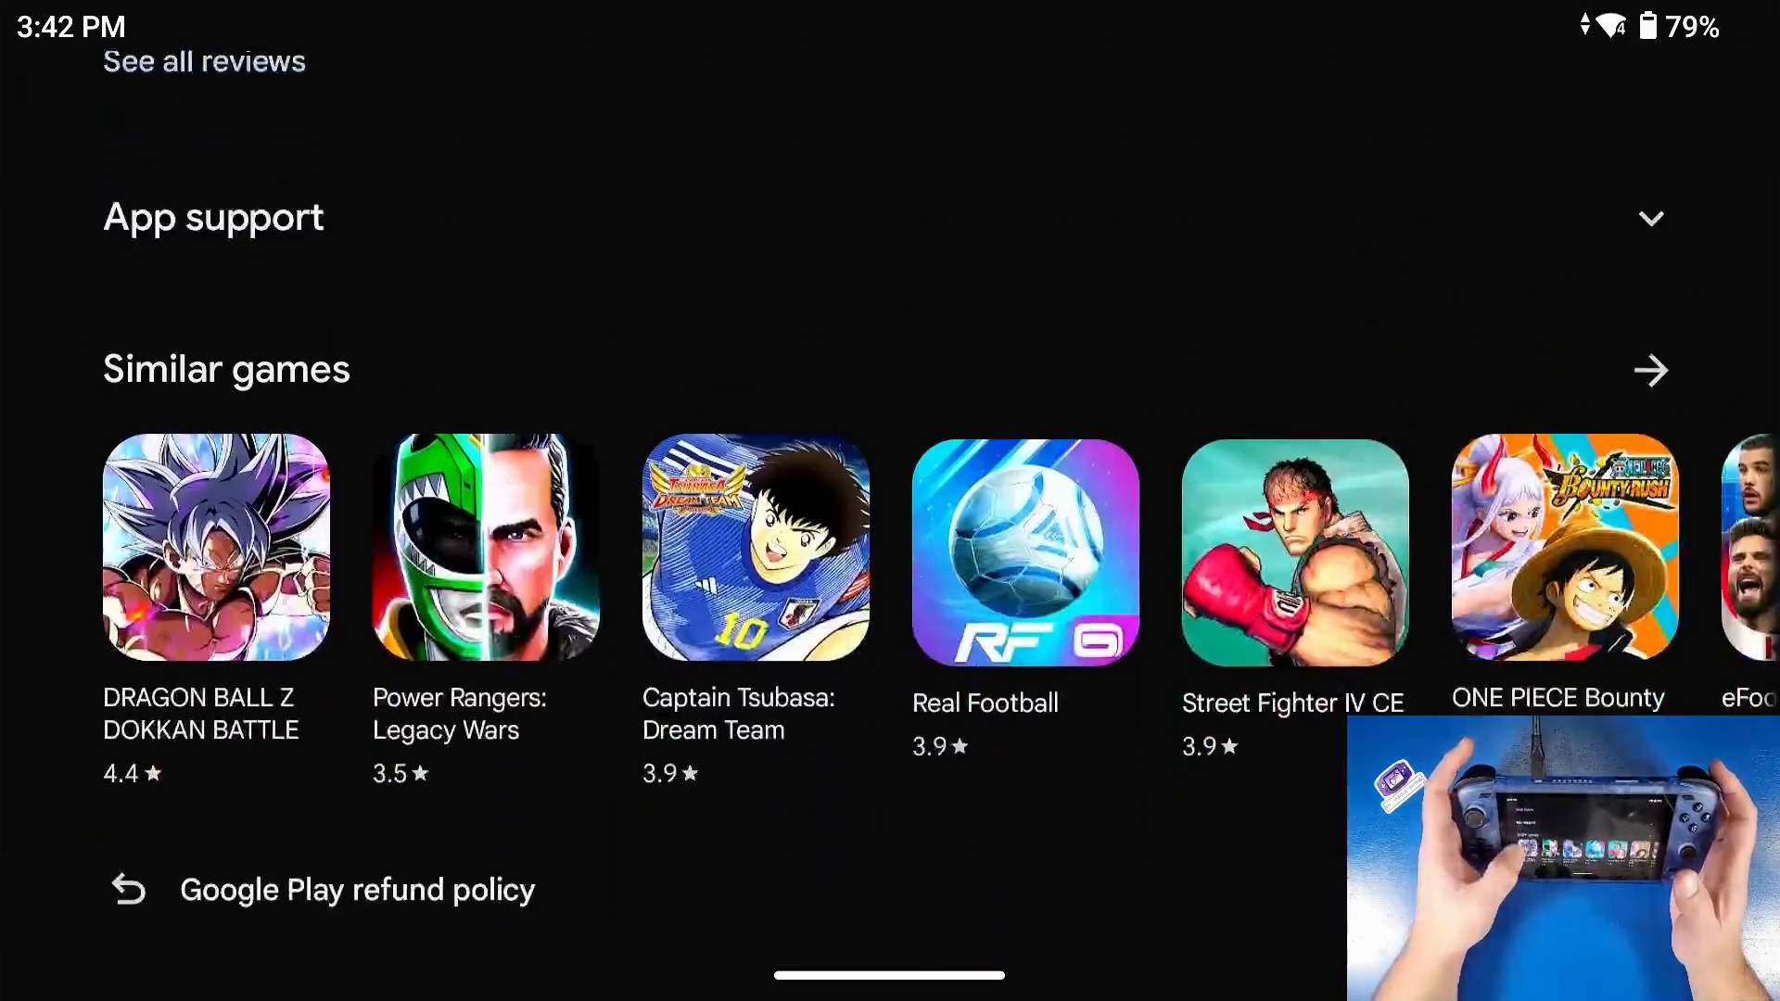
left_click(1652, 369)
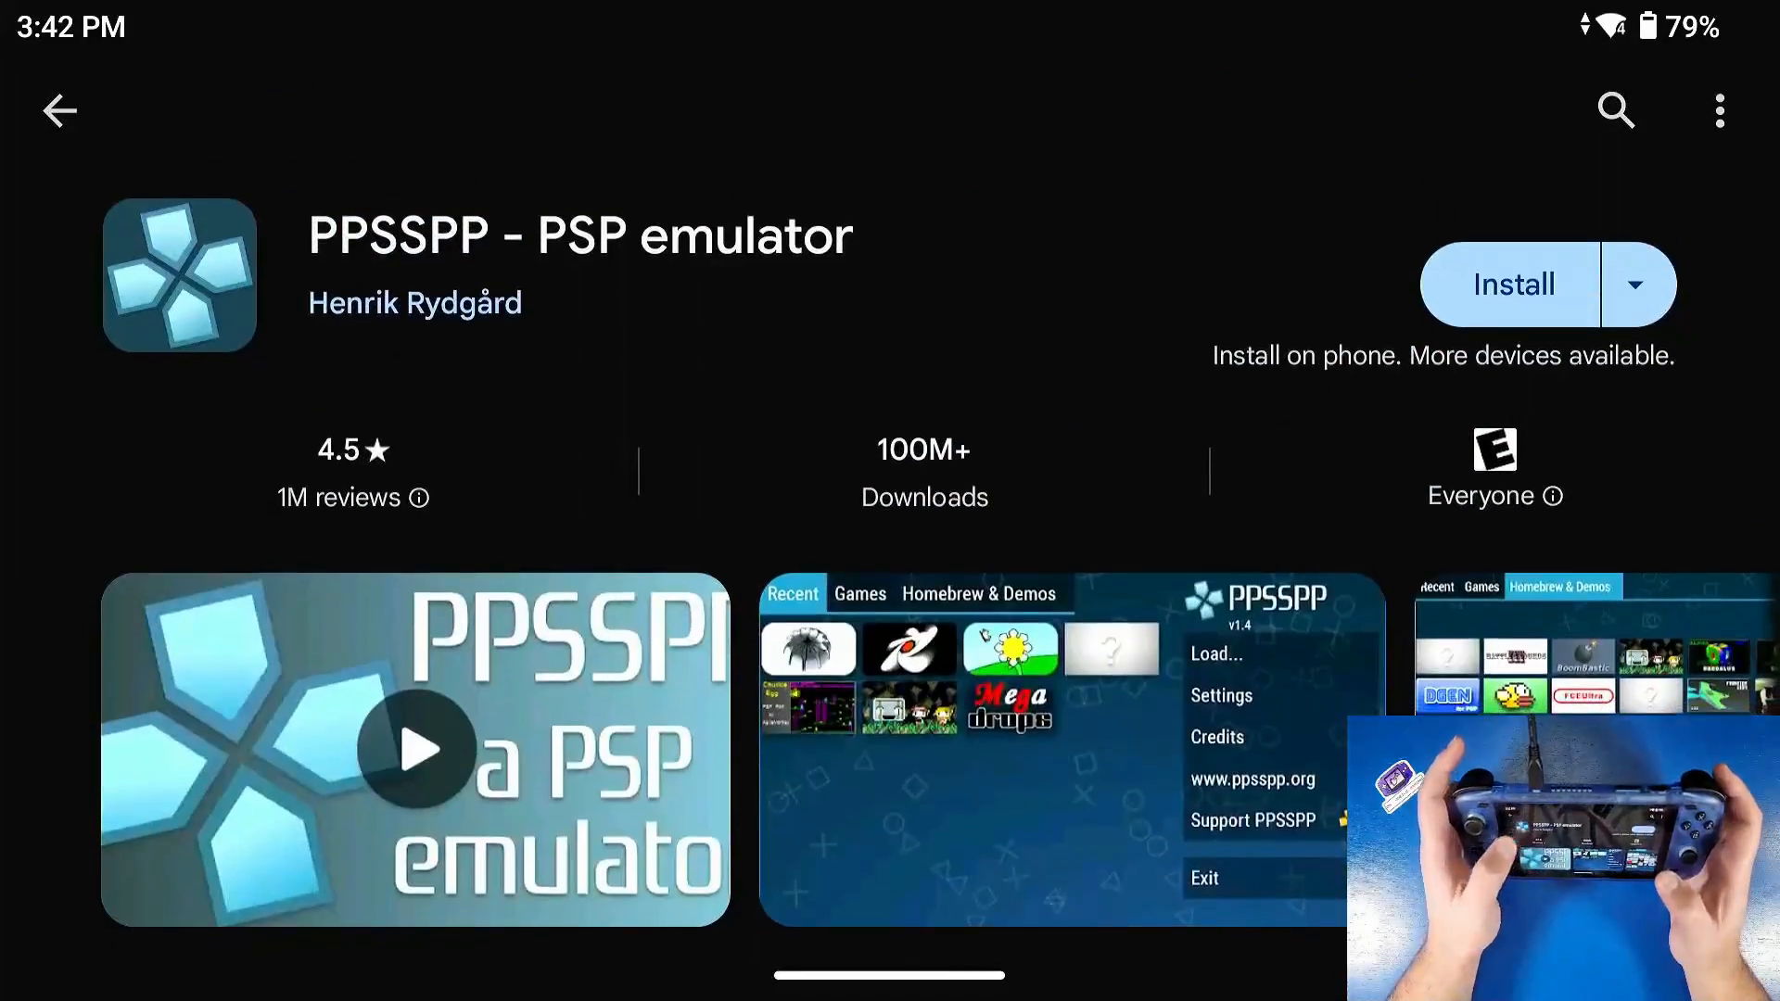
left_click(1615, 110)
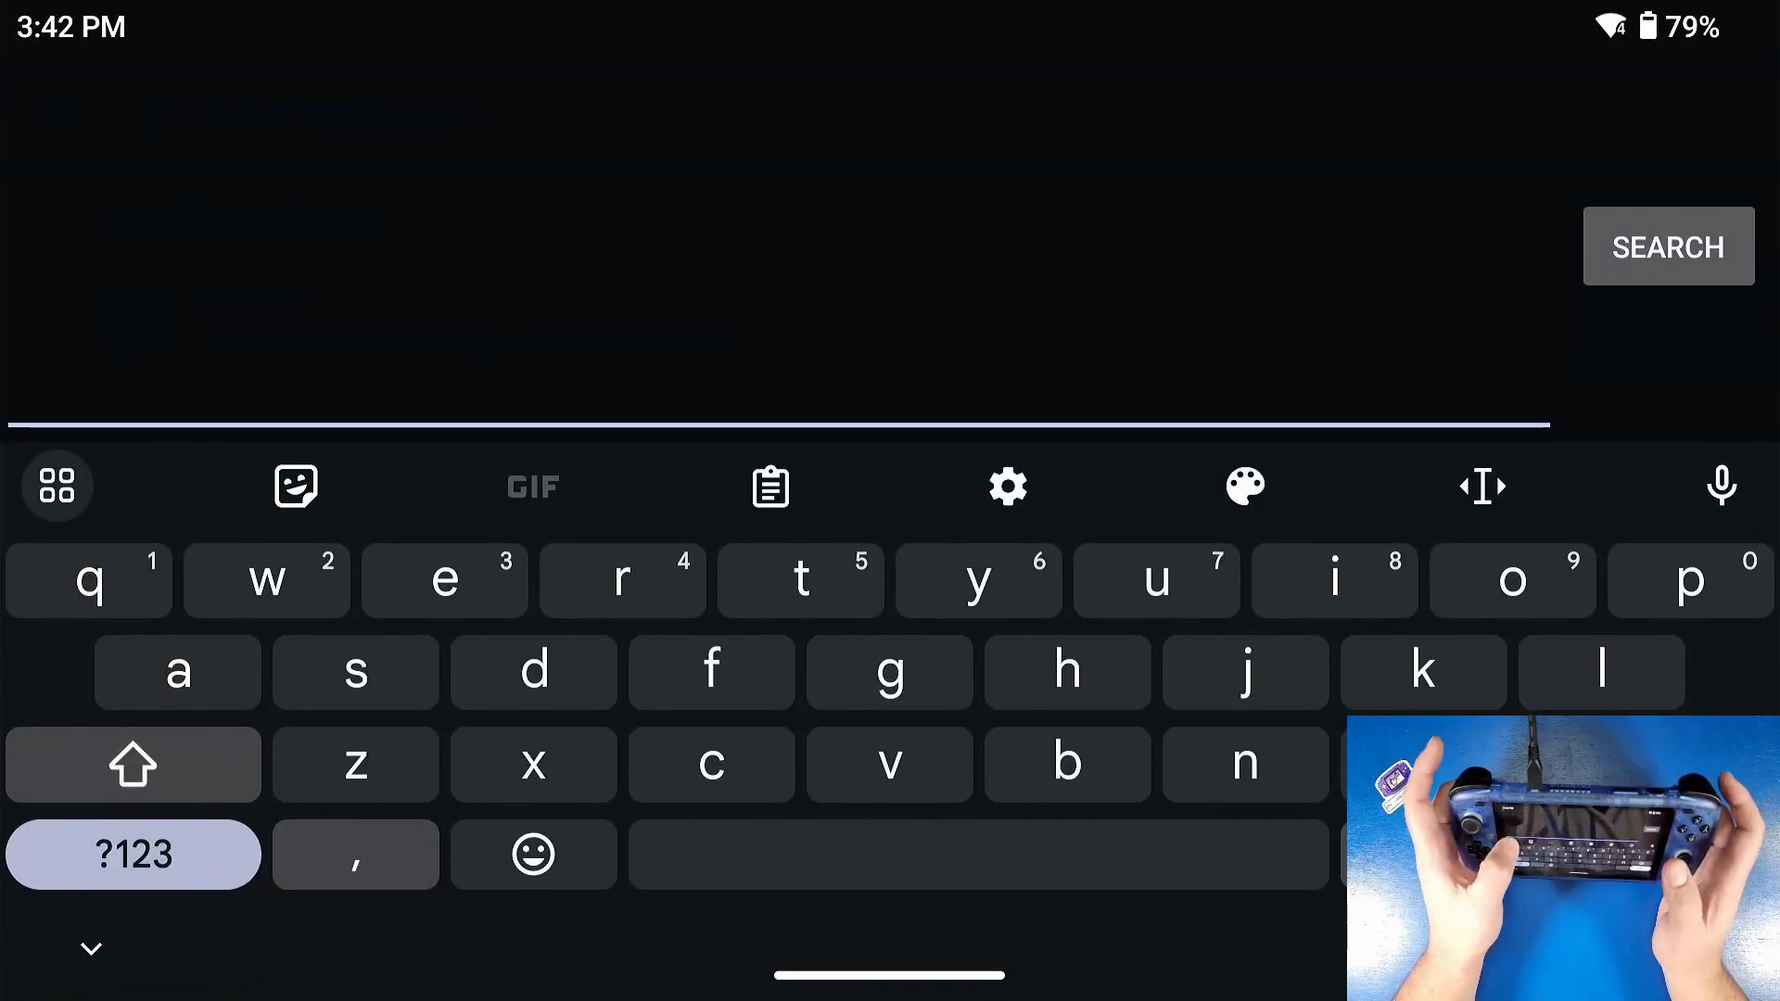
- Search 'ppsspp g', find PPSSPP Gold and install it on the device
type("ppsspp")
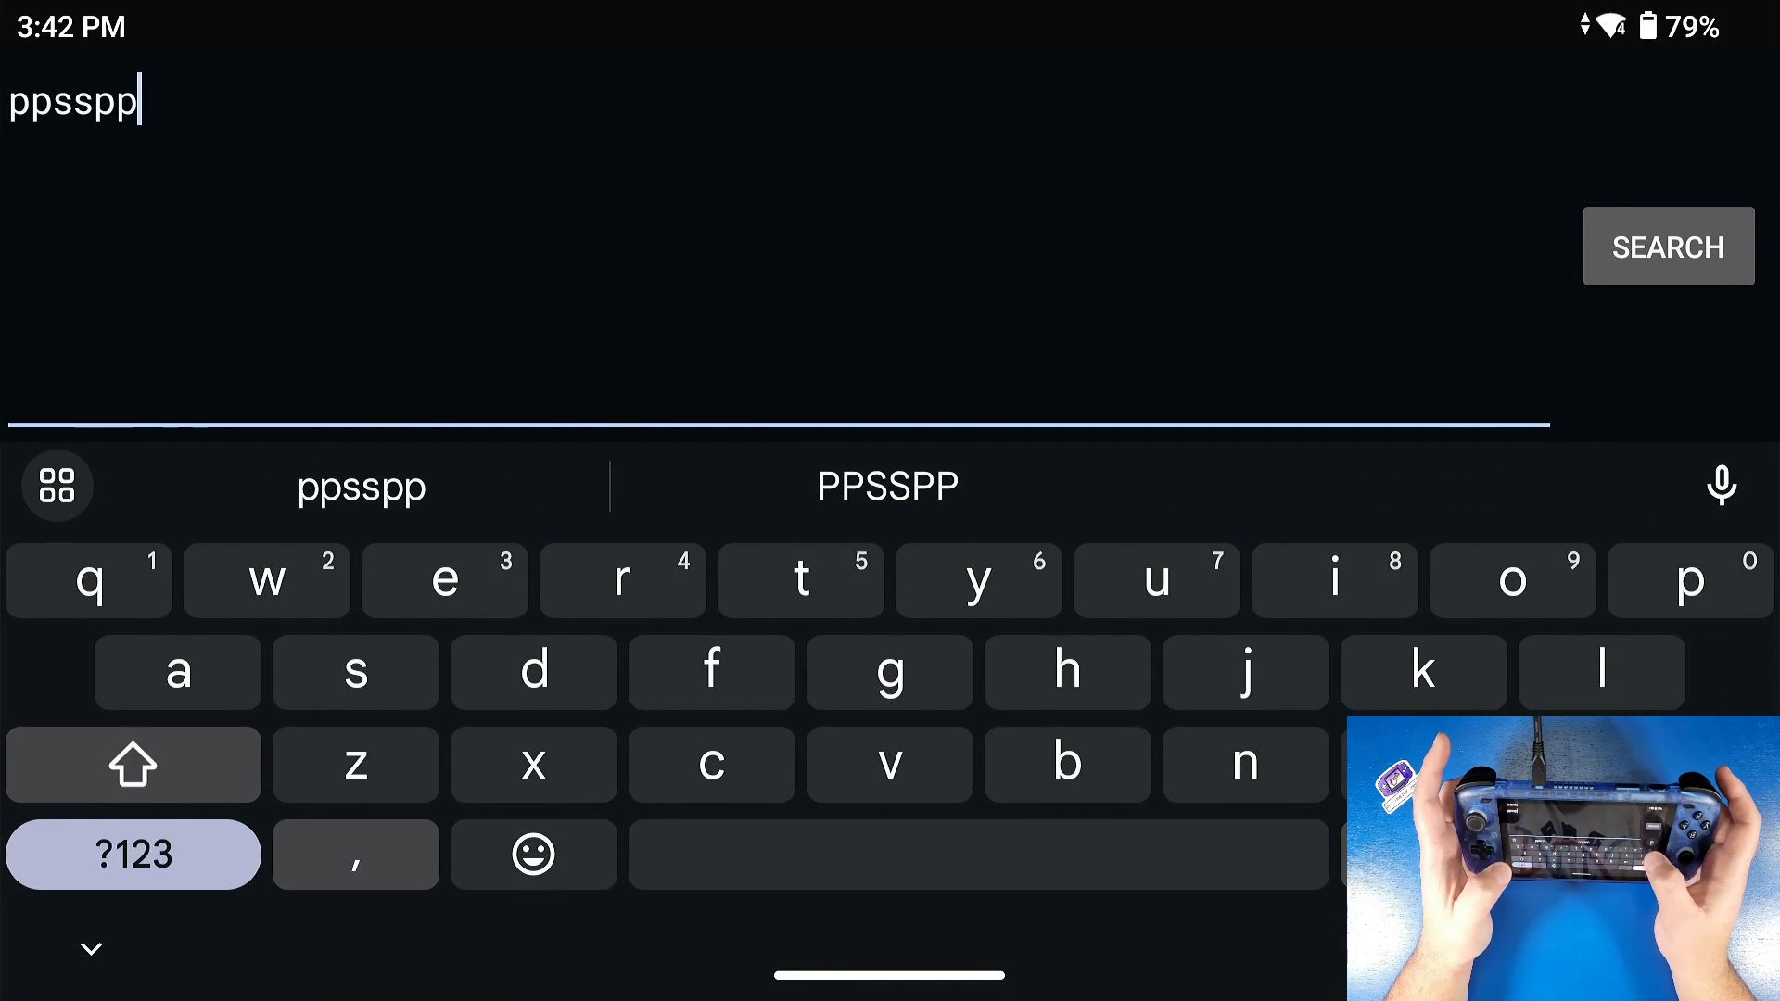
type("g")
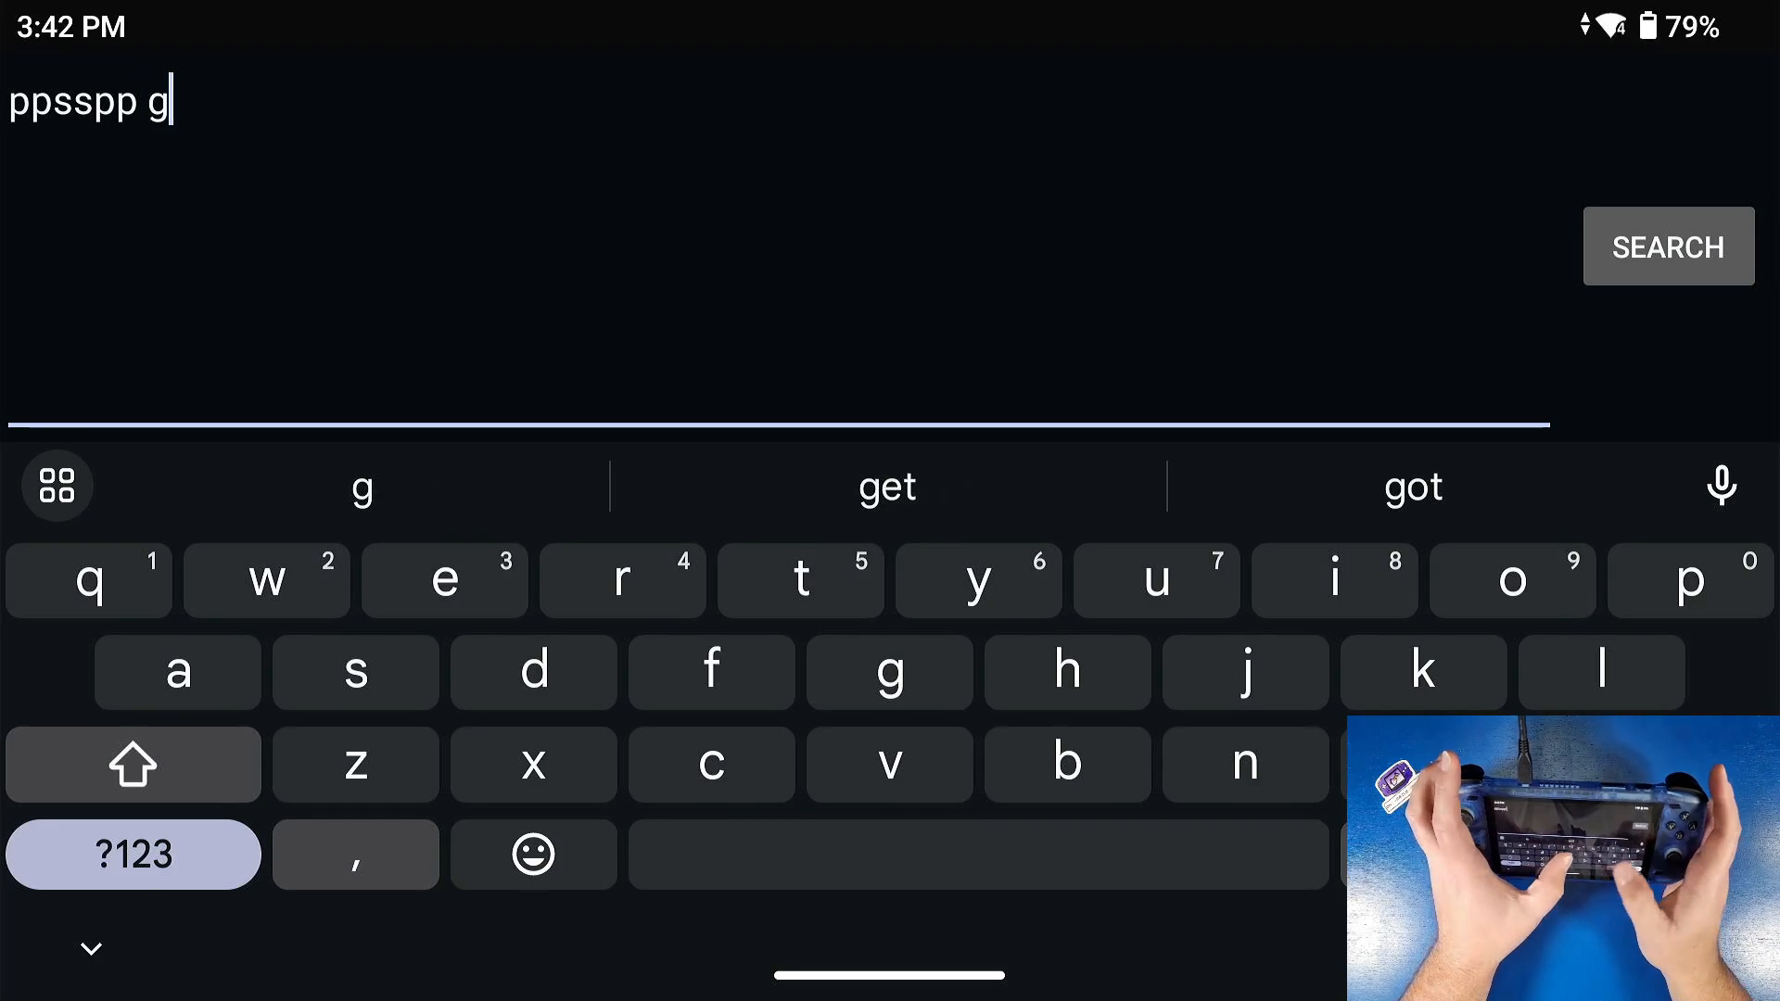
left_click(1667, 246)
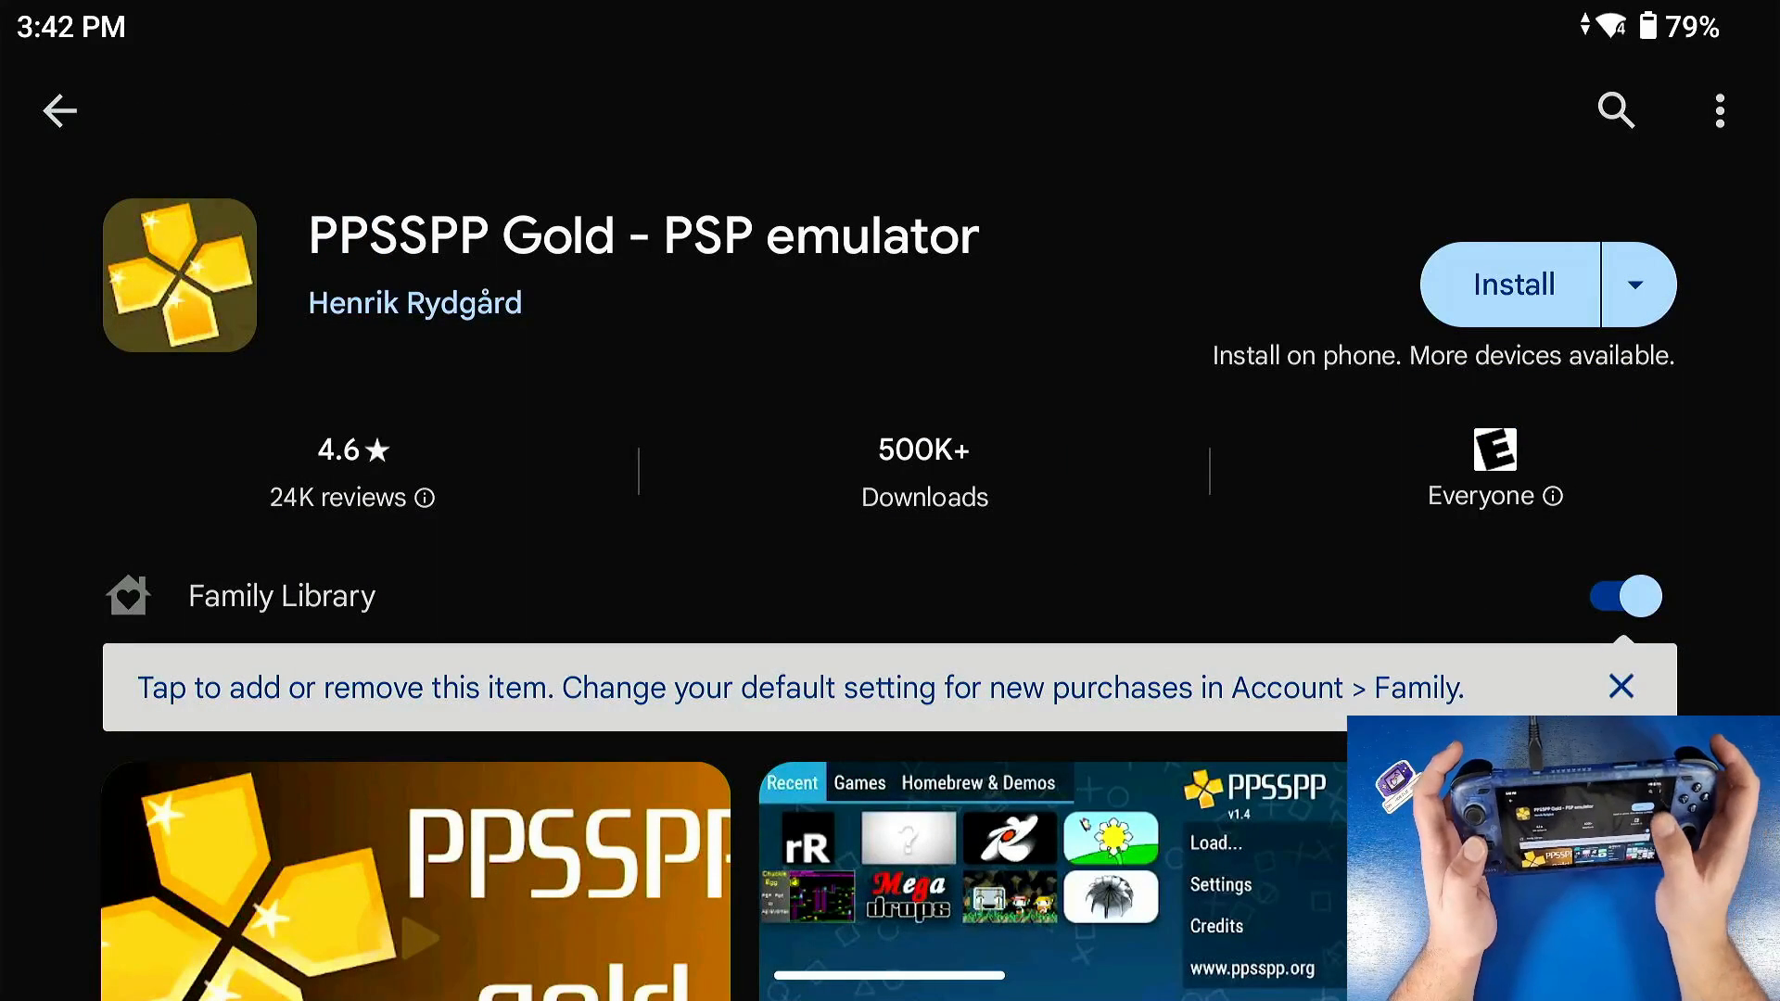
left_click(1509, 284)
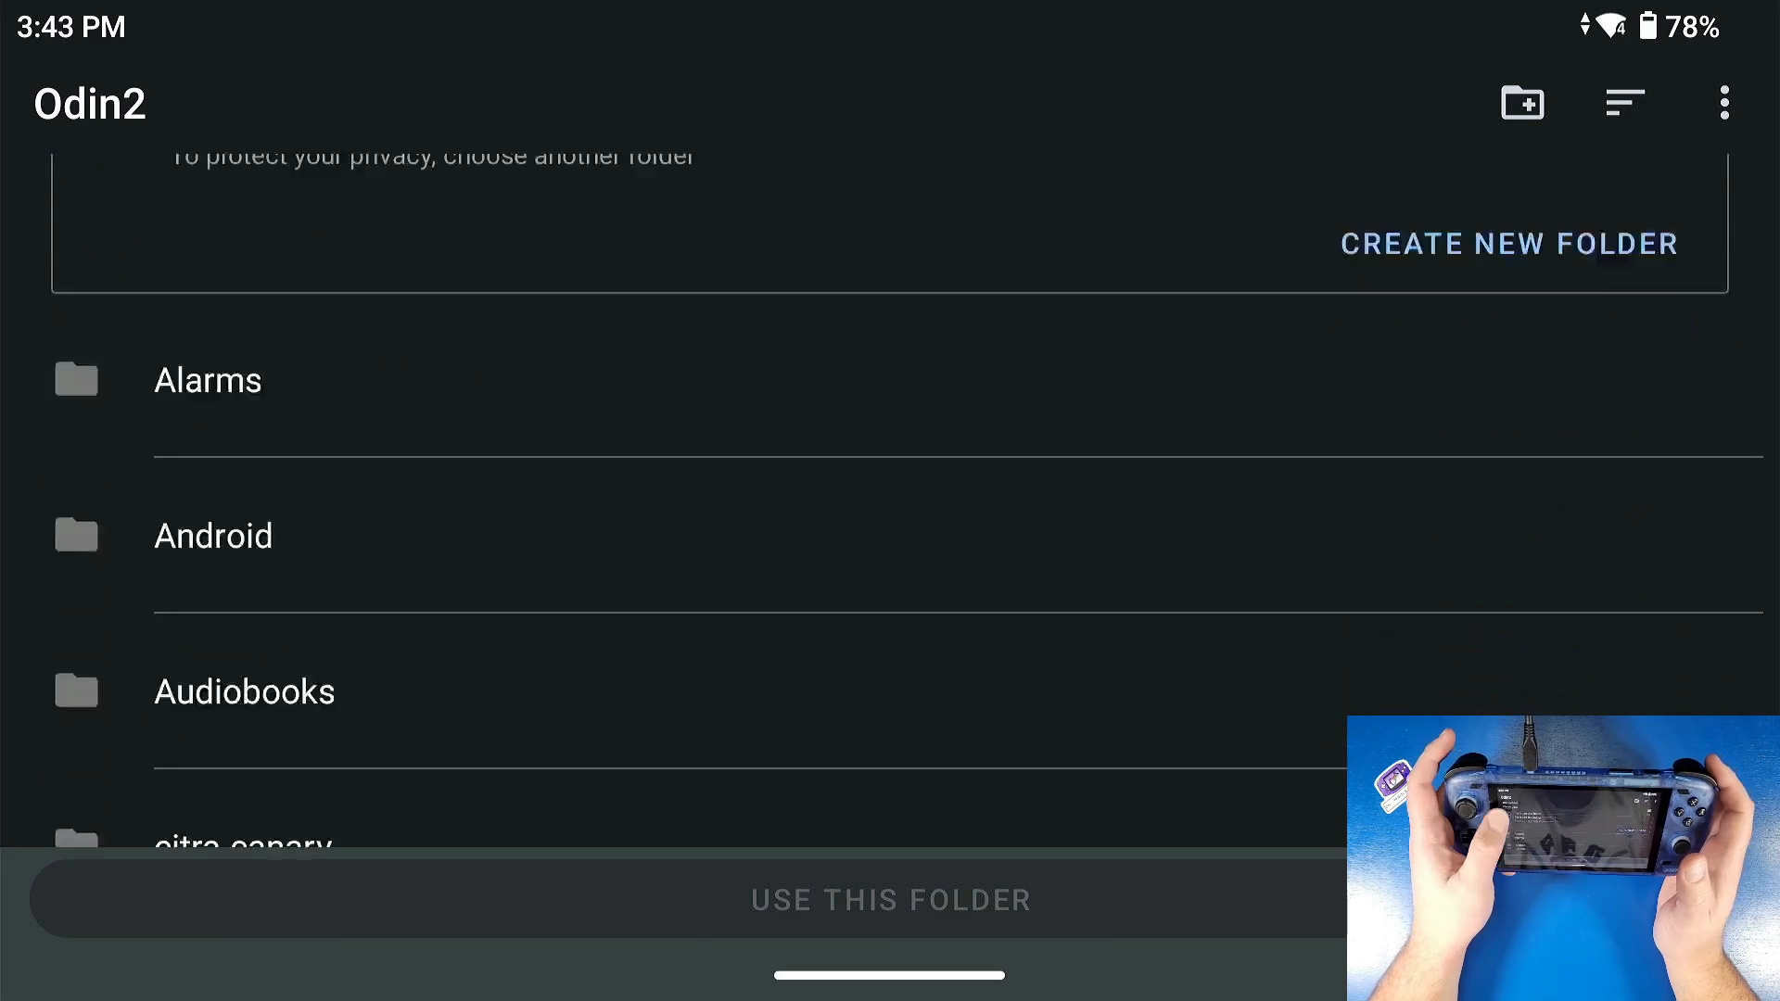
- Create a new folder named PPSSPP inside PSP as the emulator's data folder
scroll("down", 3)
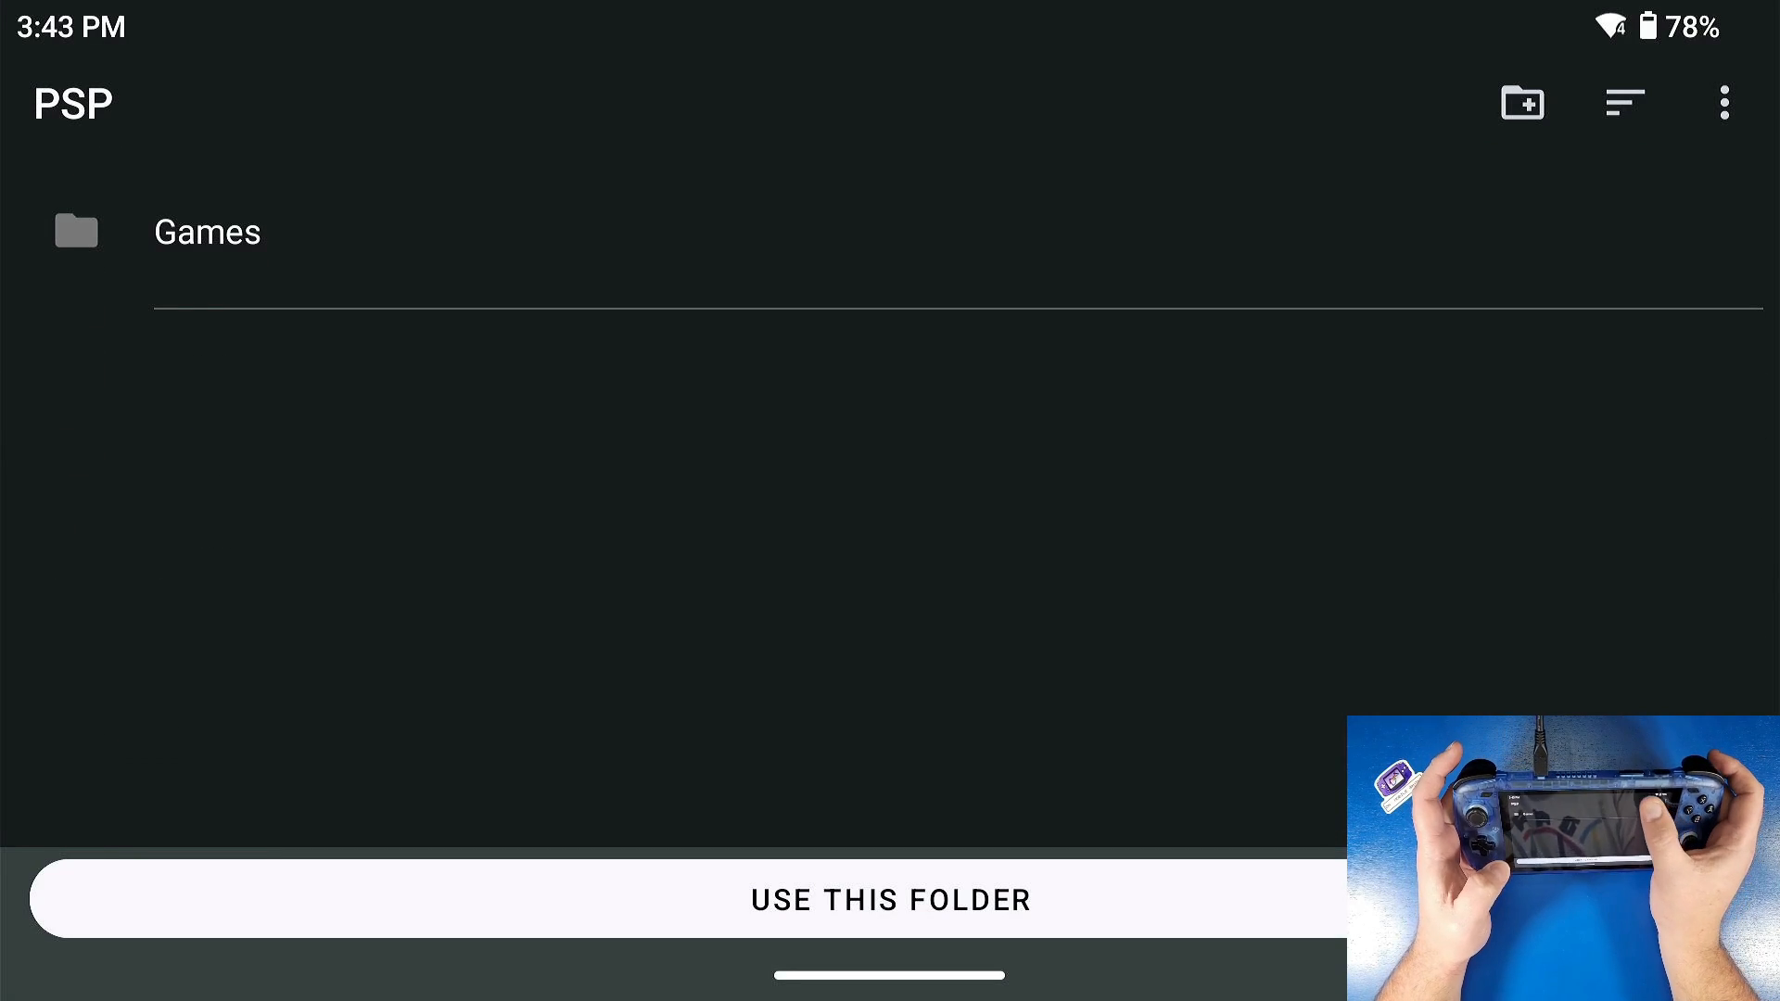
left_click(1521, 102)
type("PPS")
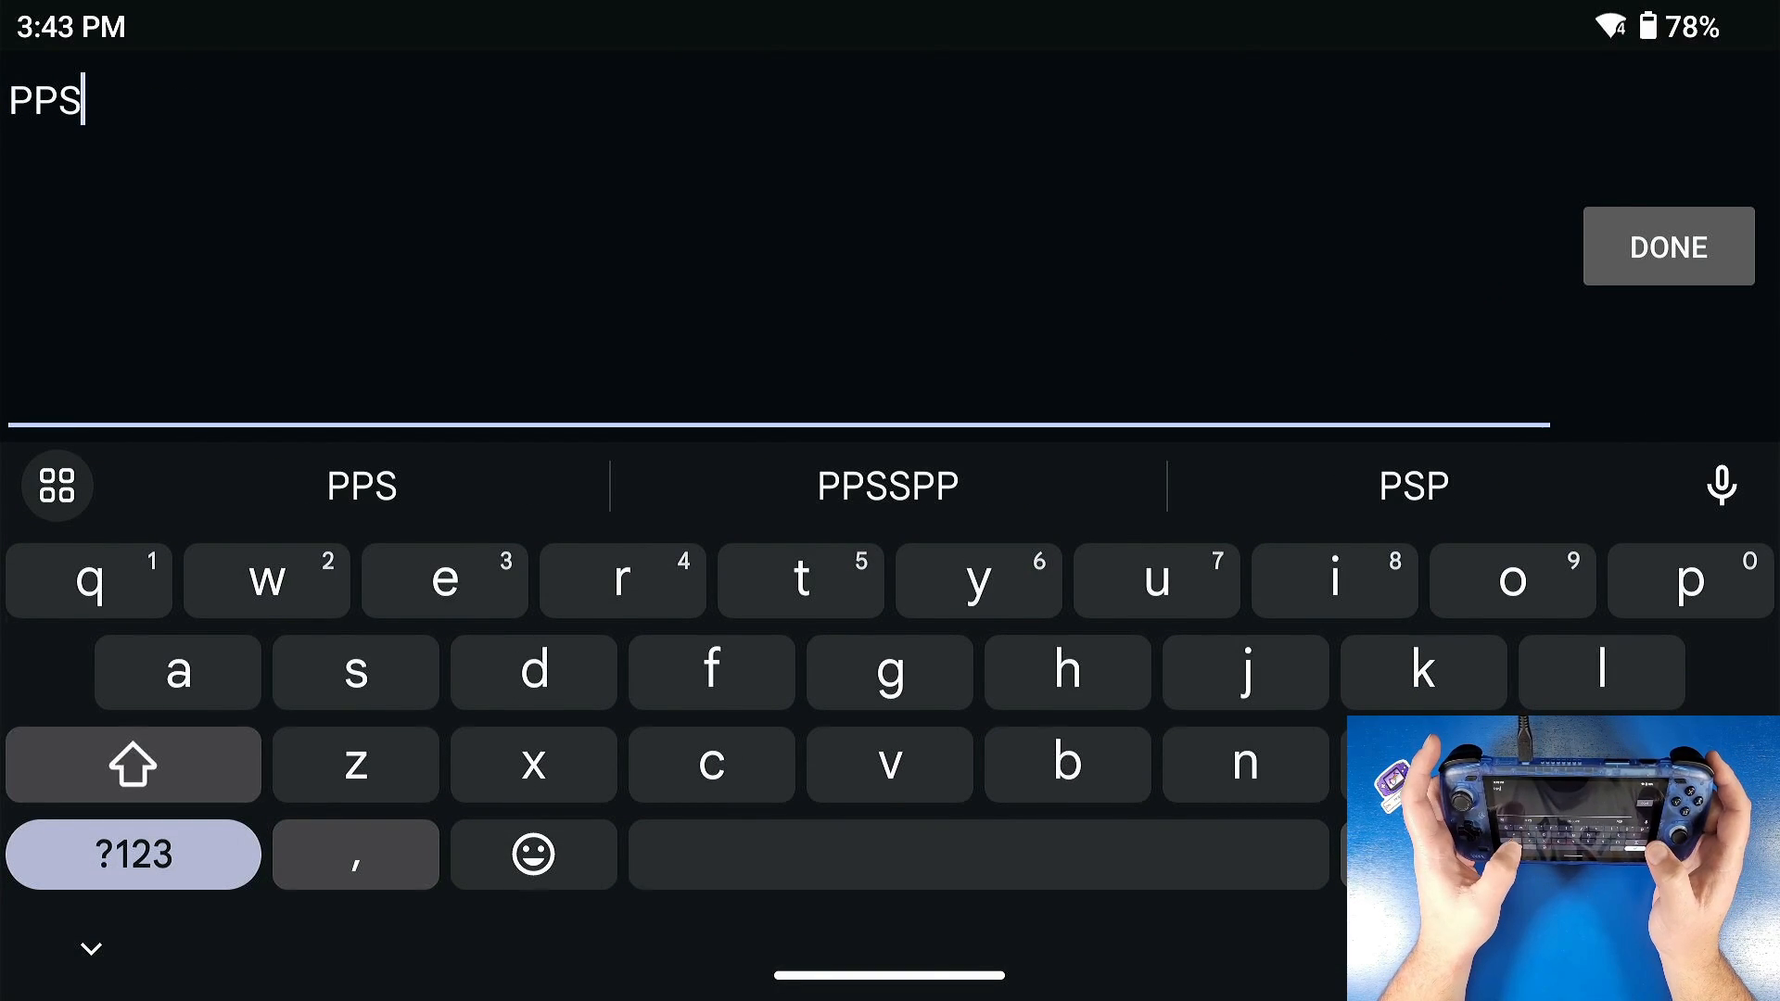
left_click(886, 483)
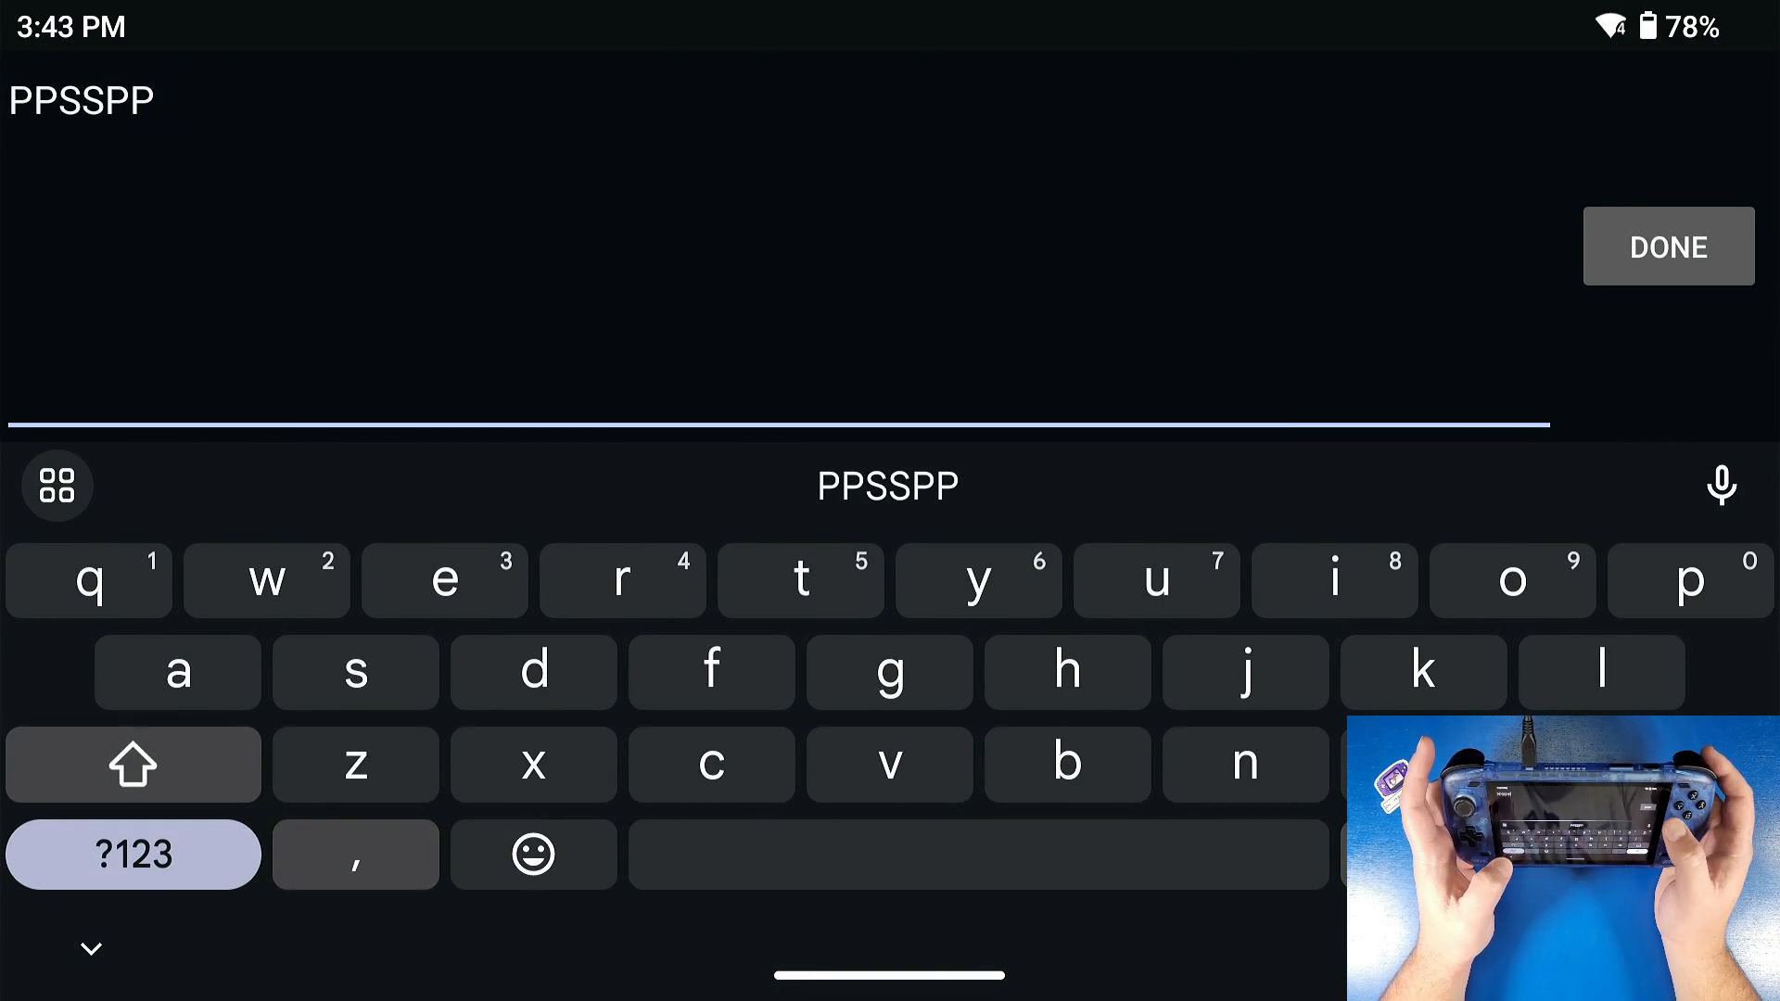
left_click(1667, 247)
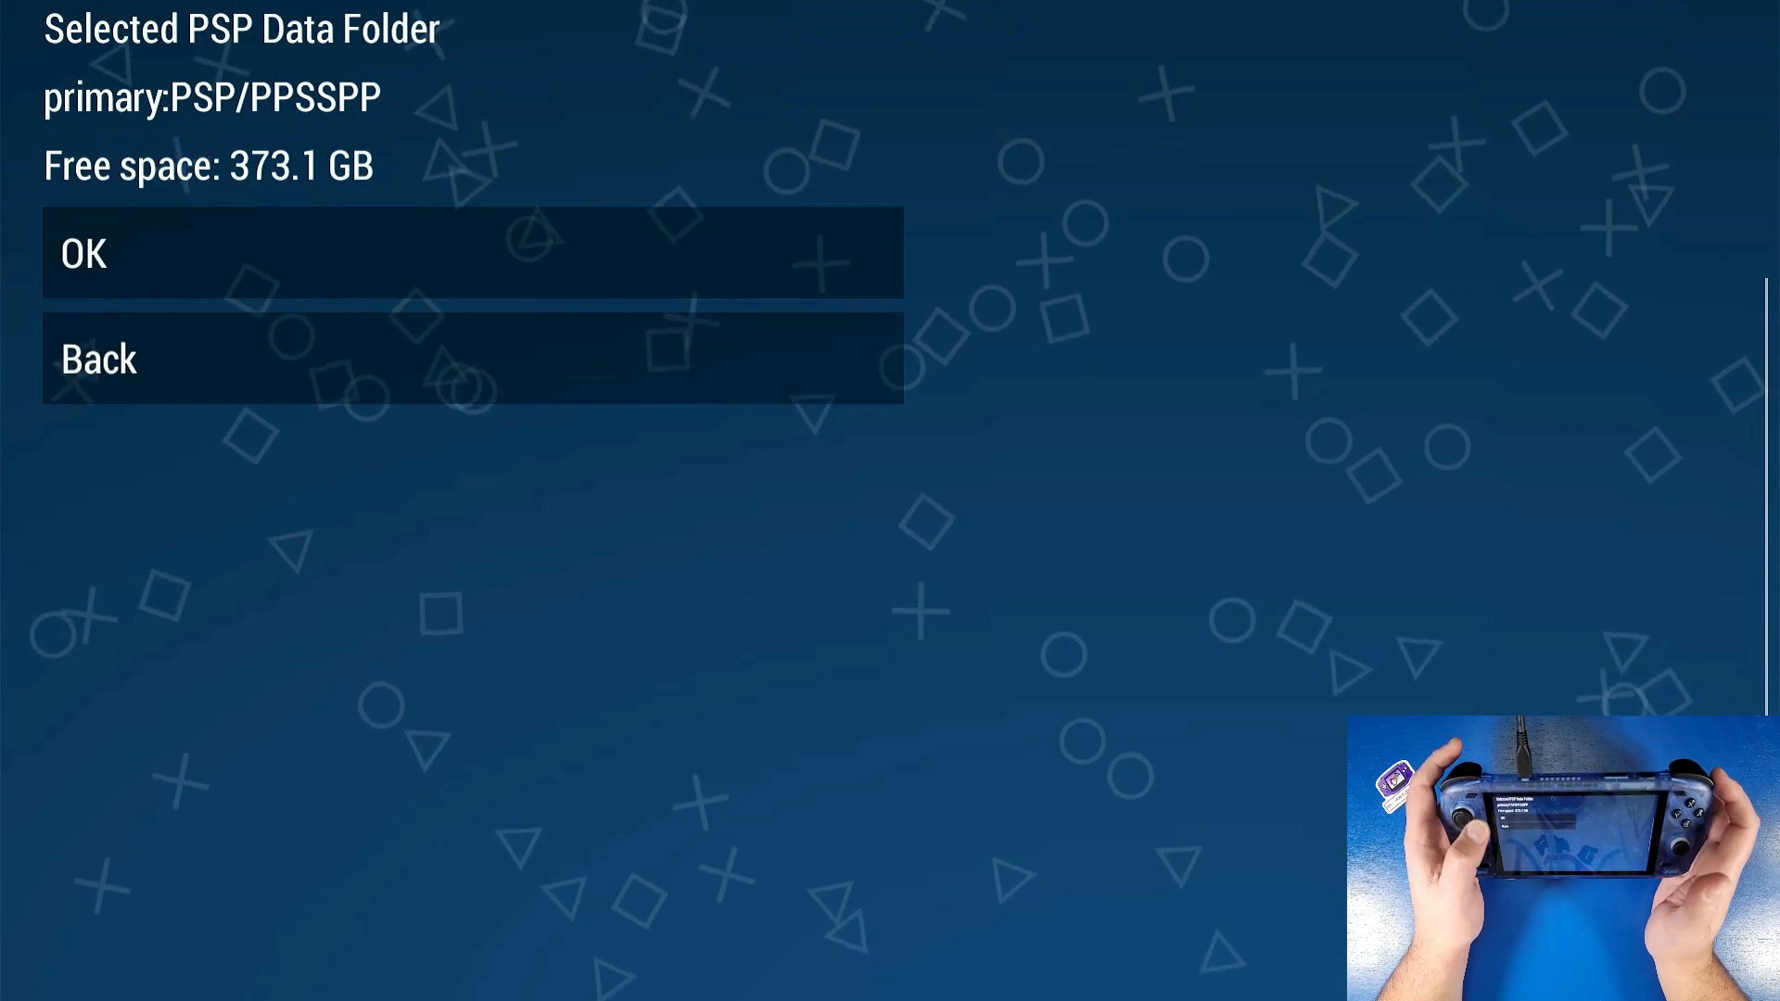
mouse_move(455, 254)
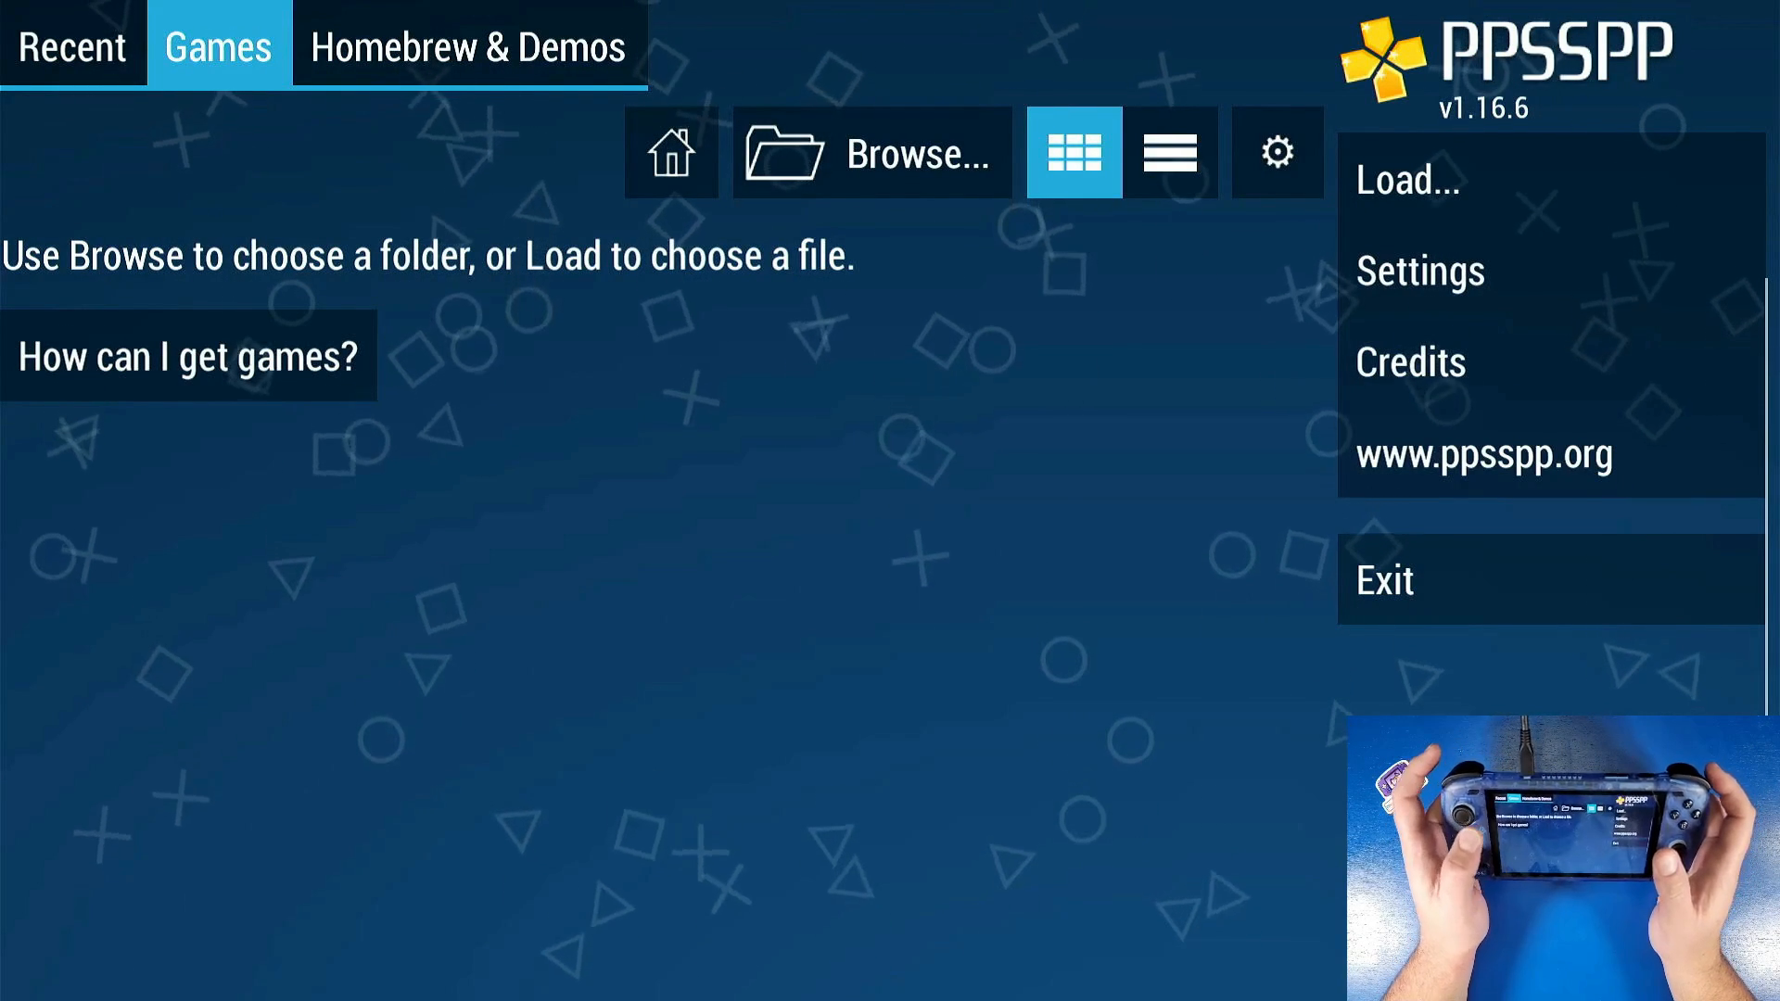
- Browse to Odin2 > PSP > Games and use it as the game location
left_click(869, 152)
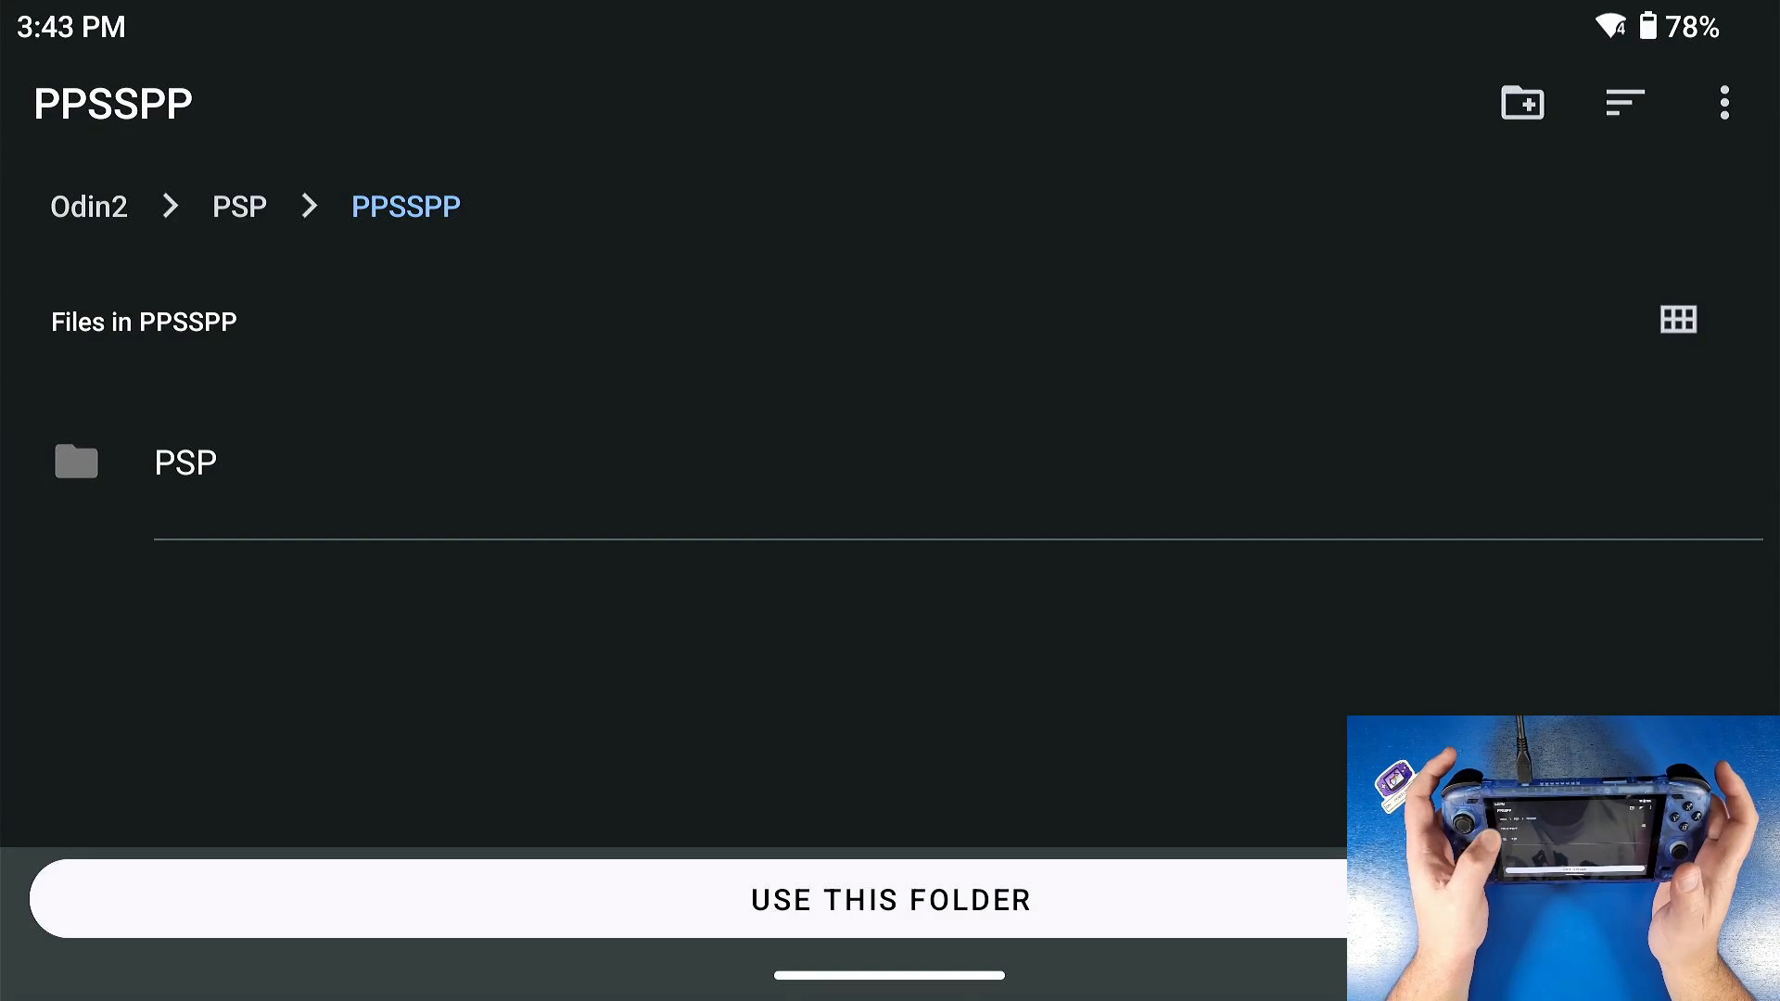
left_click(183, 462)
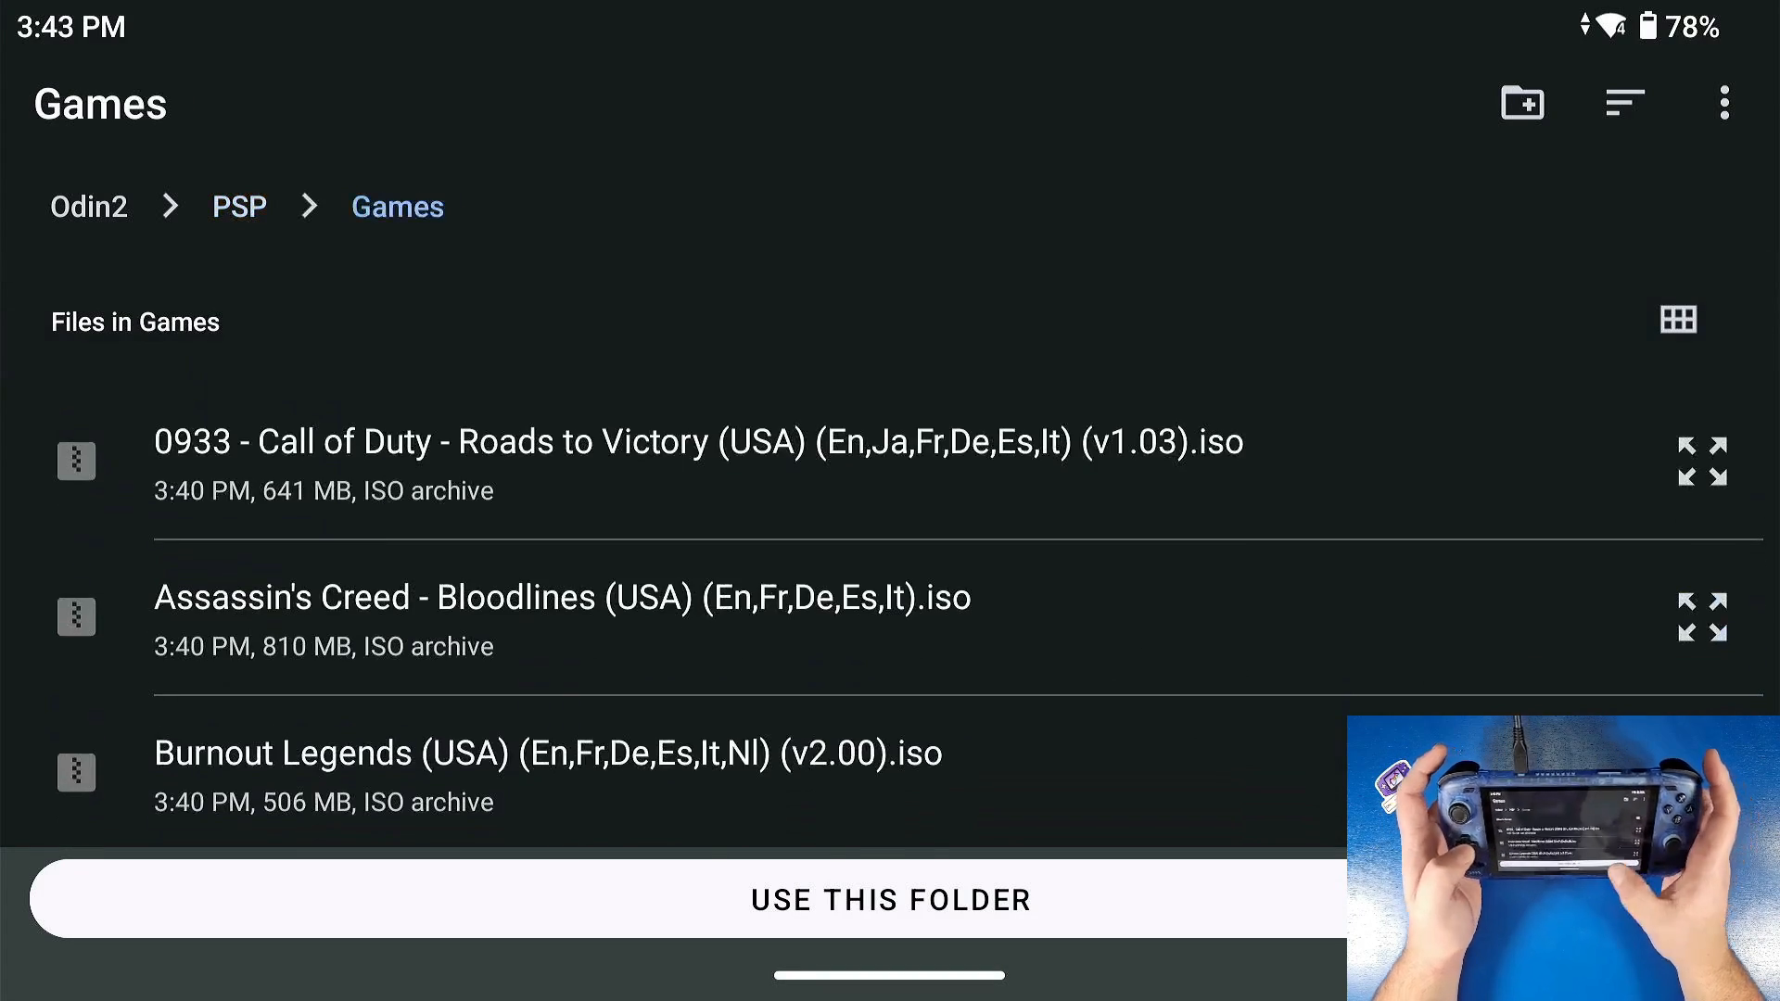
left_click(888, 899)
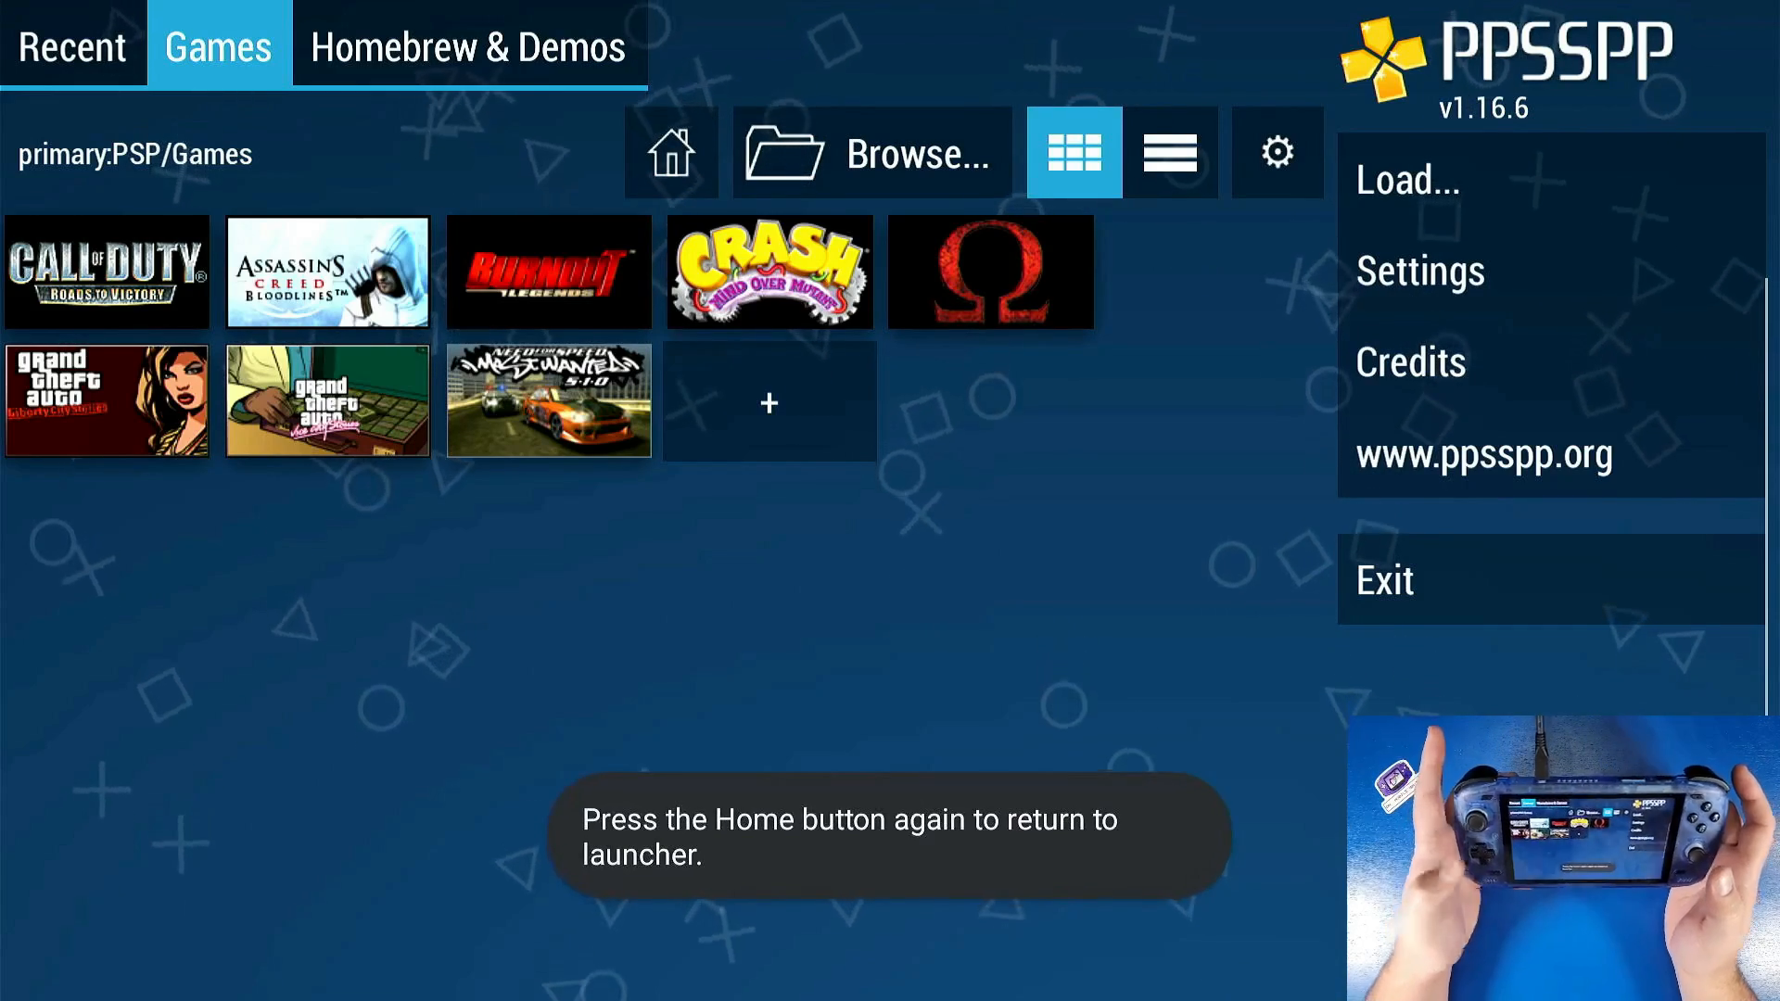
- Go home, launch the Files app and browse the Odin2 internal storage
key("Home")
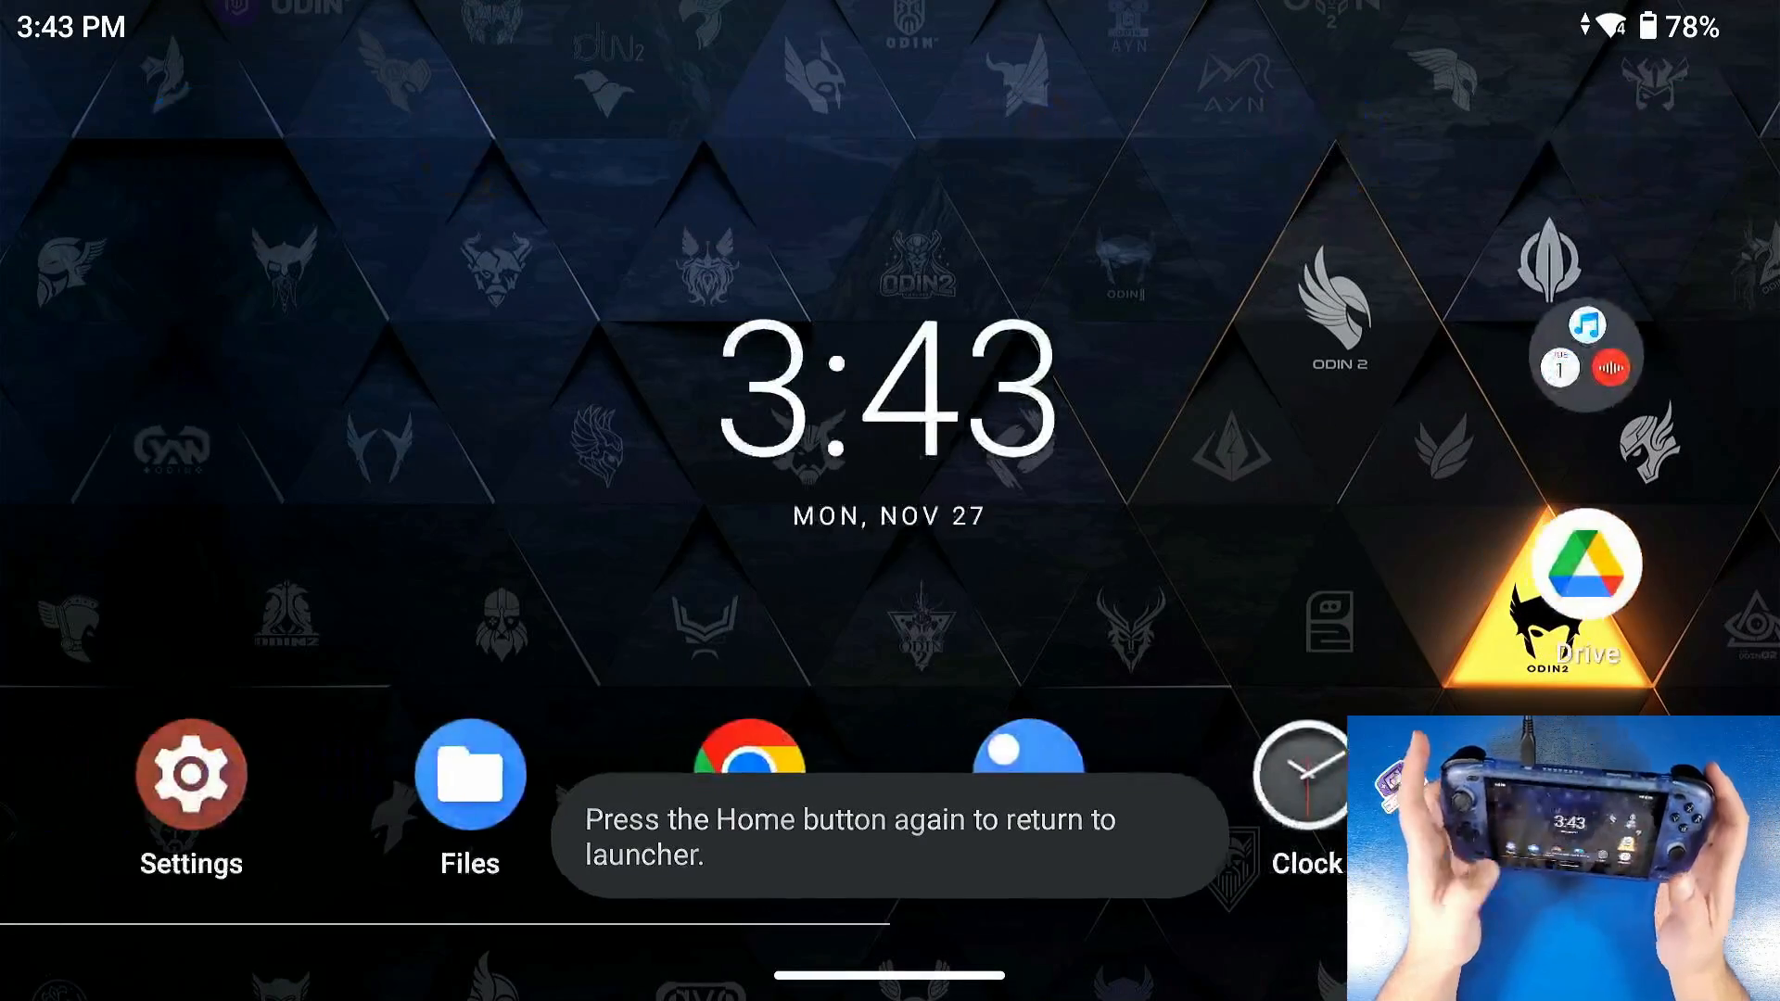
left_click(467, 781)
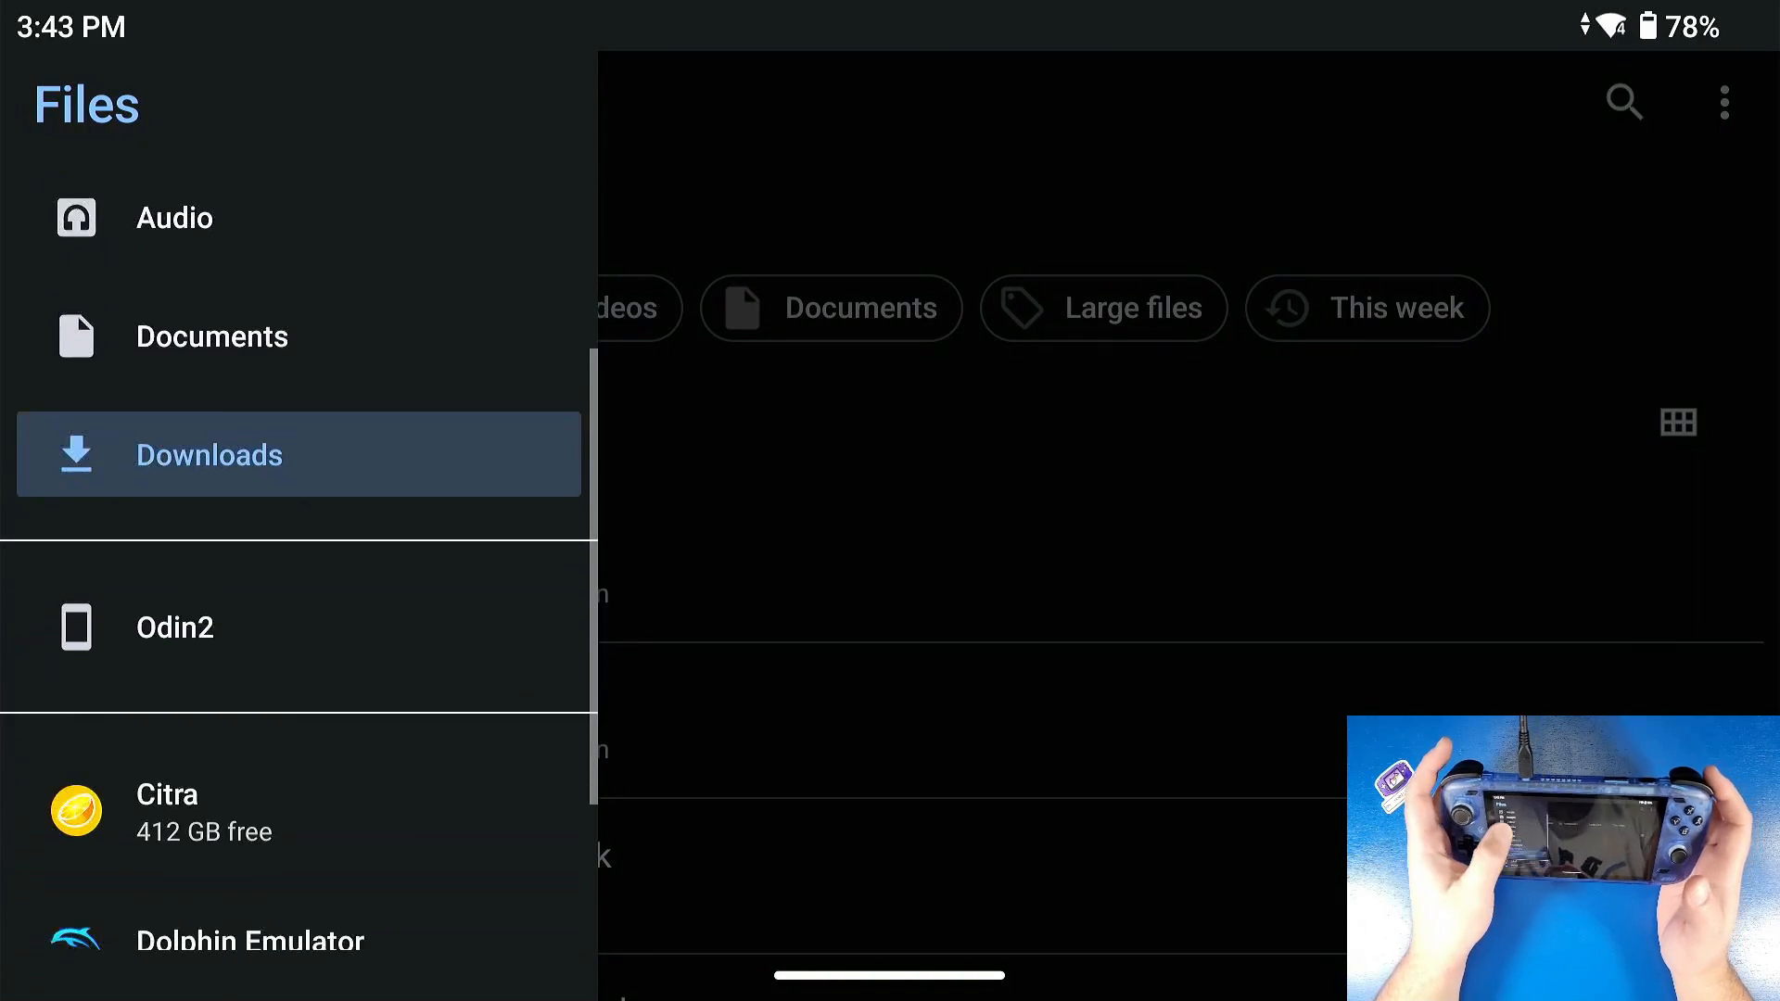
left_click(174, 627)
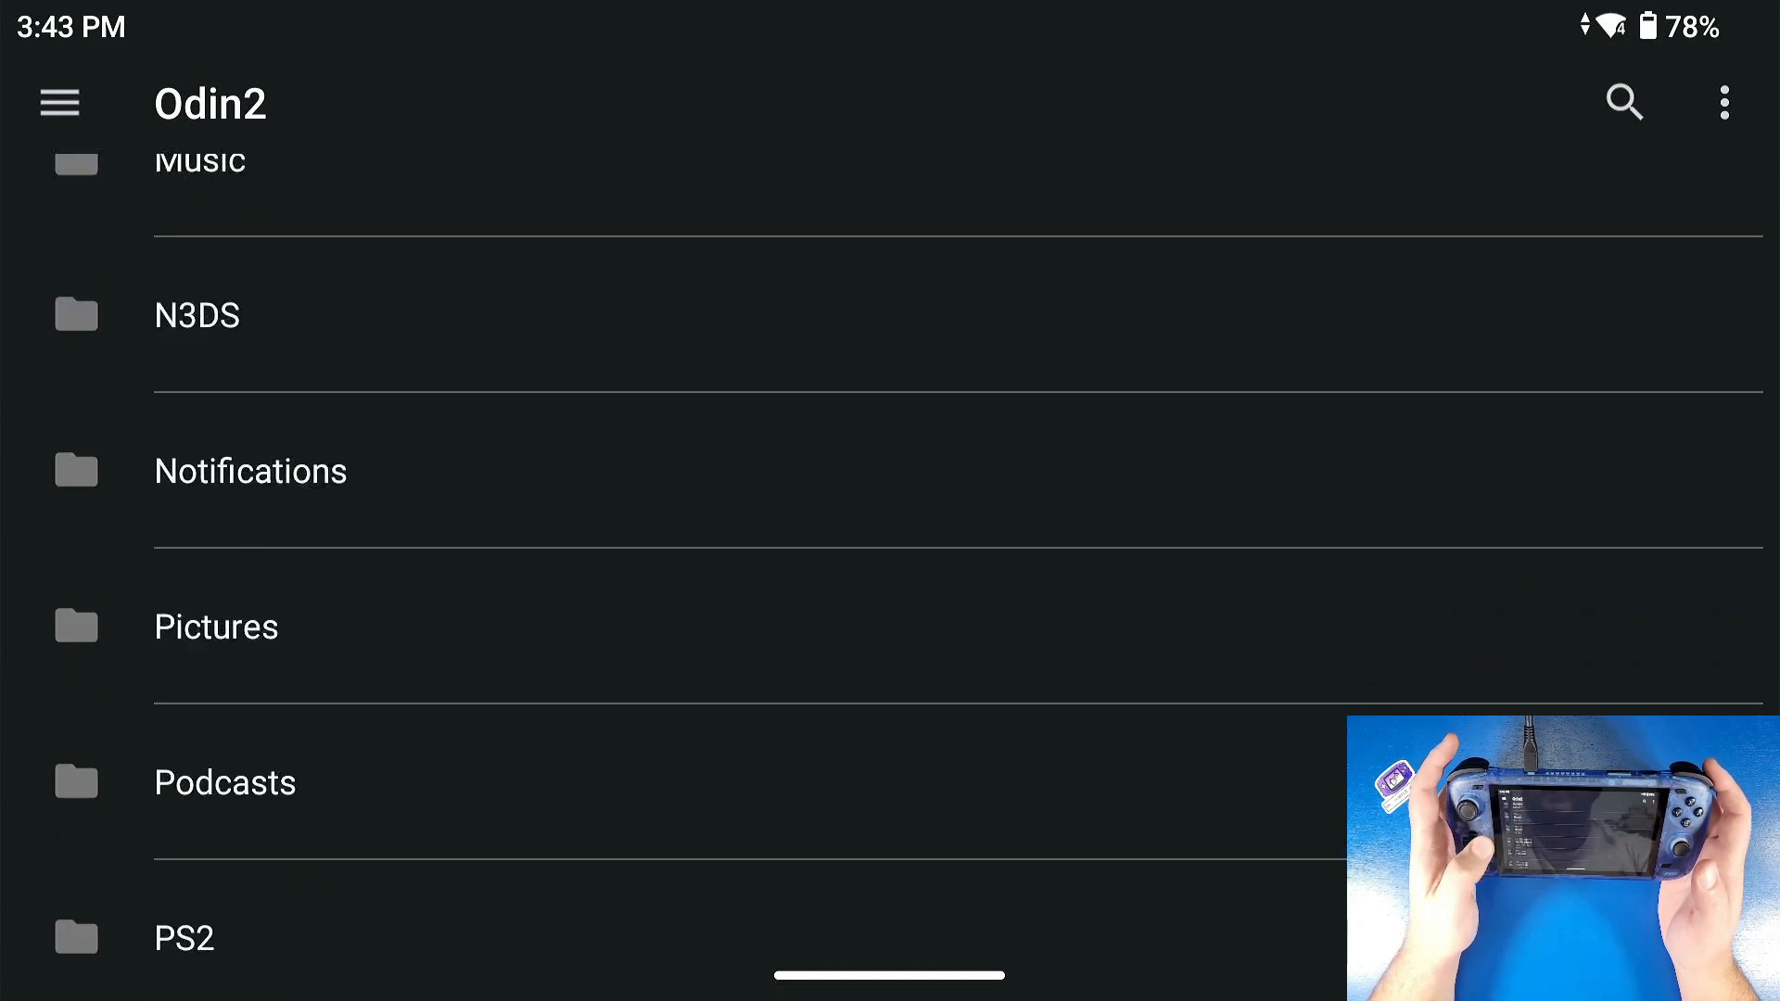
- Navigate into PSP > Games to view the ISO game files
scroll("down", 3)
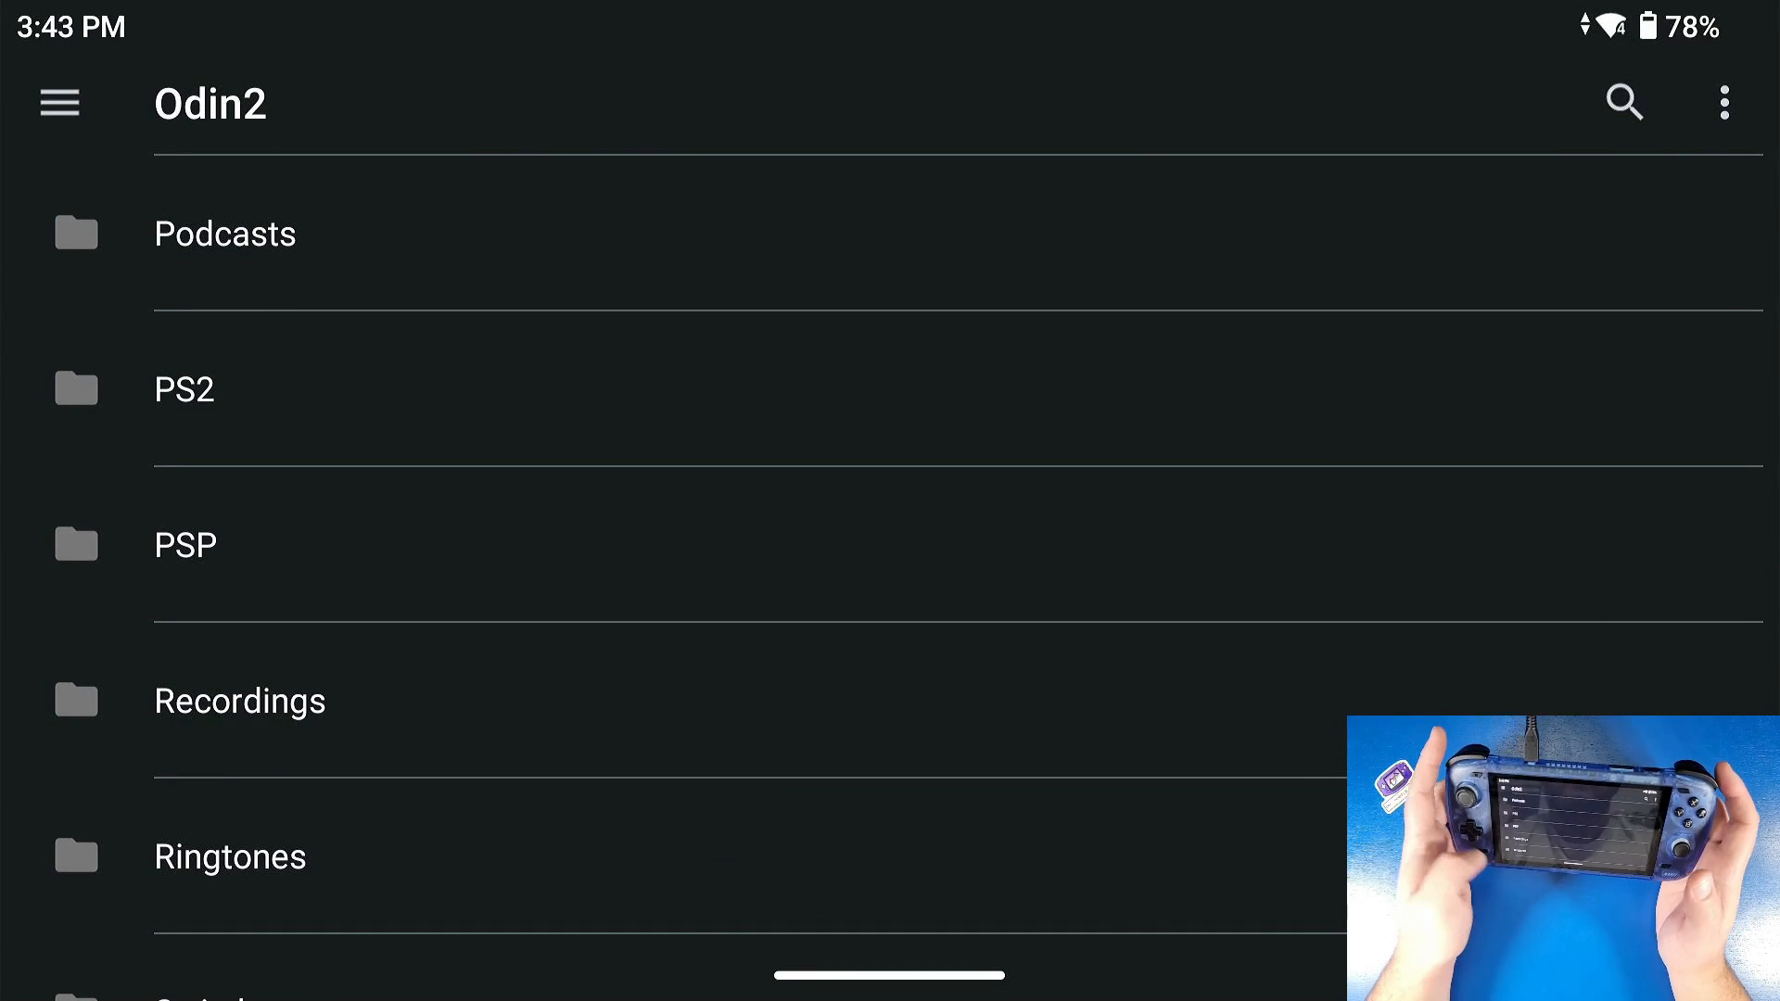
left_click(185, 545)
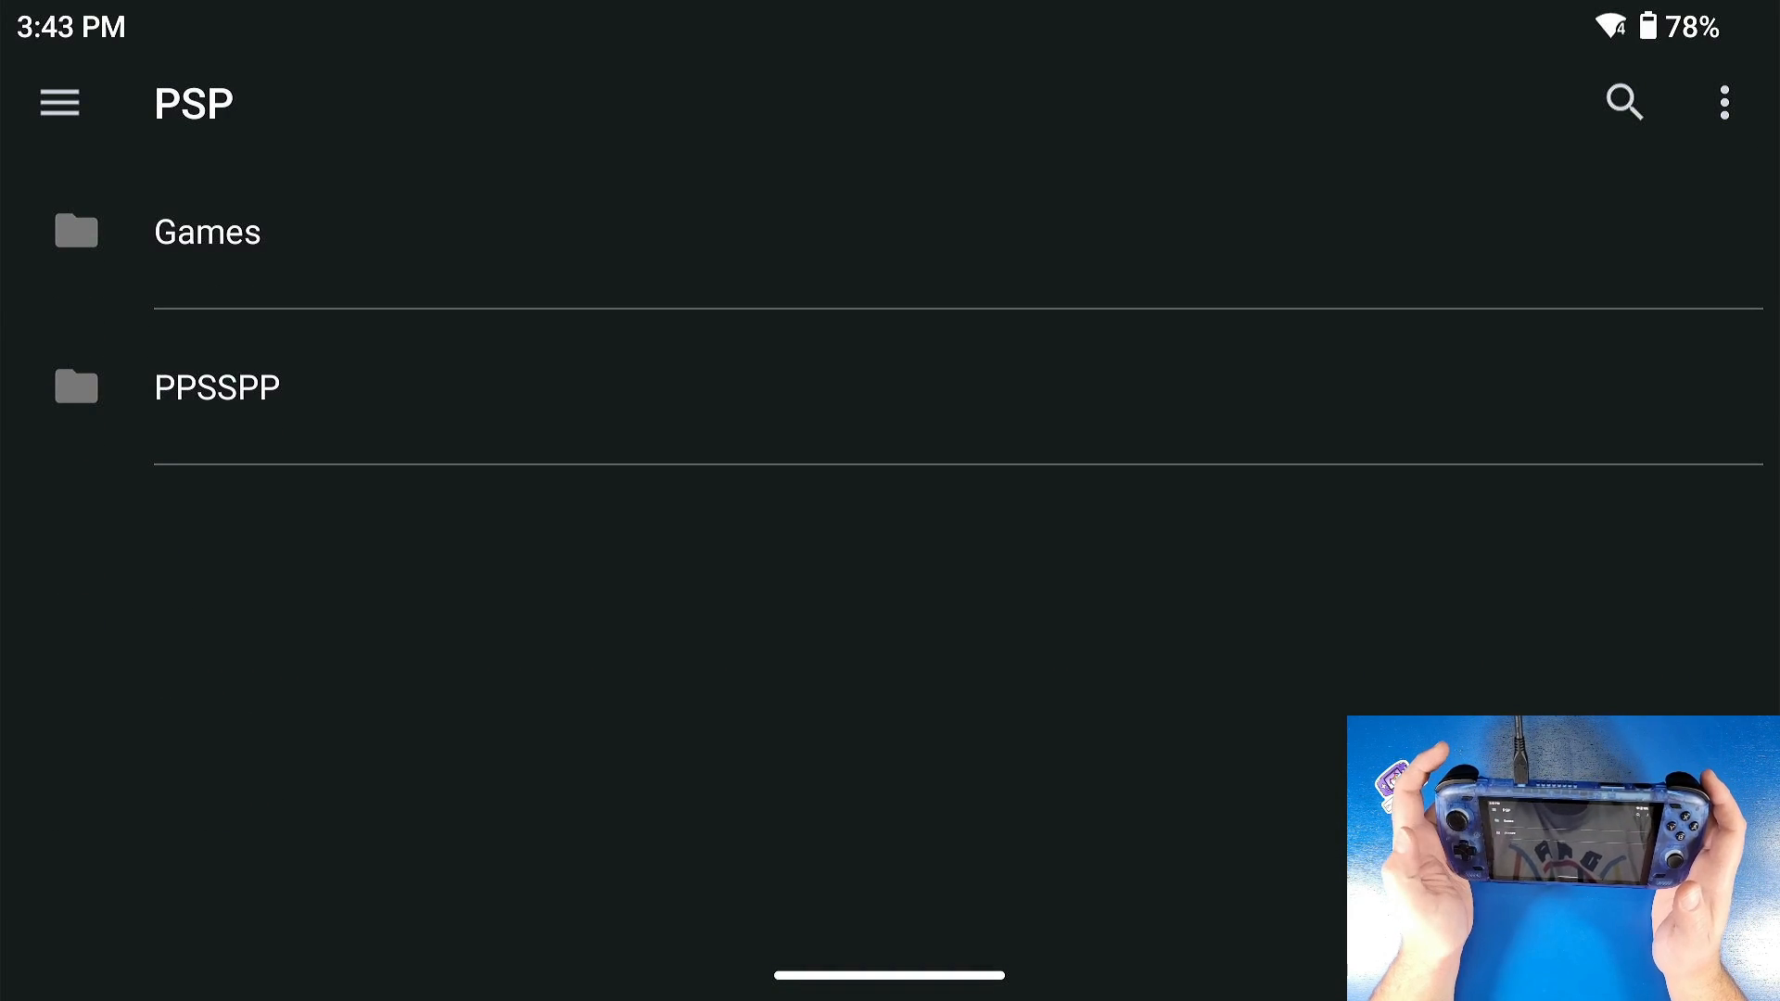
left_click(206, 232)
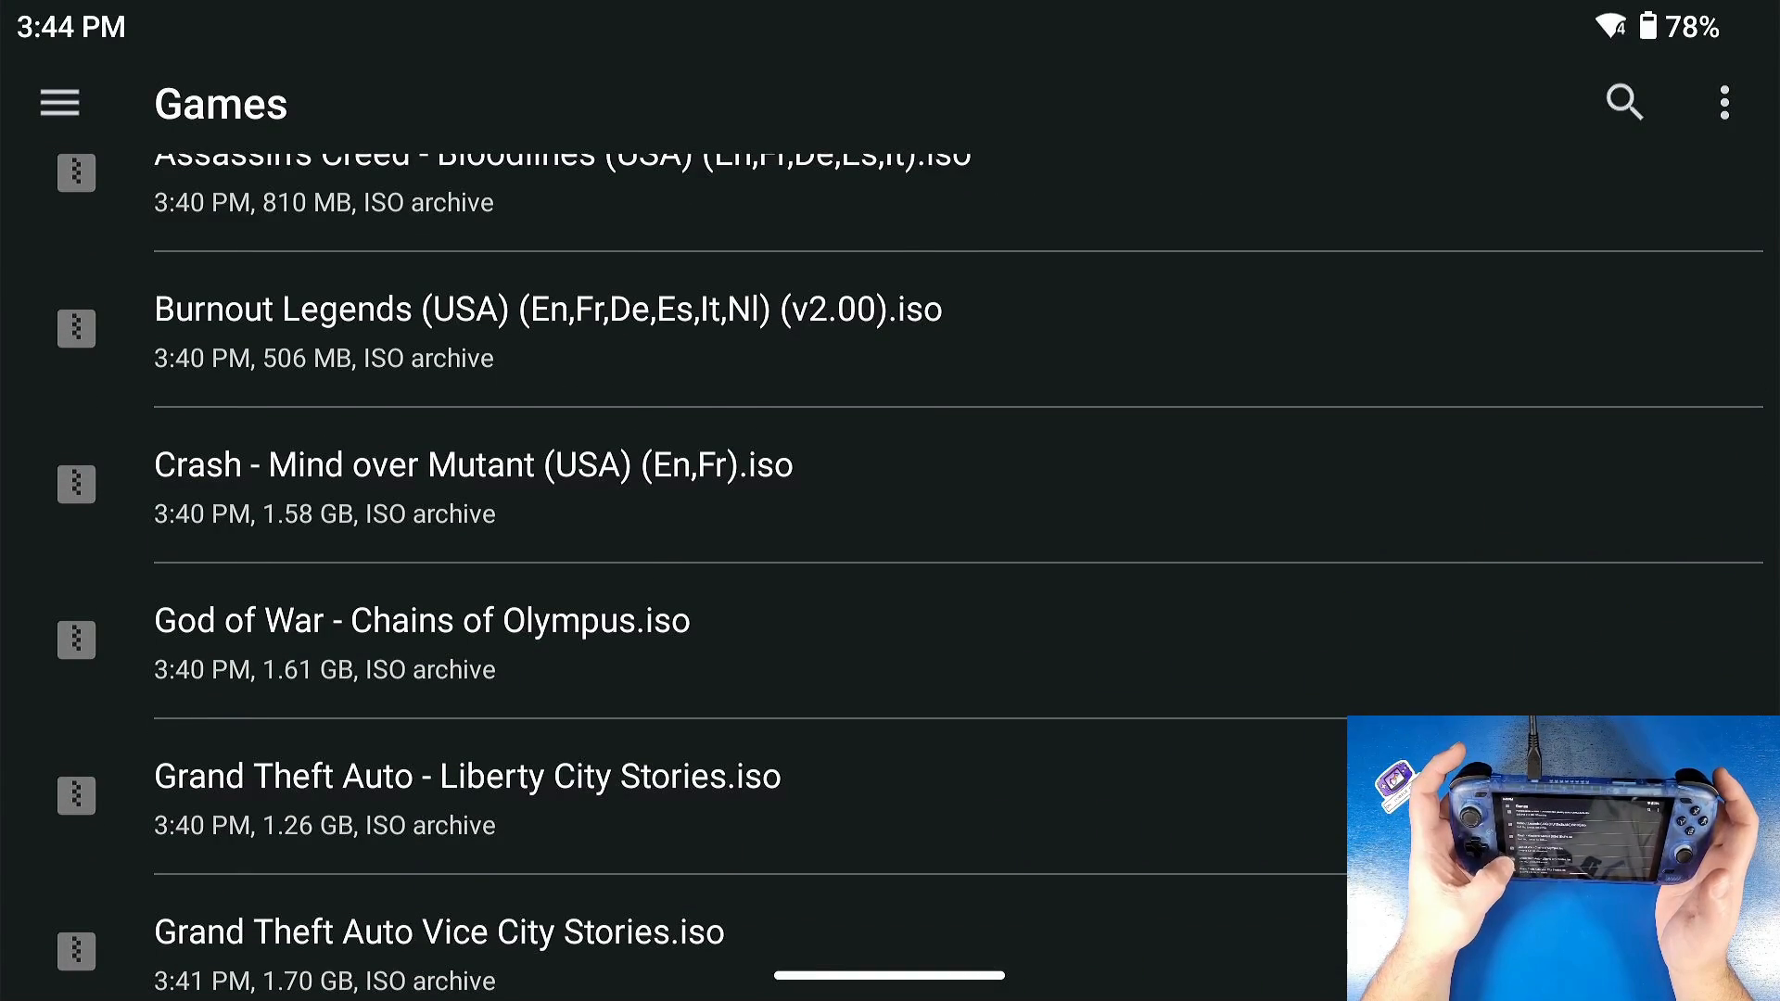
scroll("down", 3)
type("r")
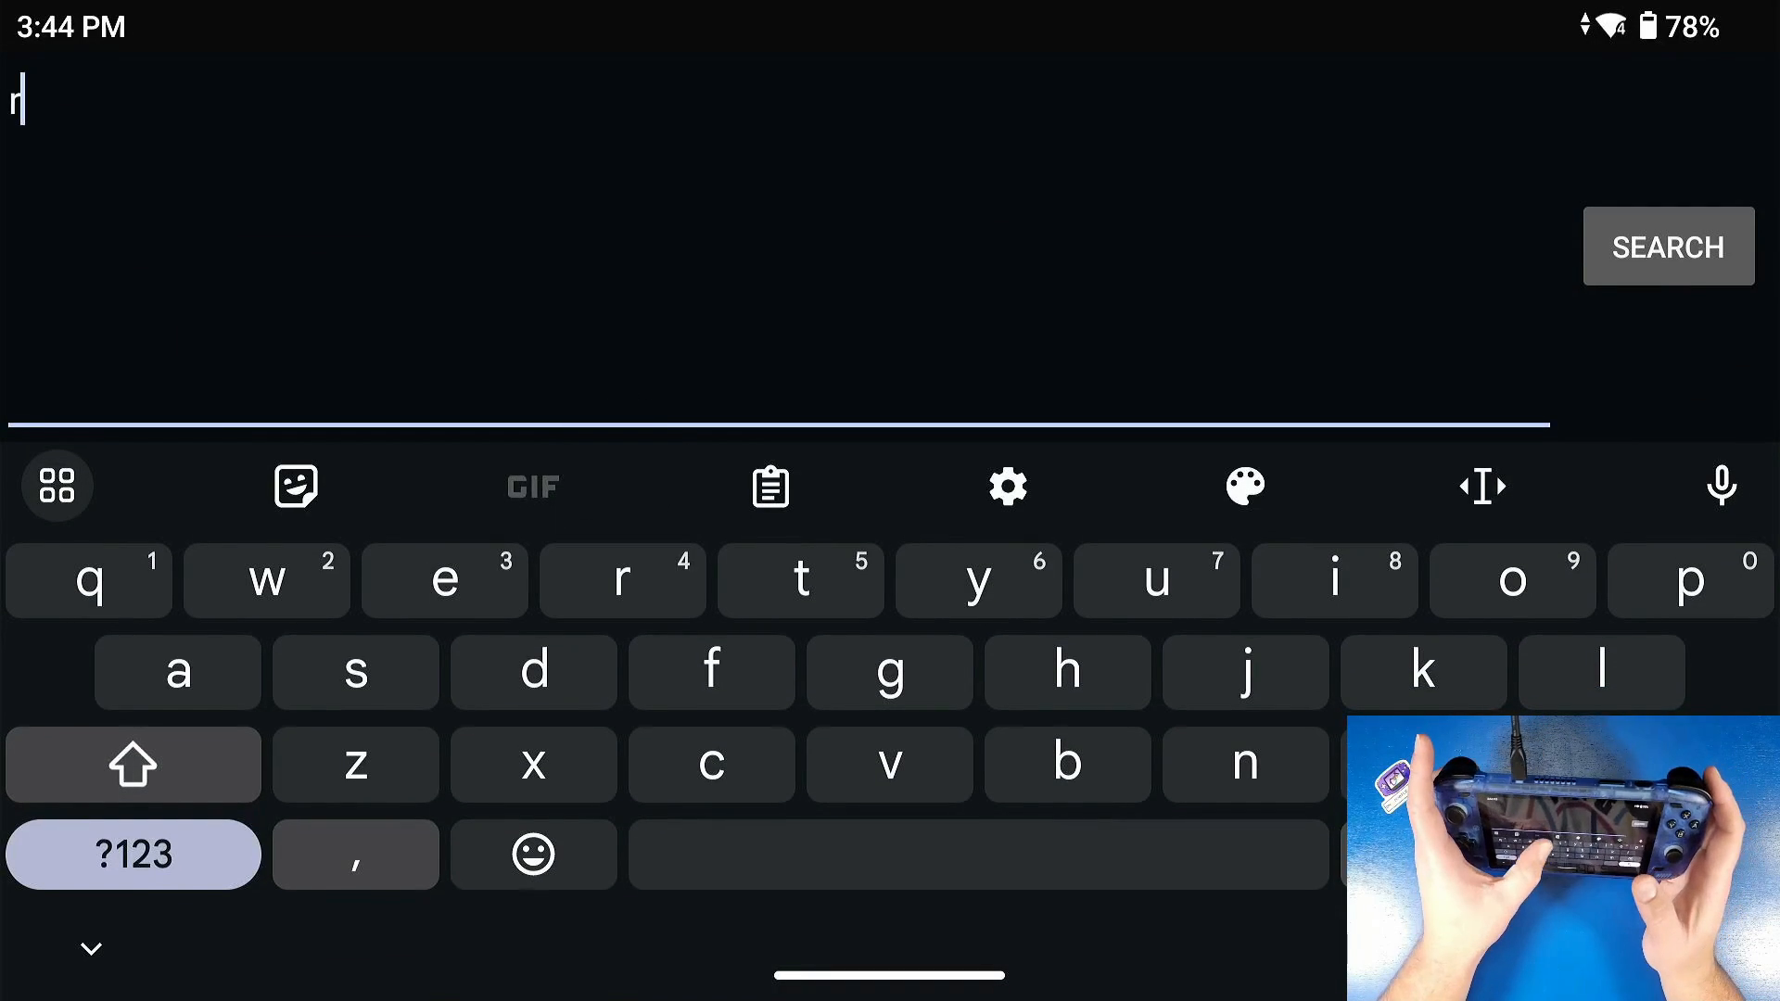
- Search 'rarlabs' to view the RAR app by RARLAB, then return to the home screen
type("arlabs")
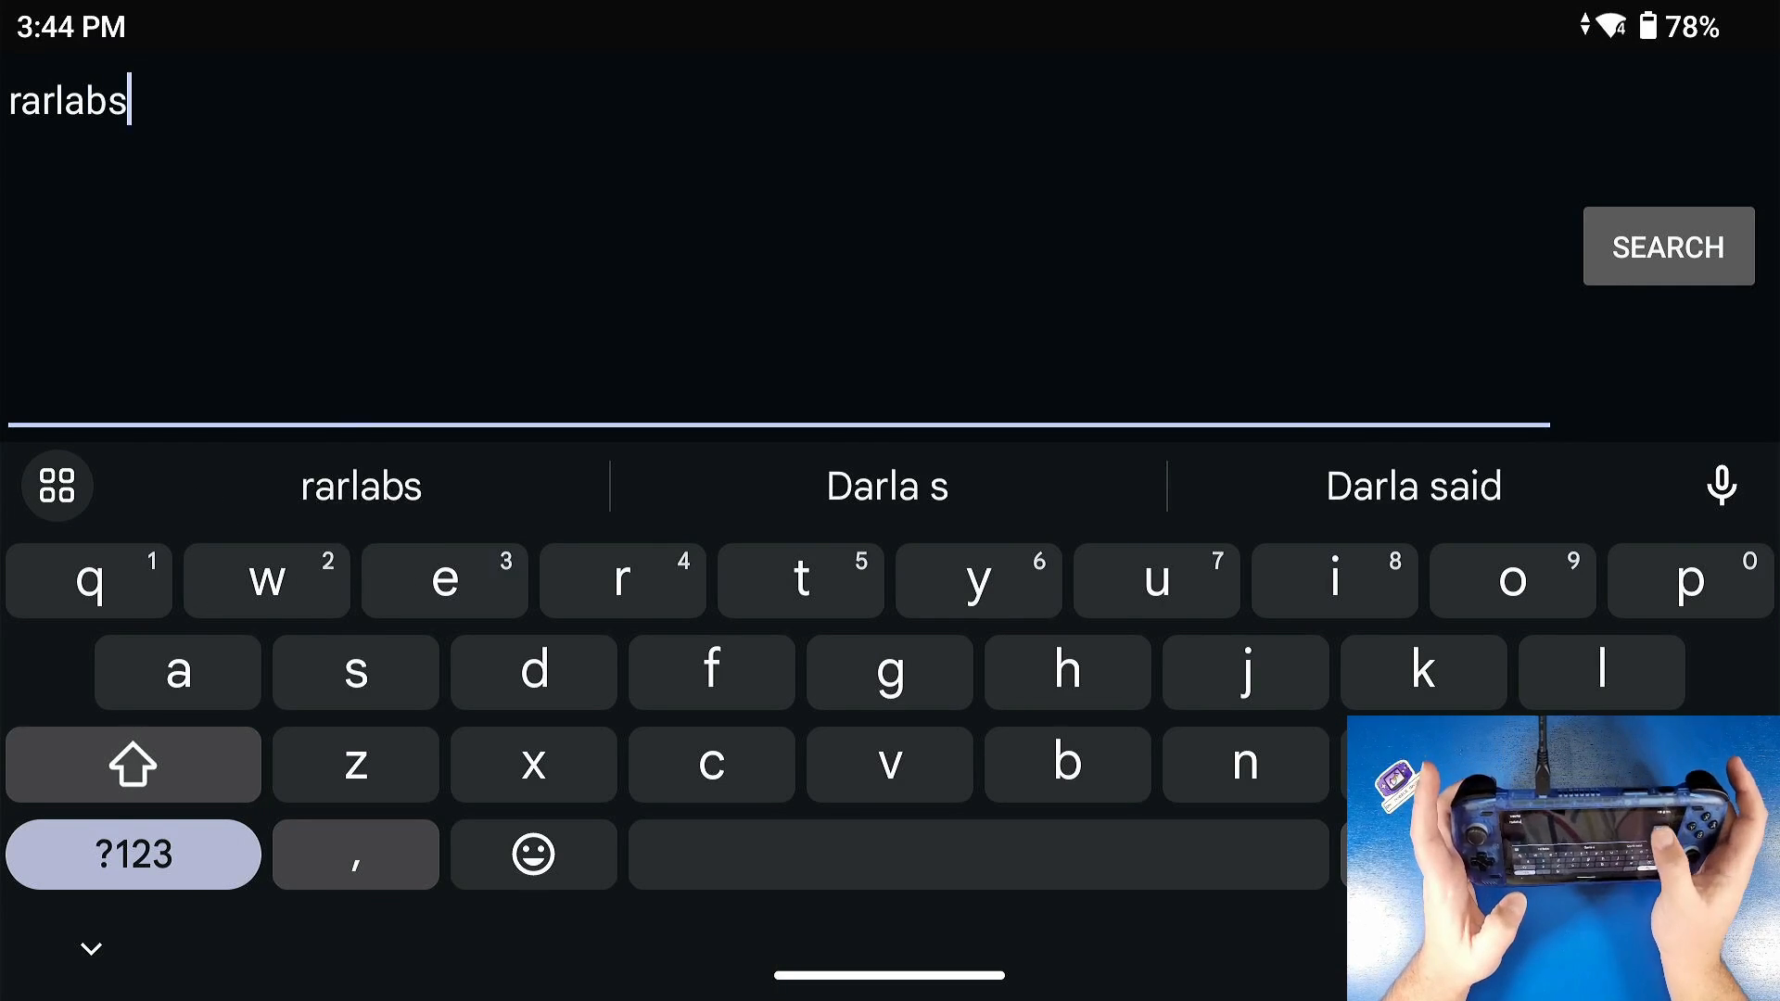
left_click(1667, 247)
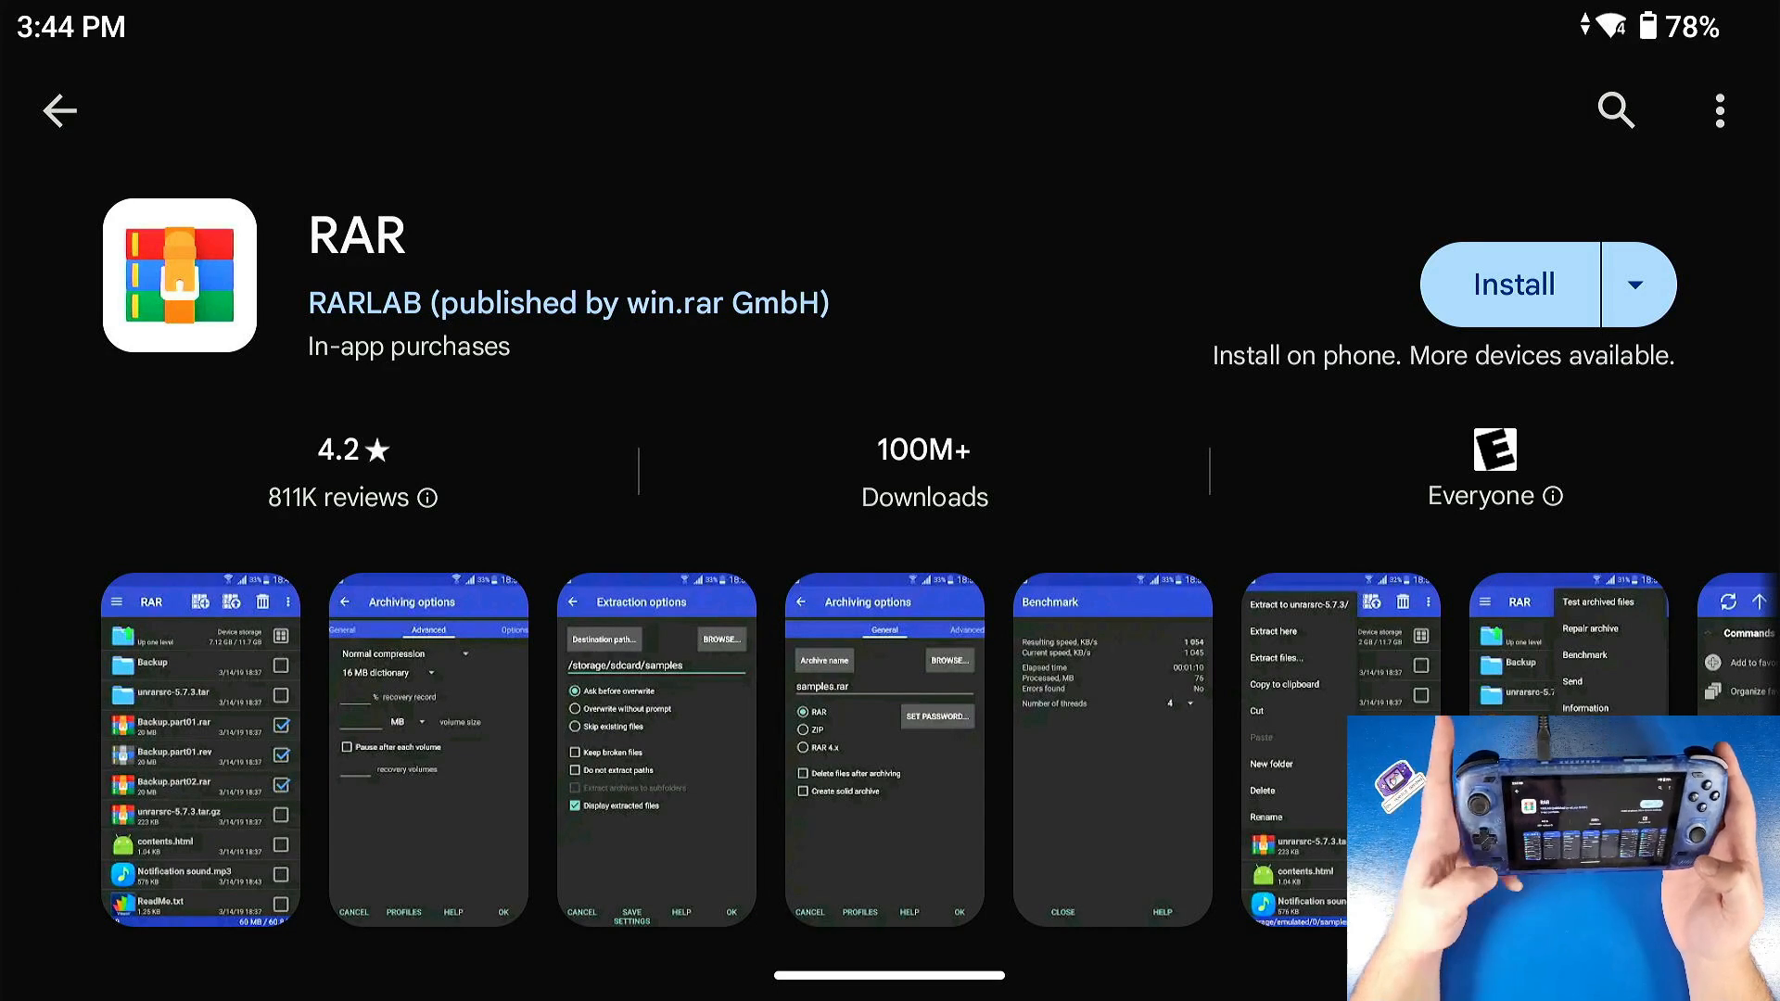
key("home")
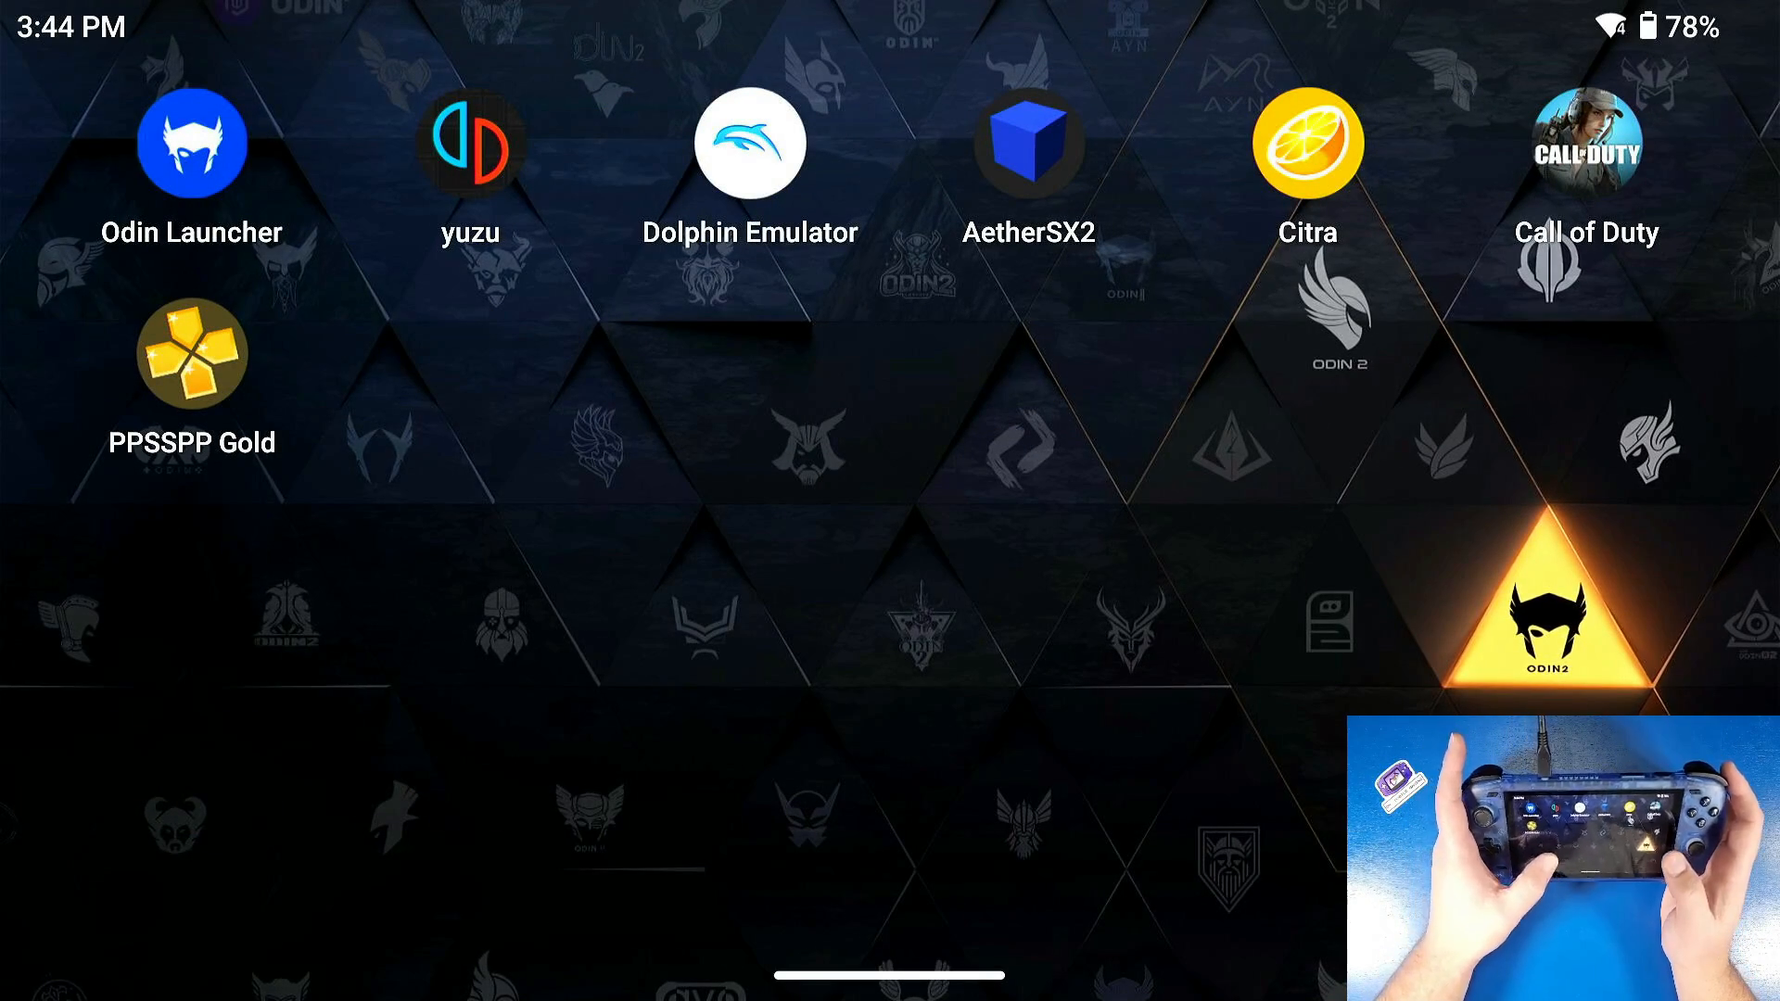
- Launch PPSSPP Gold, switch its graphics backend to OpenGL and restart the emulator
left_click(193, 357)
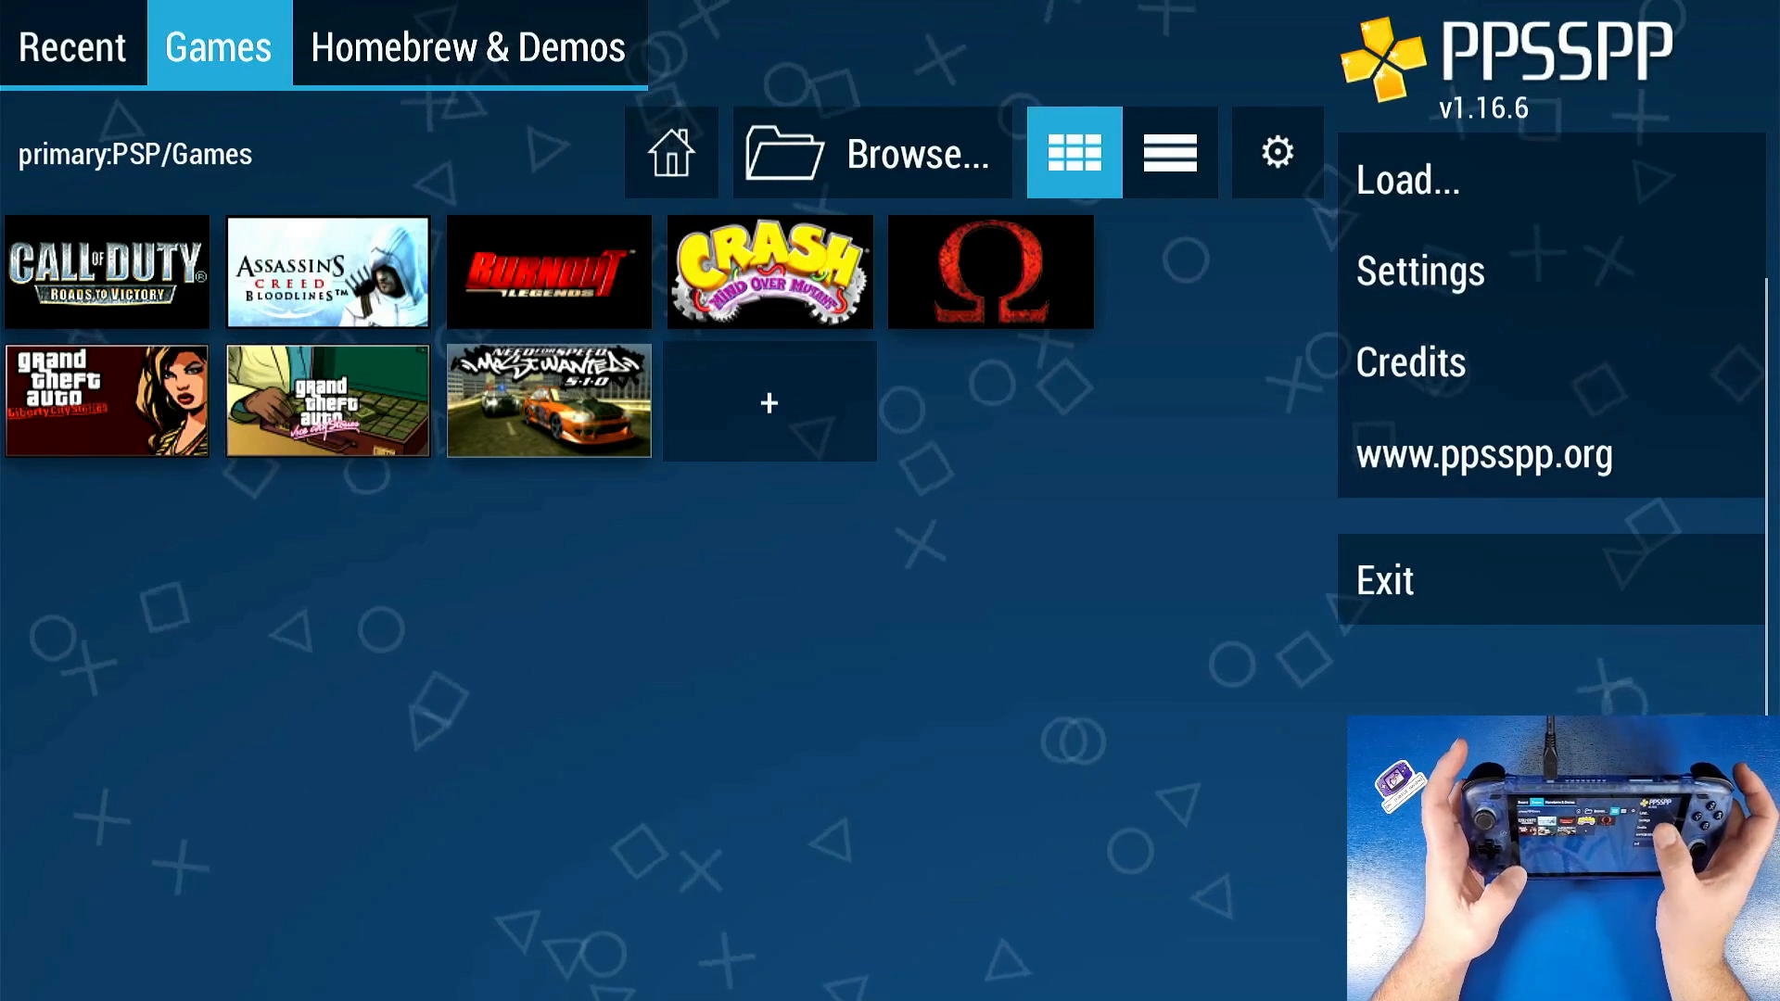
left_click(1418, 270)
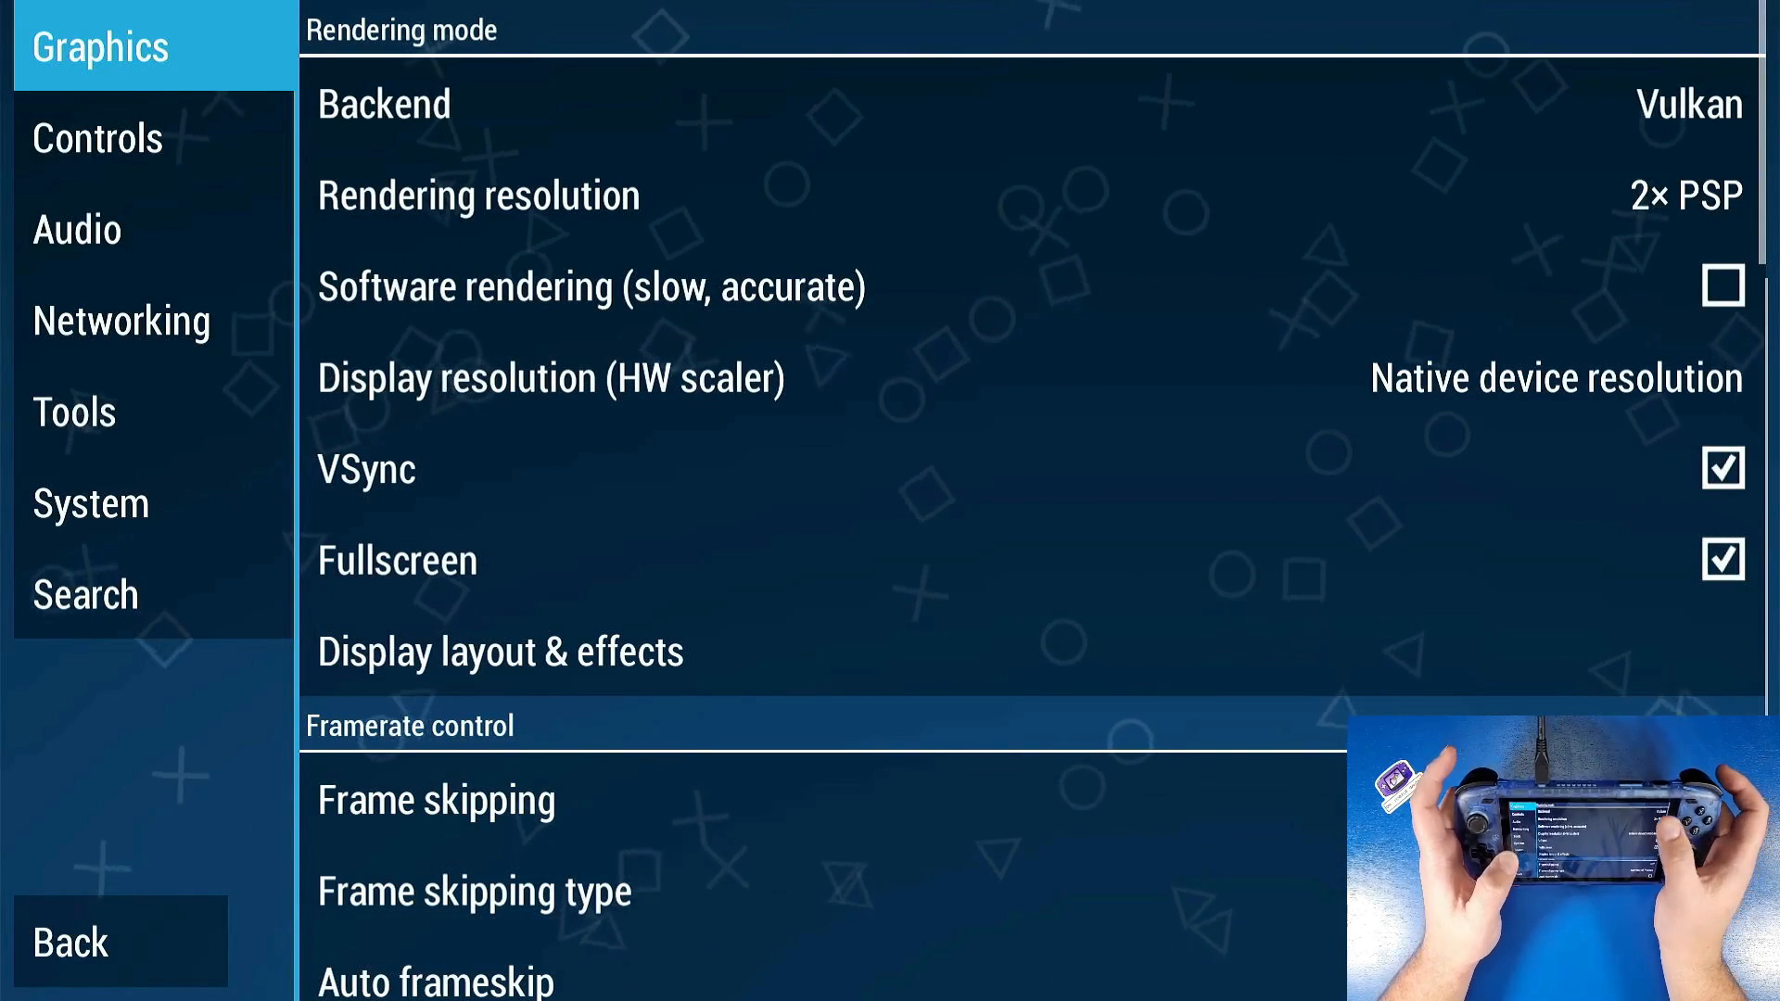
left_click(382, 104)
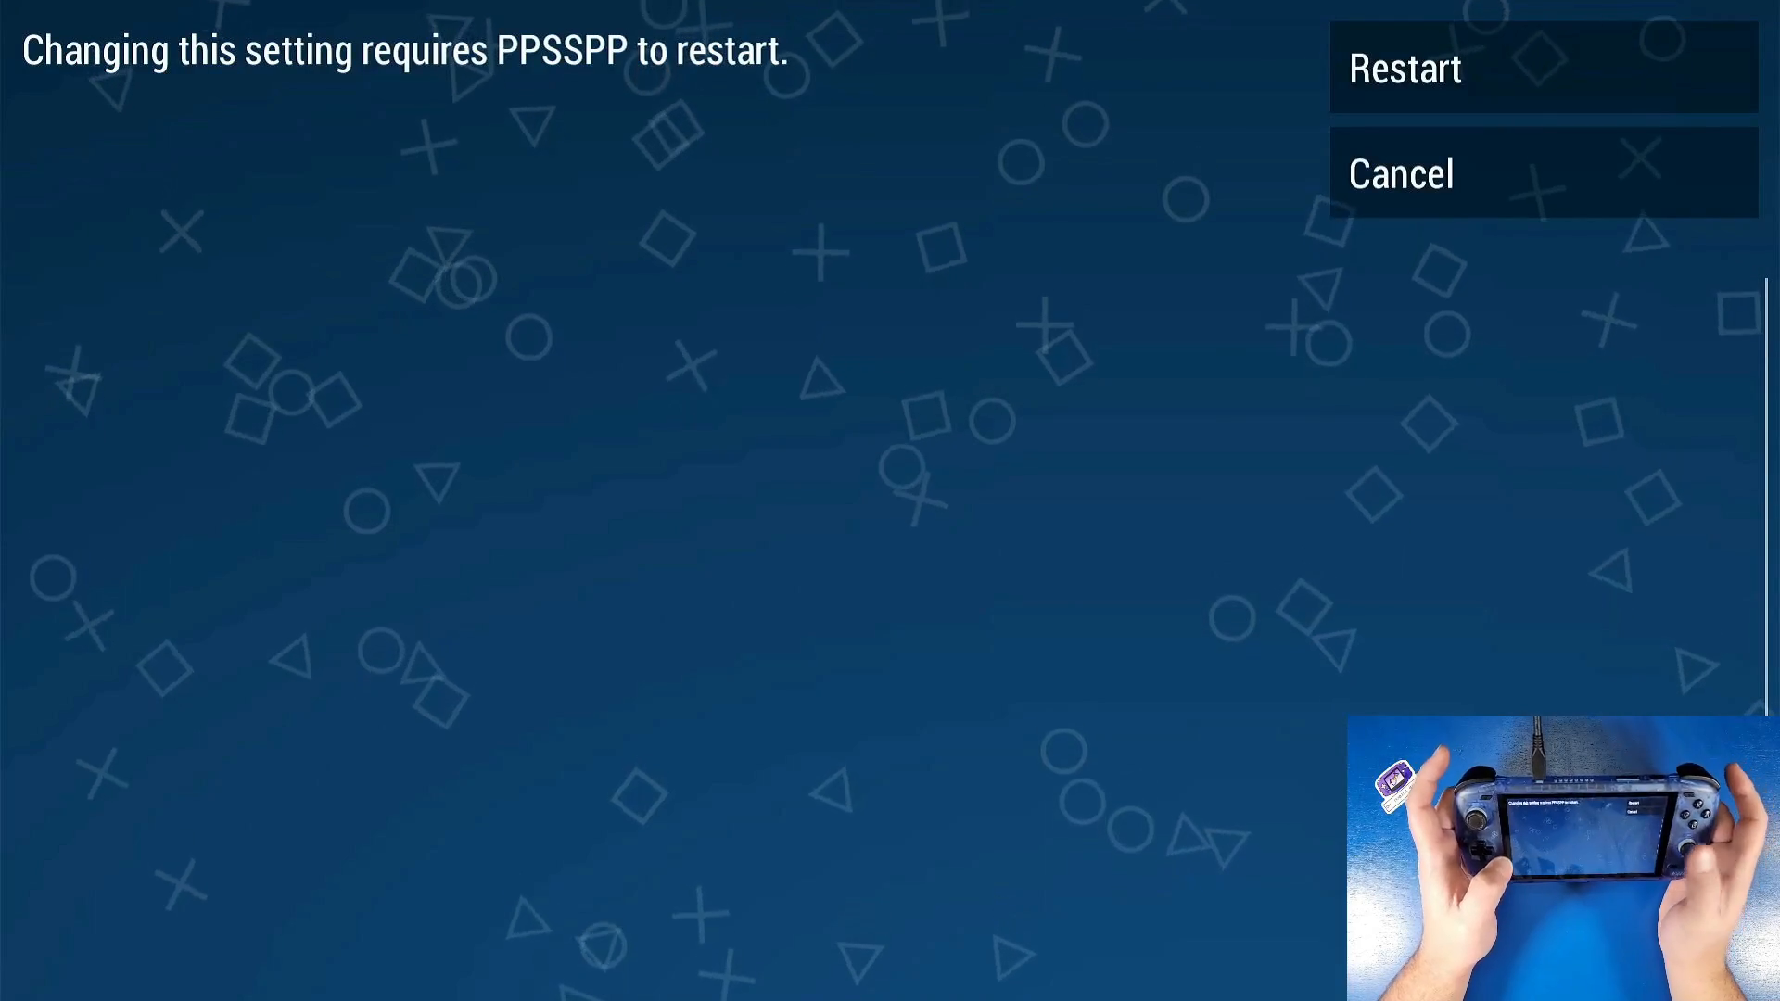
left_click(1400, 175)
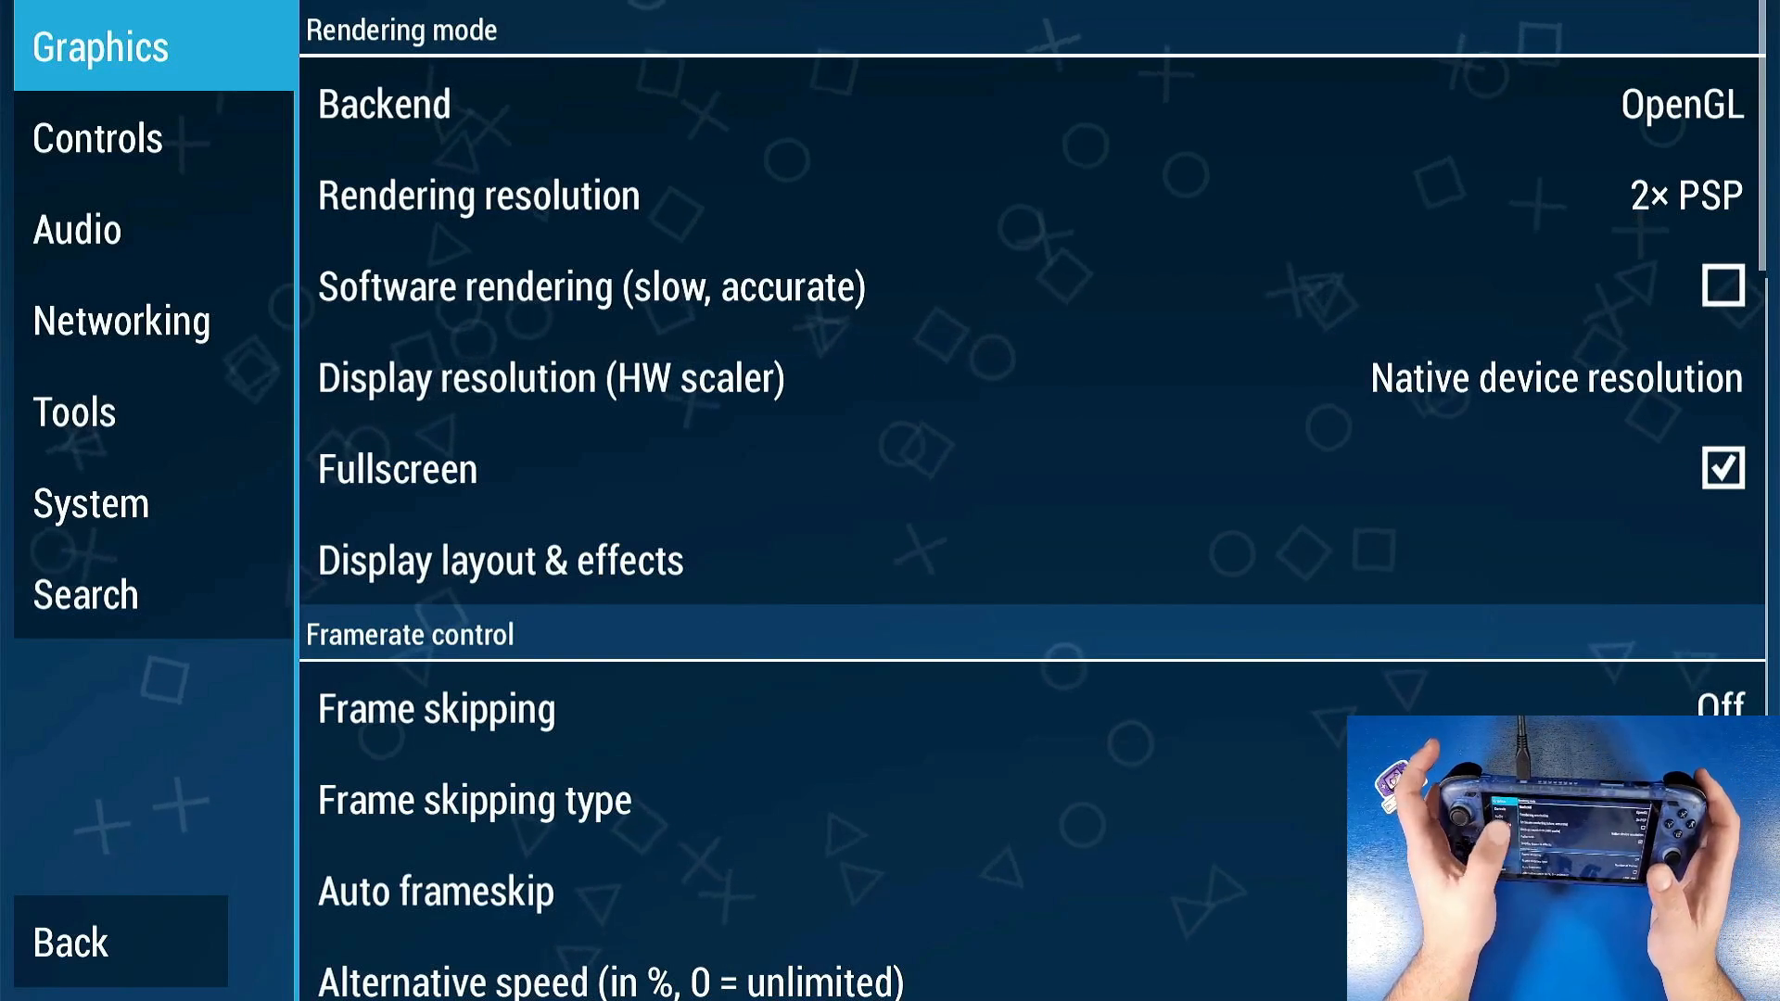
- Set rendering resolution to 4x PSP (1080p) and scroll through the graphics options
left_click(477, 195)
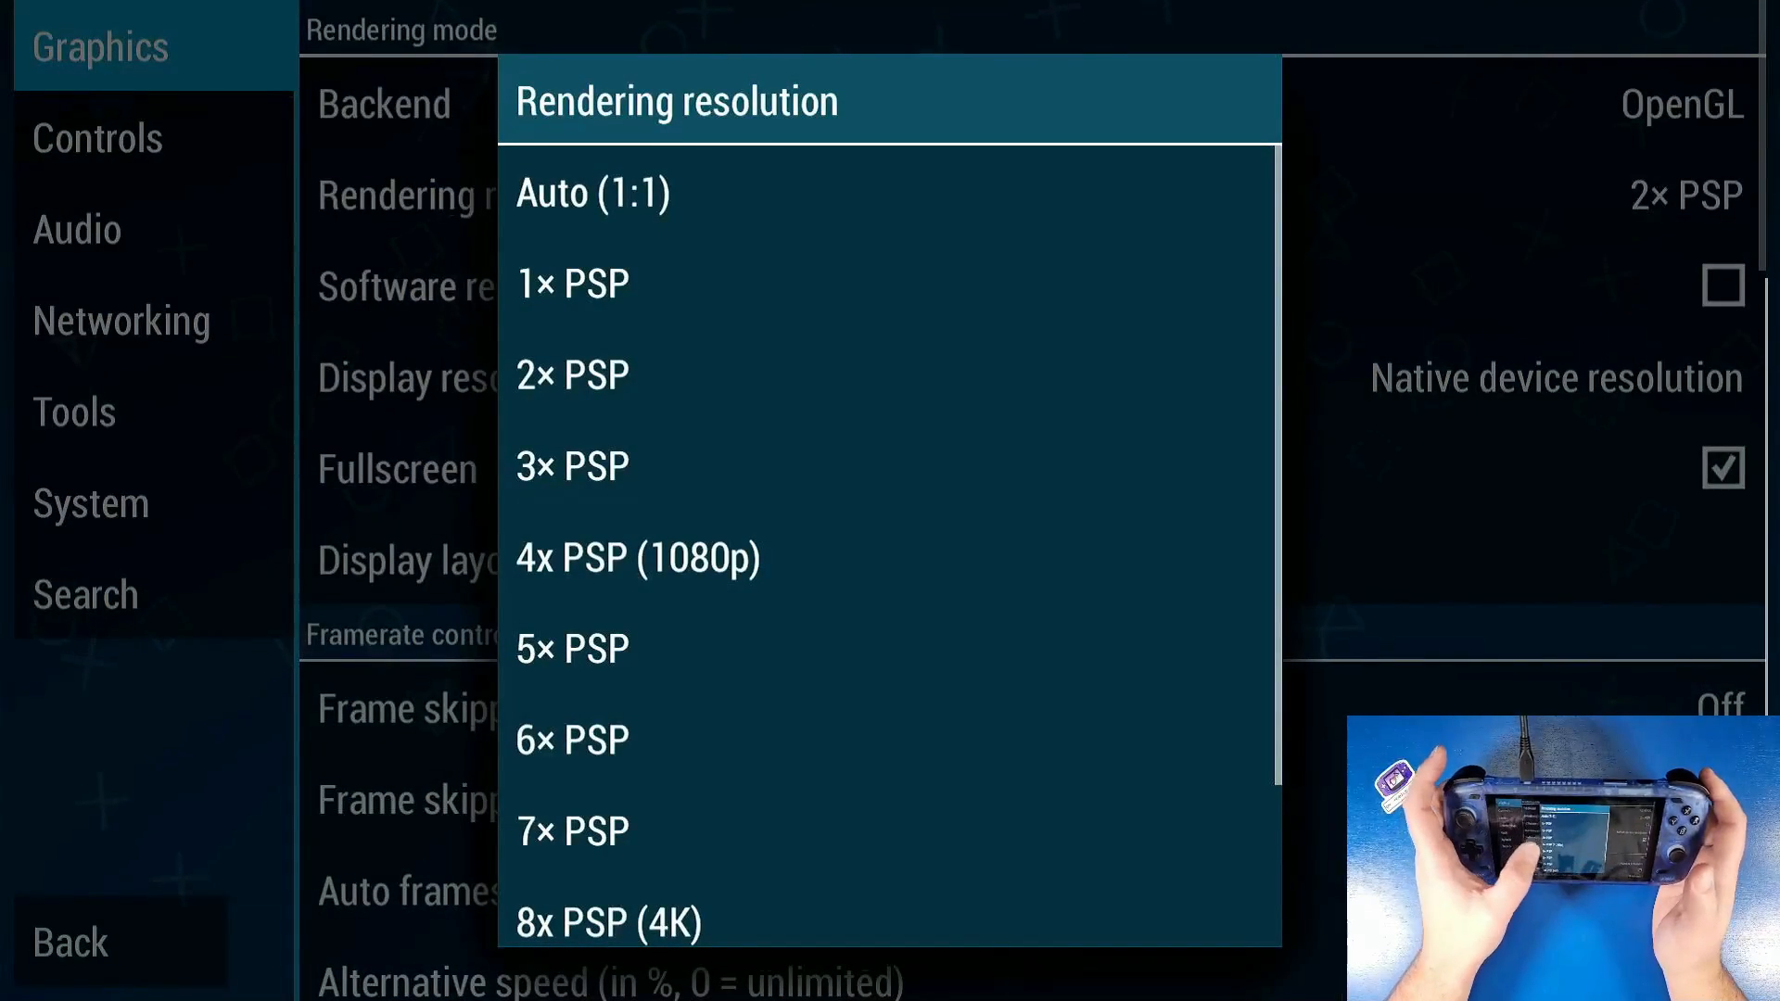
left_click(637, 558)
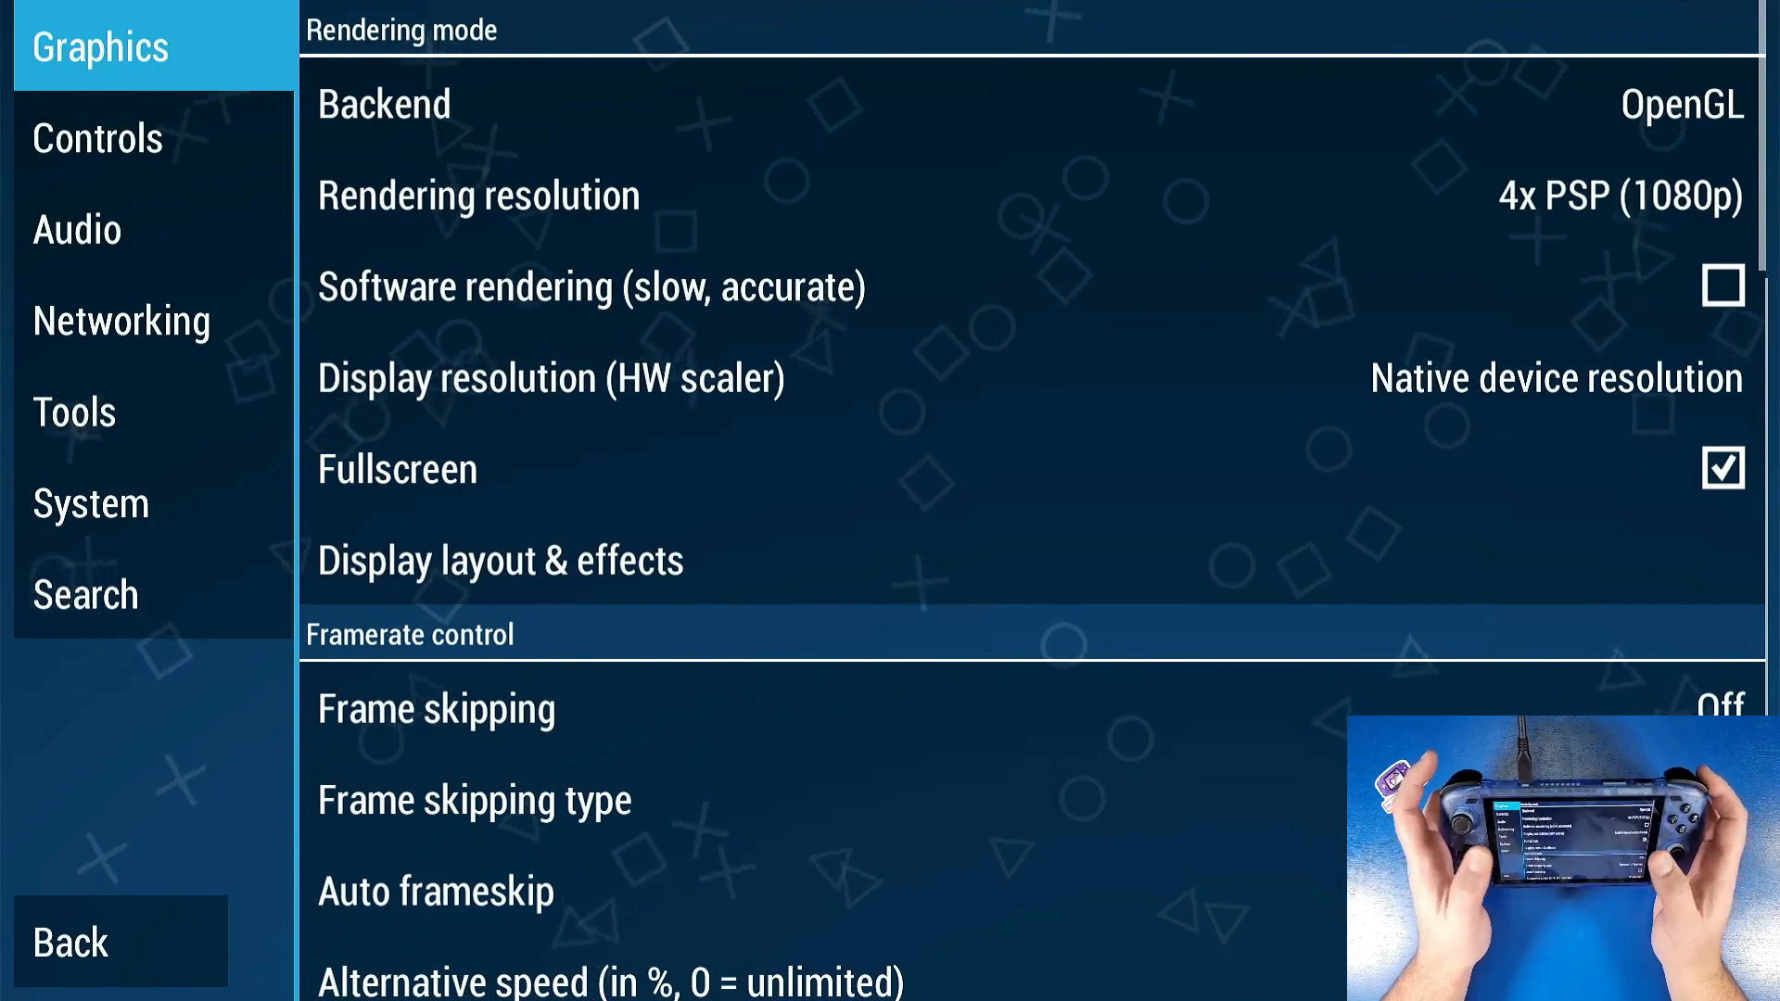
scroll("down", 3)
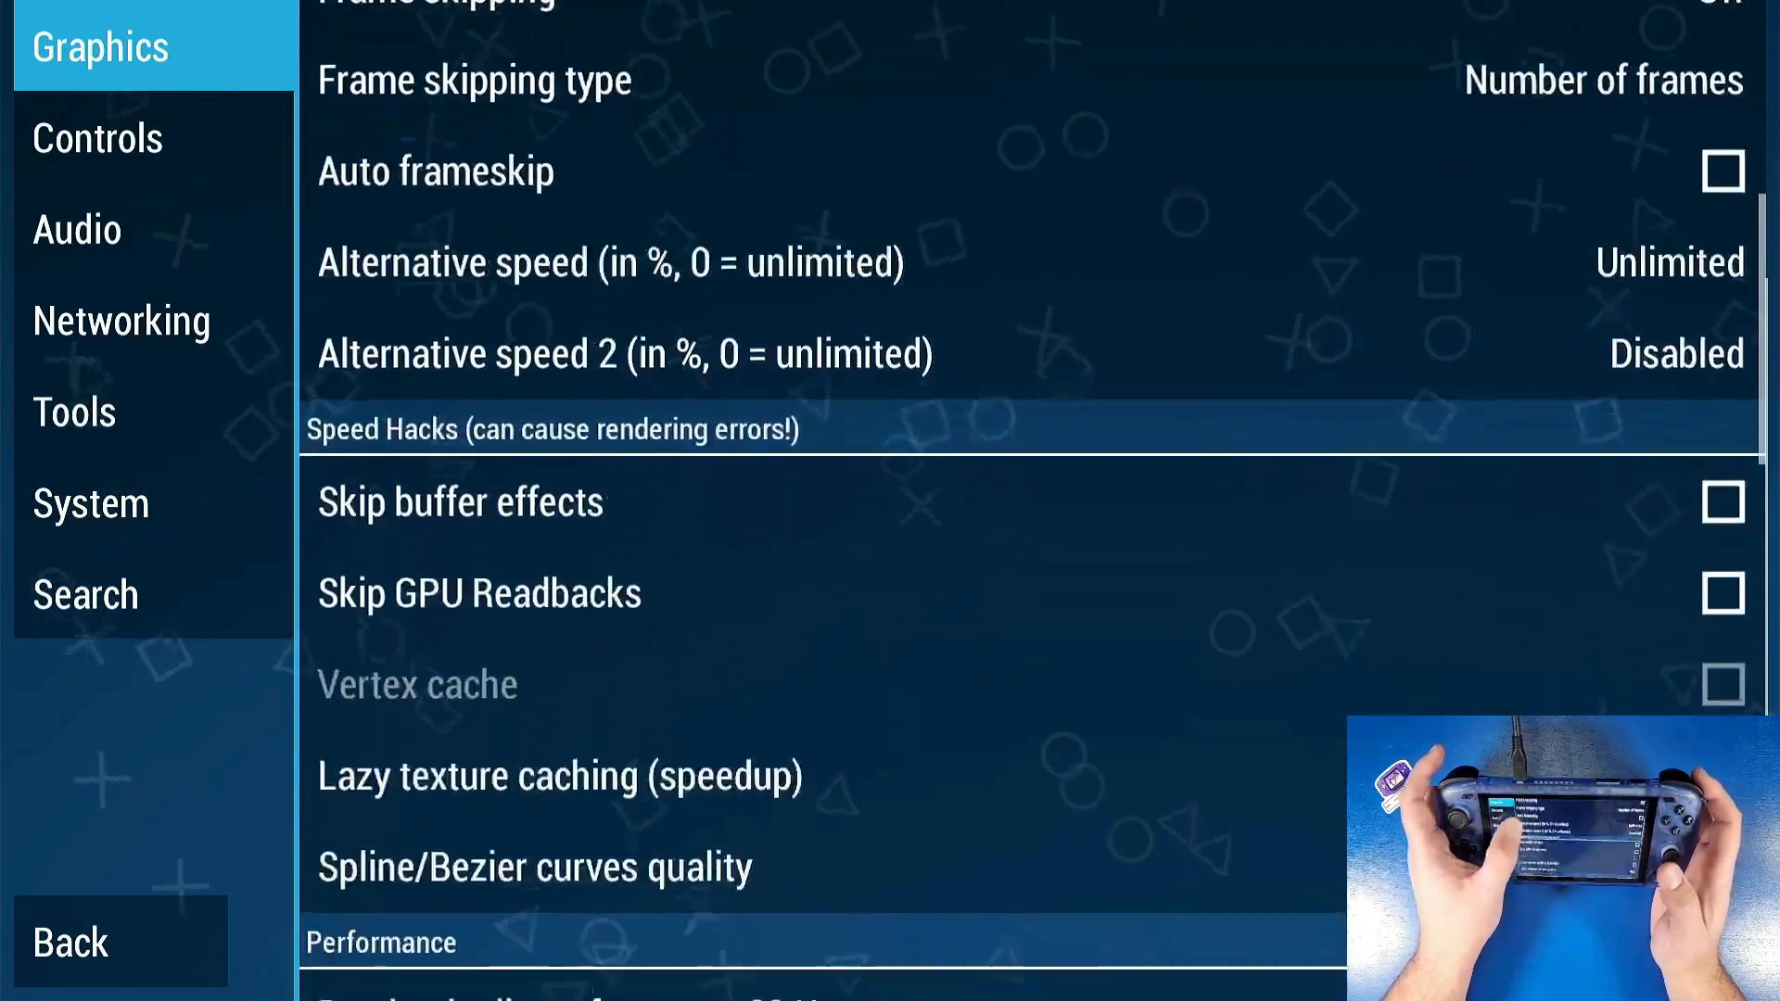
scroll("down", 3)
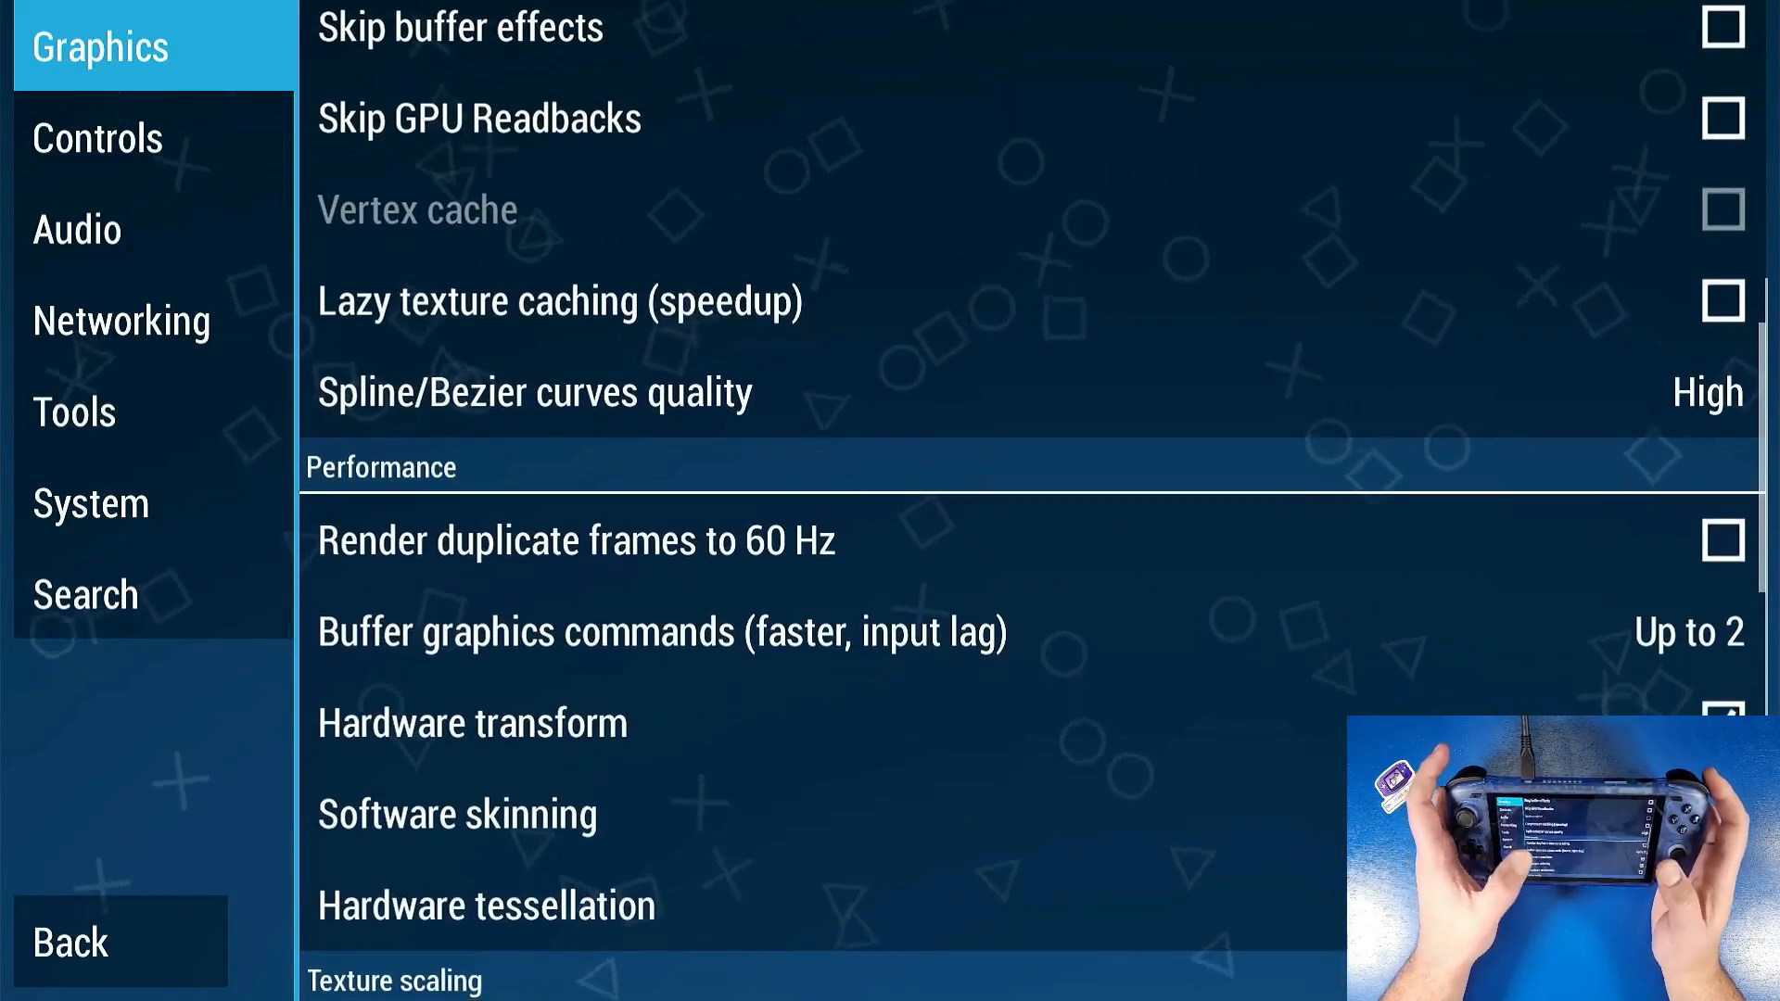
scroll("down", 3)
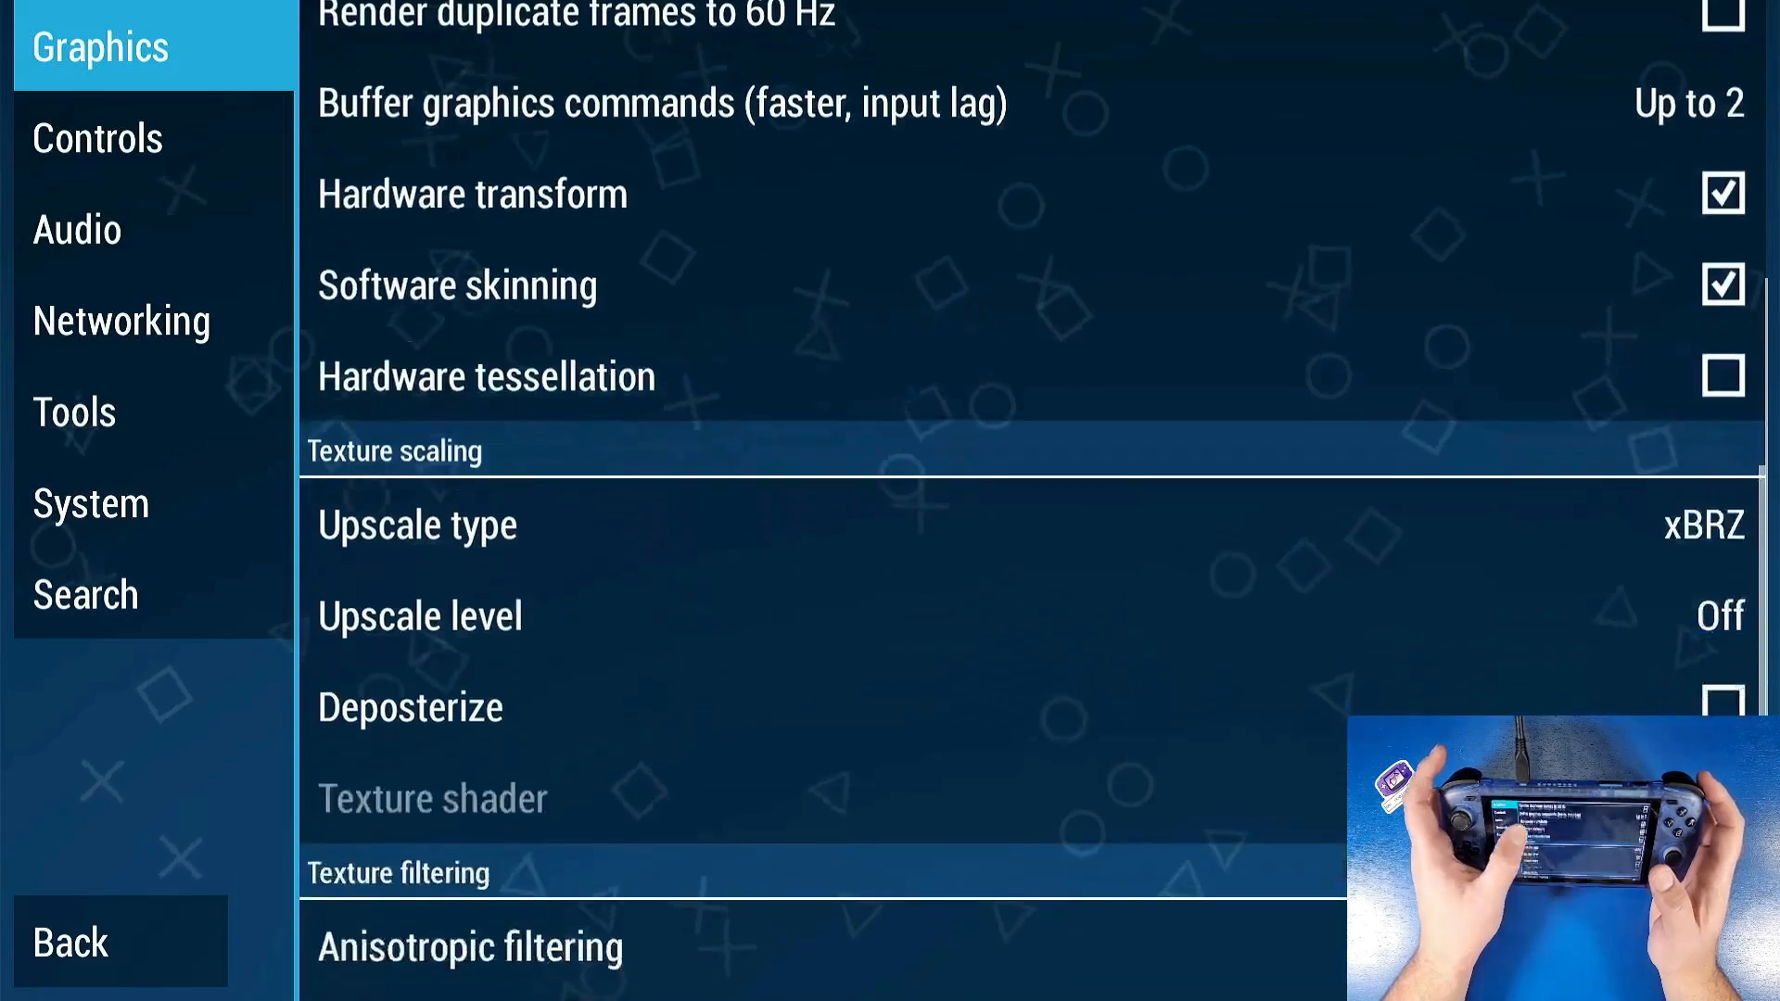
scroll("down", 3)
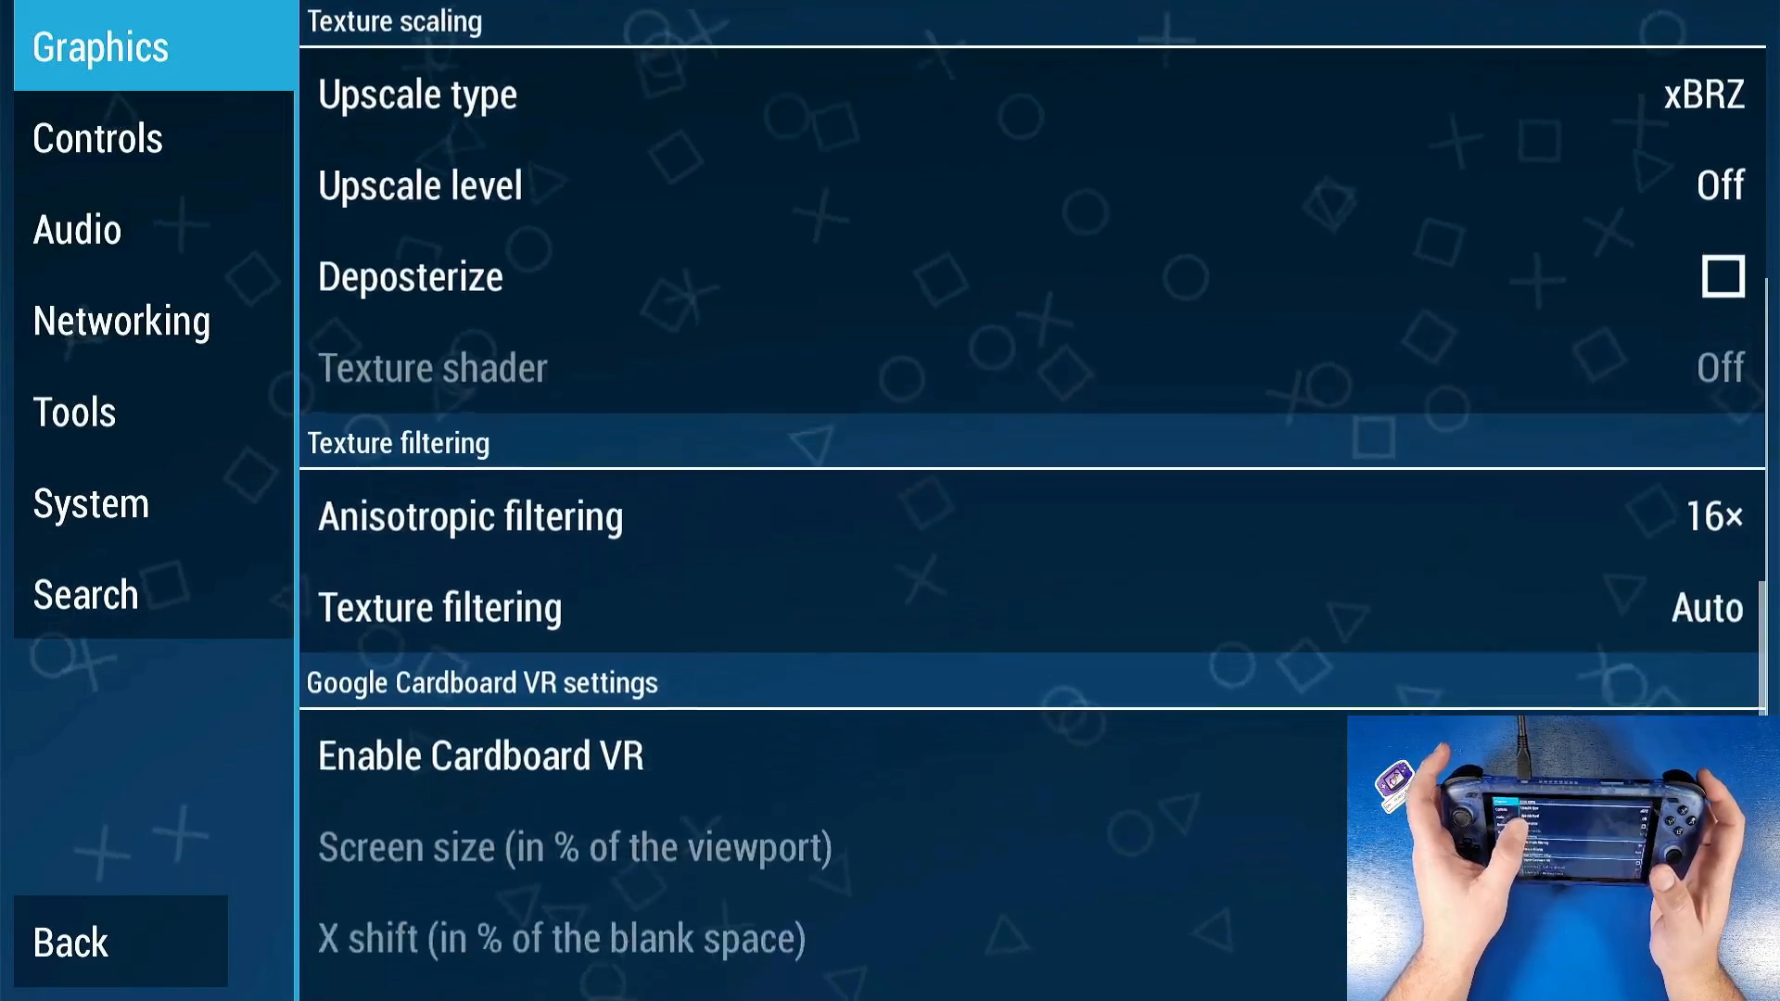
scroll("down", 3)
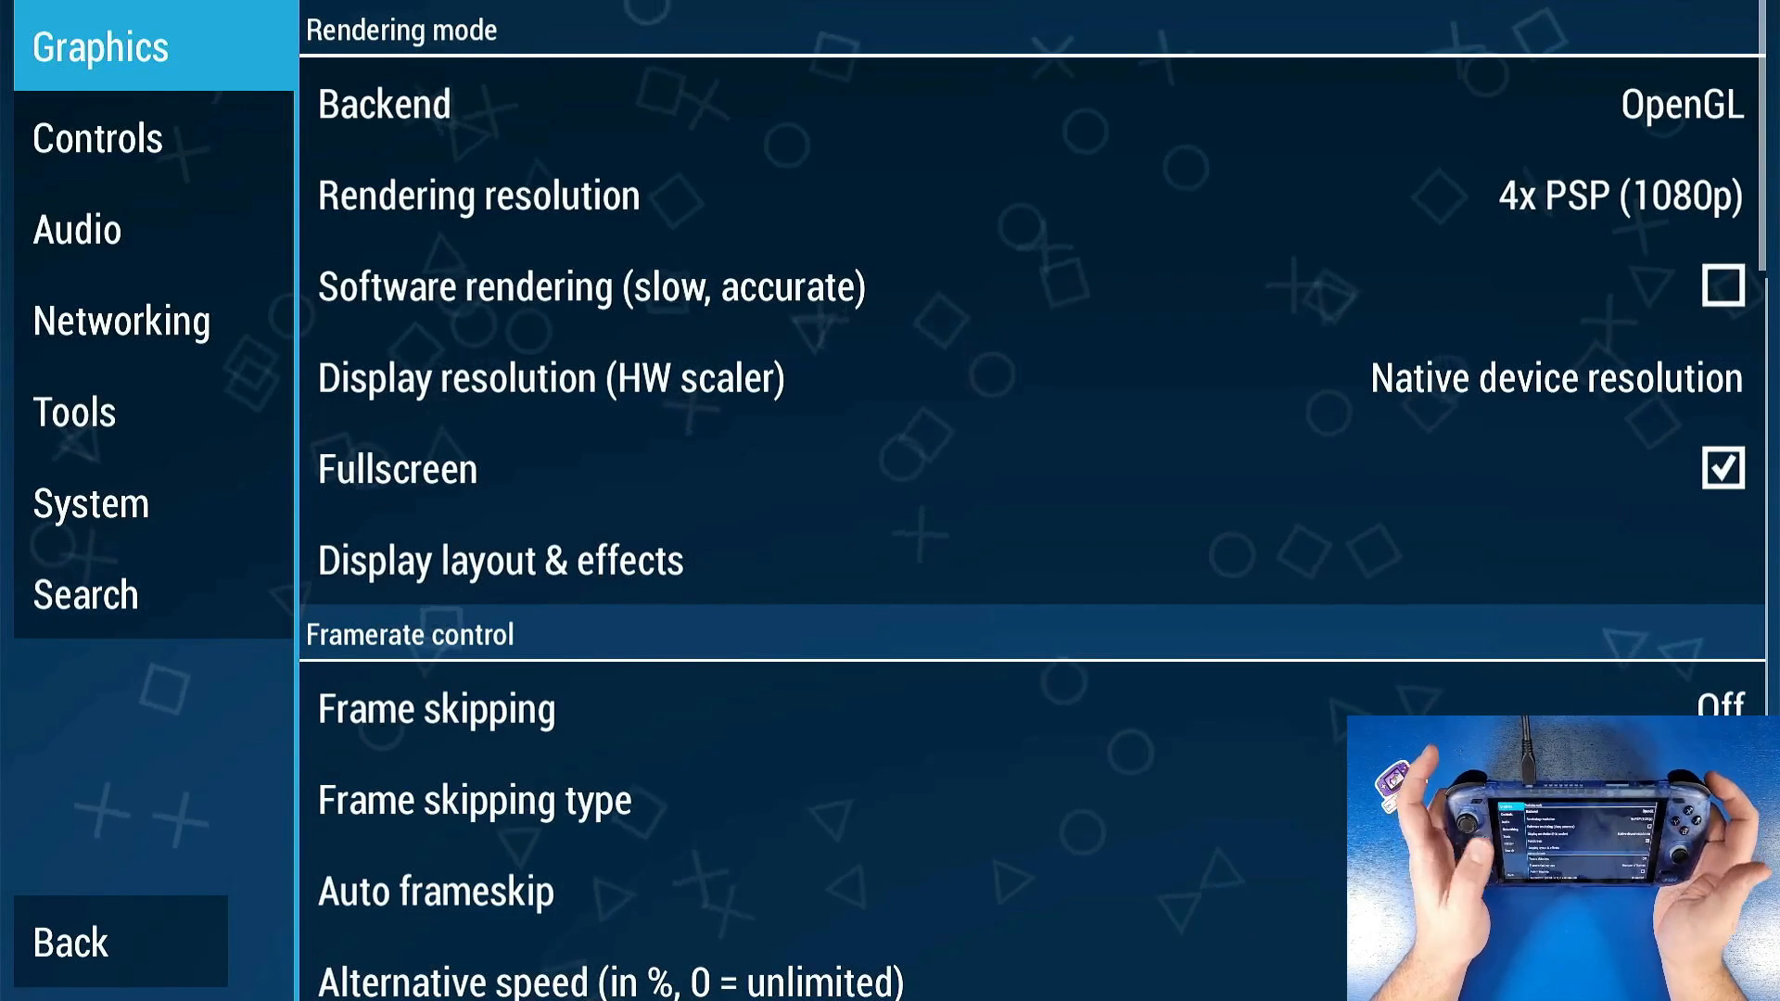
- Review the remaining graphics options, glance at System settings and return to Graphics
scroll("down", 3)
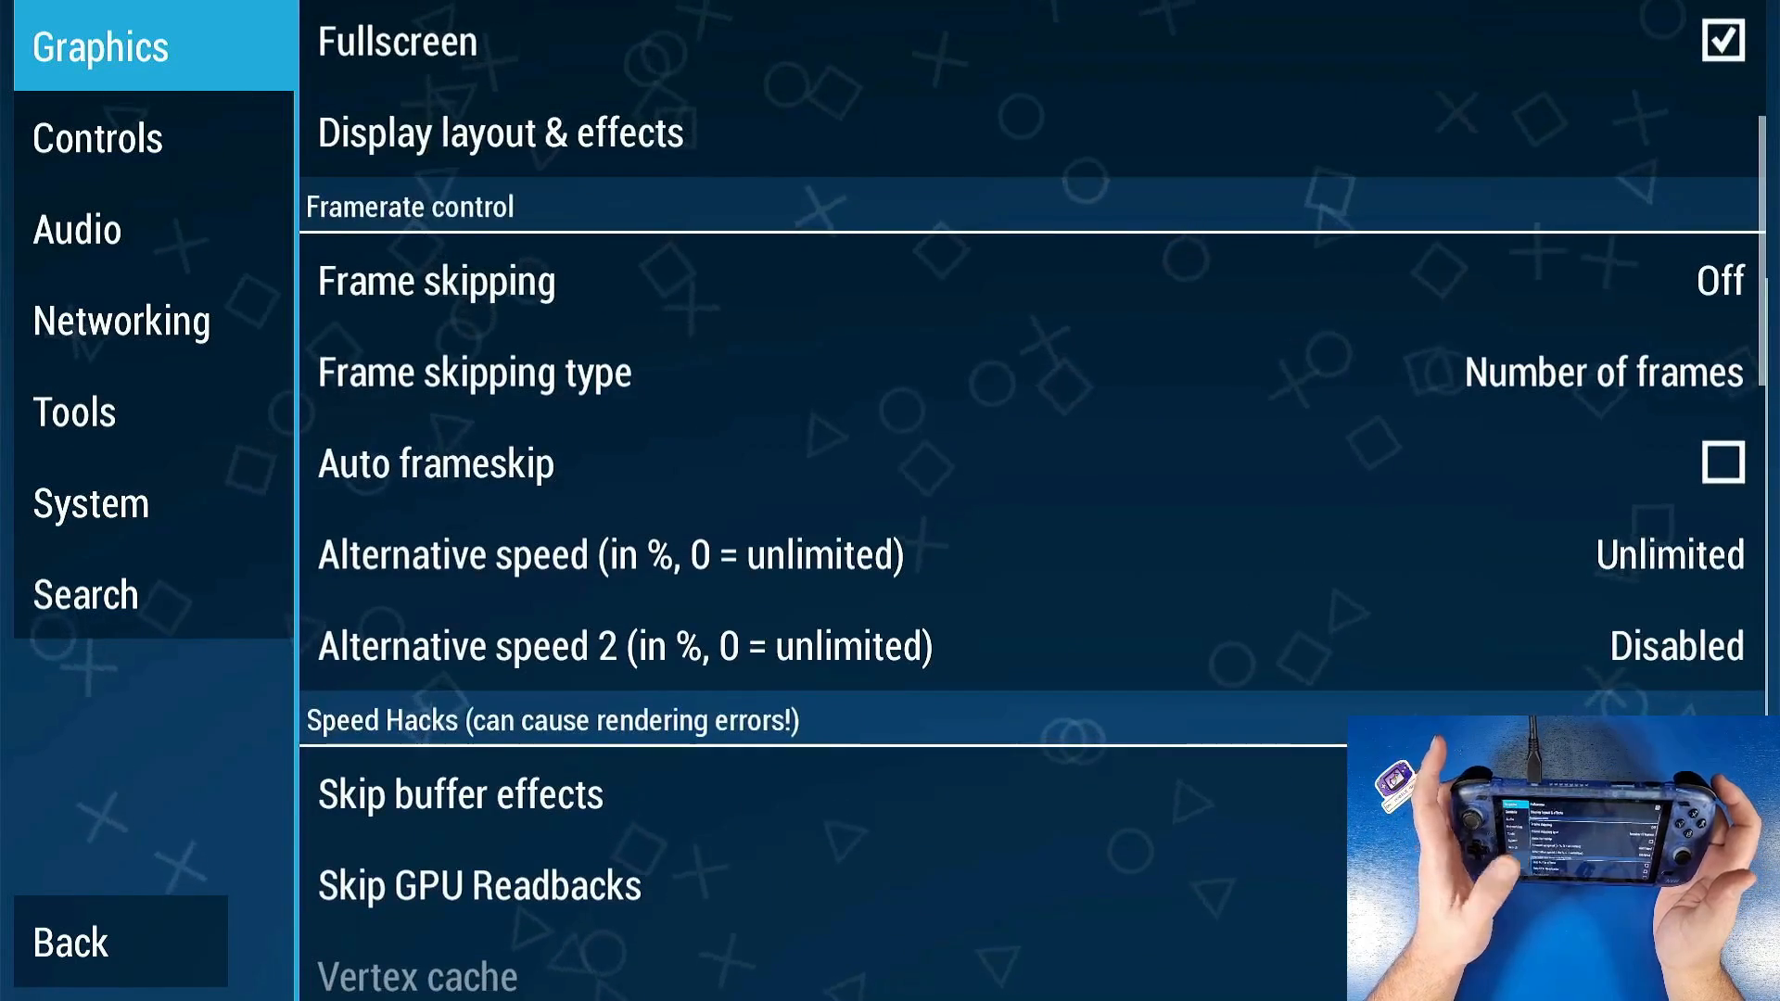
scroll("down", 3)
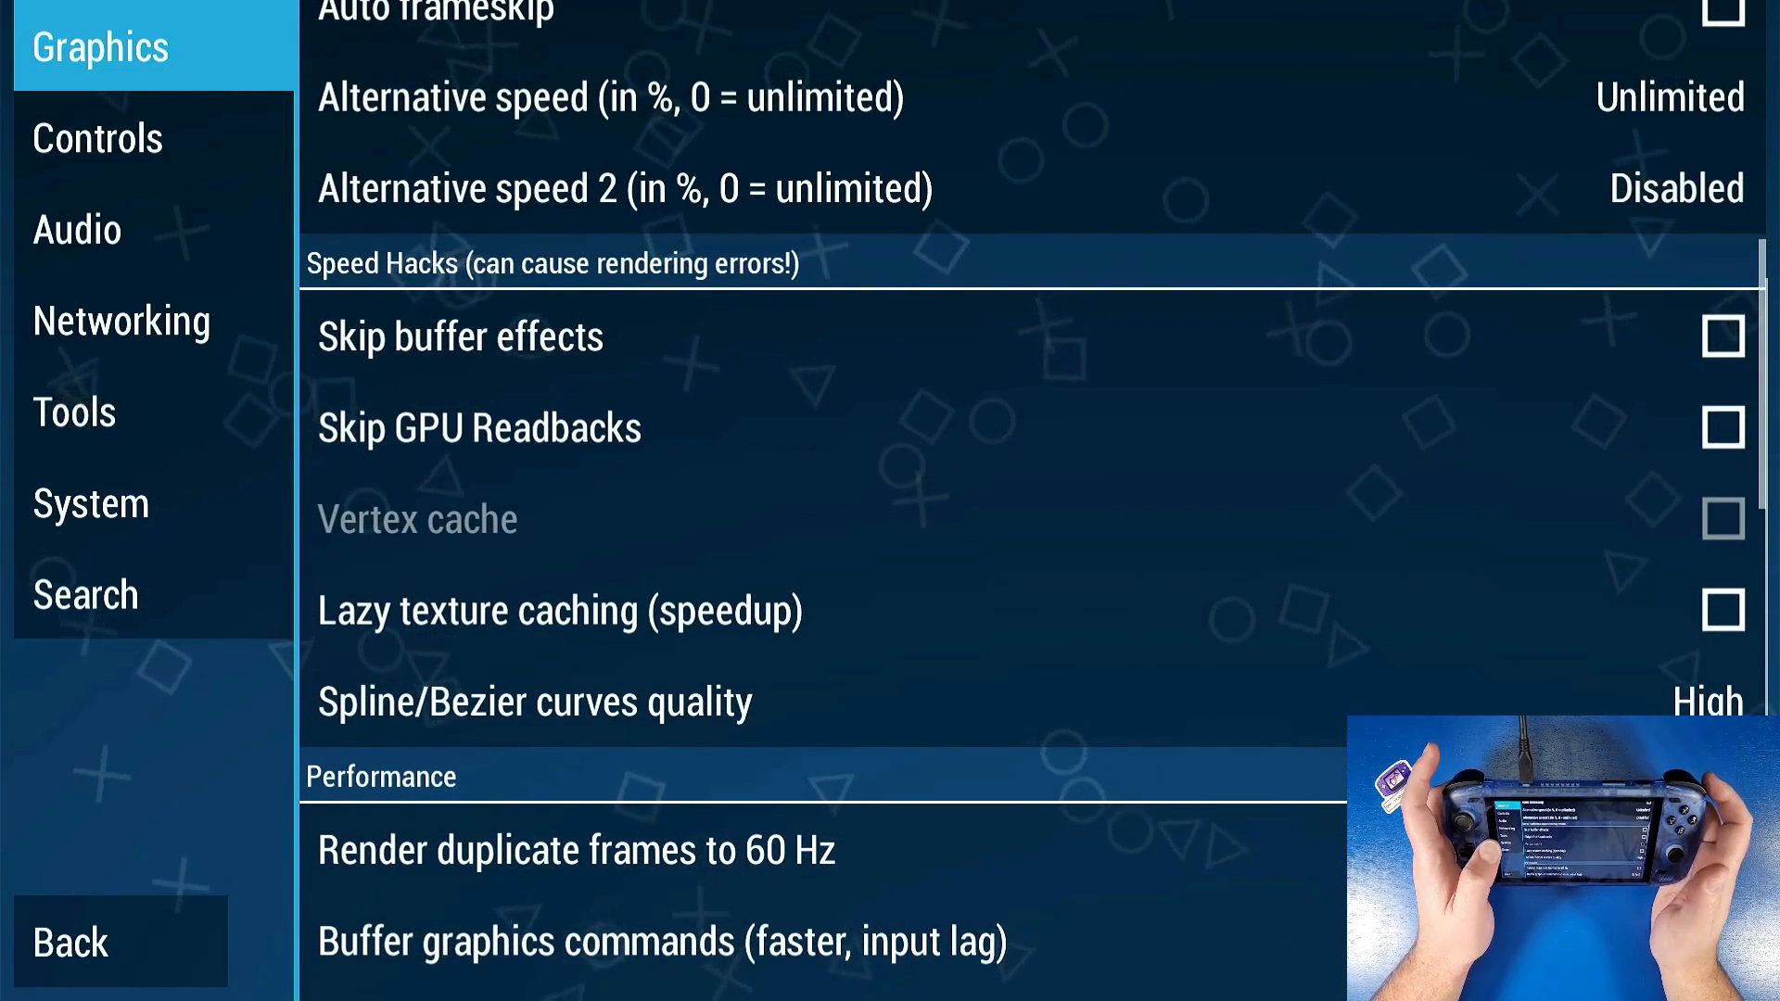
scroll("down", 3)
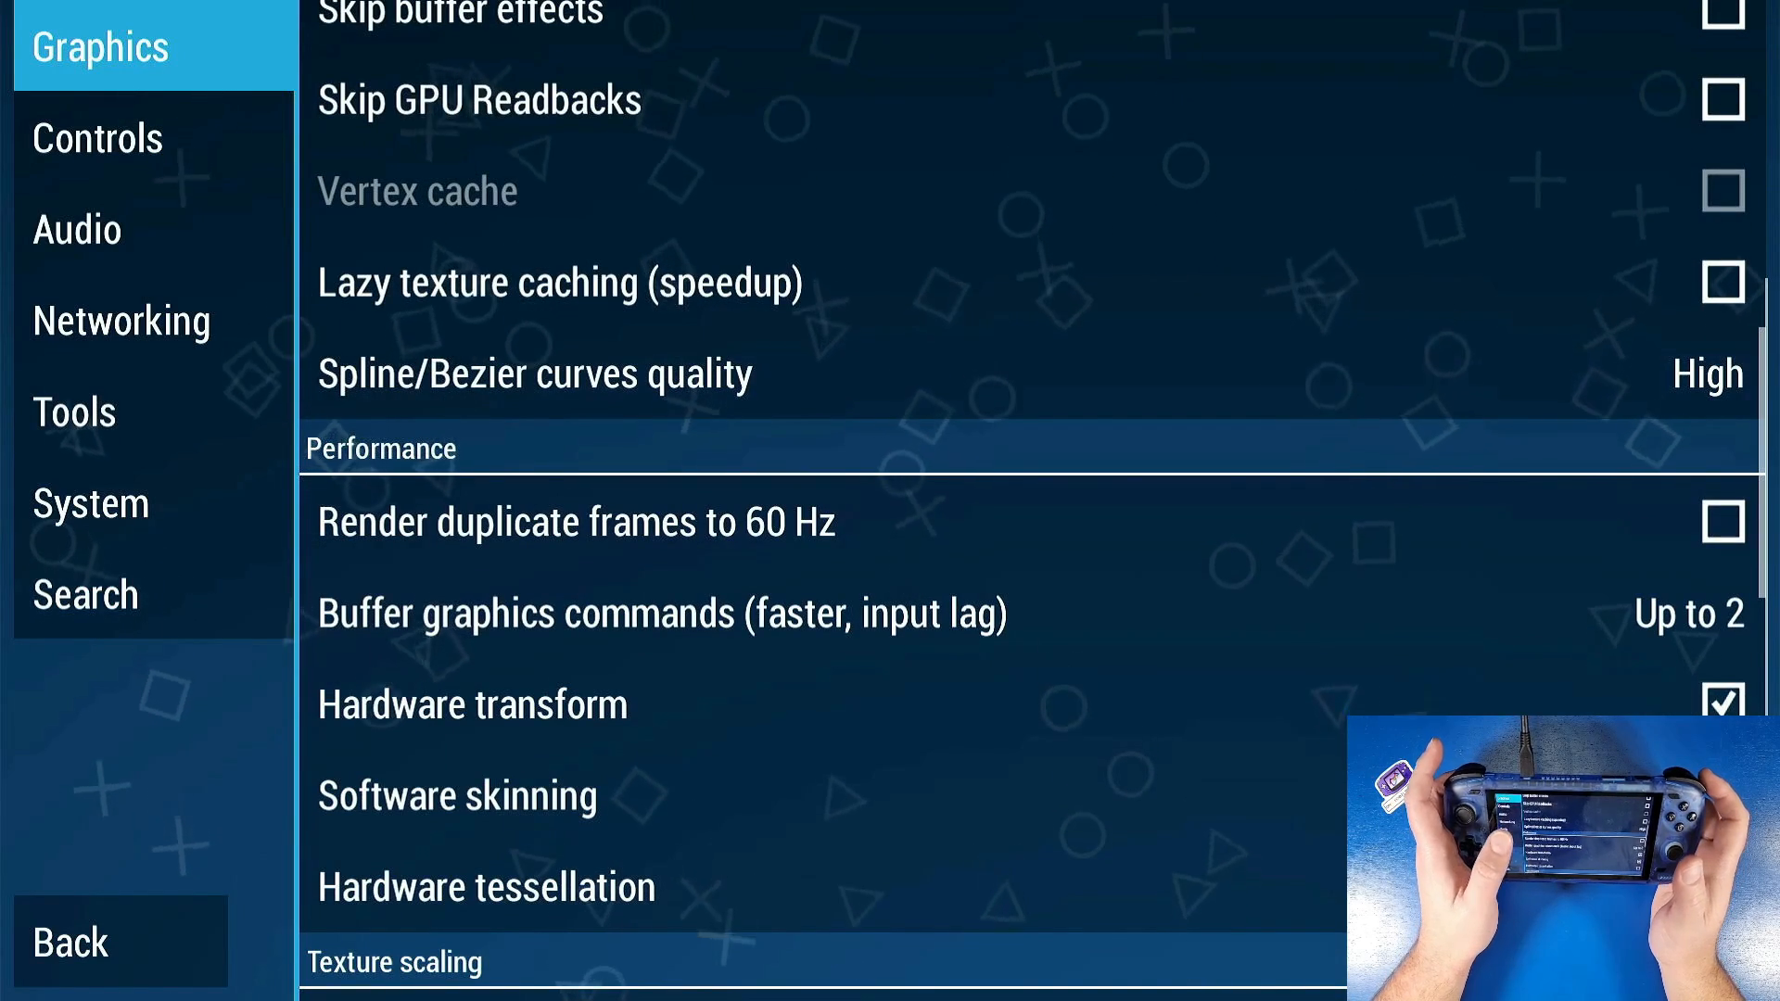
left_click(89, 503)
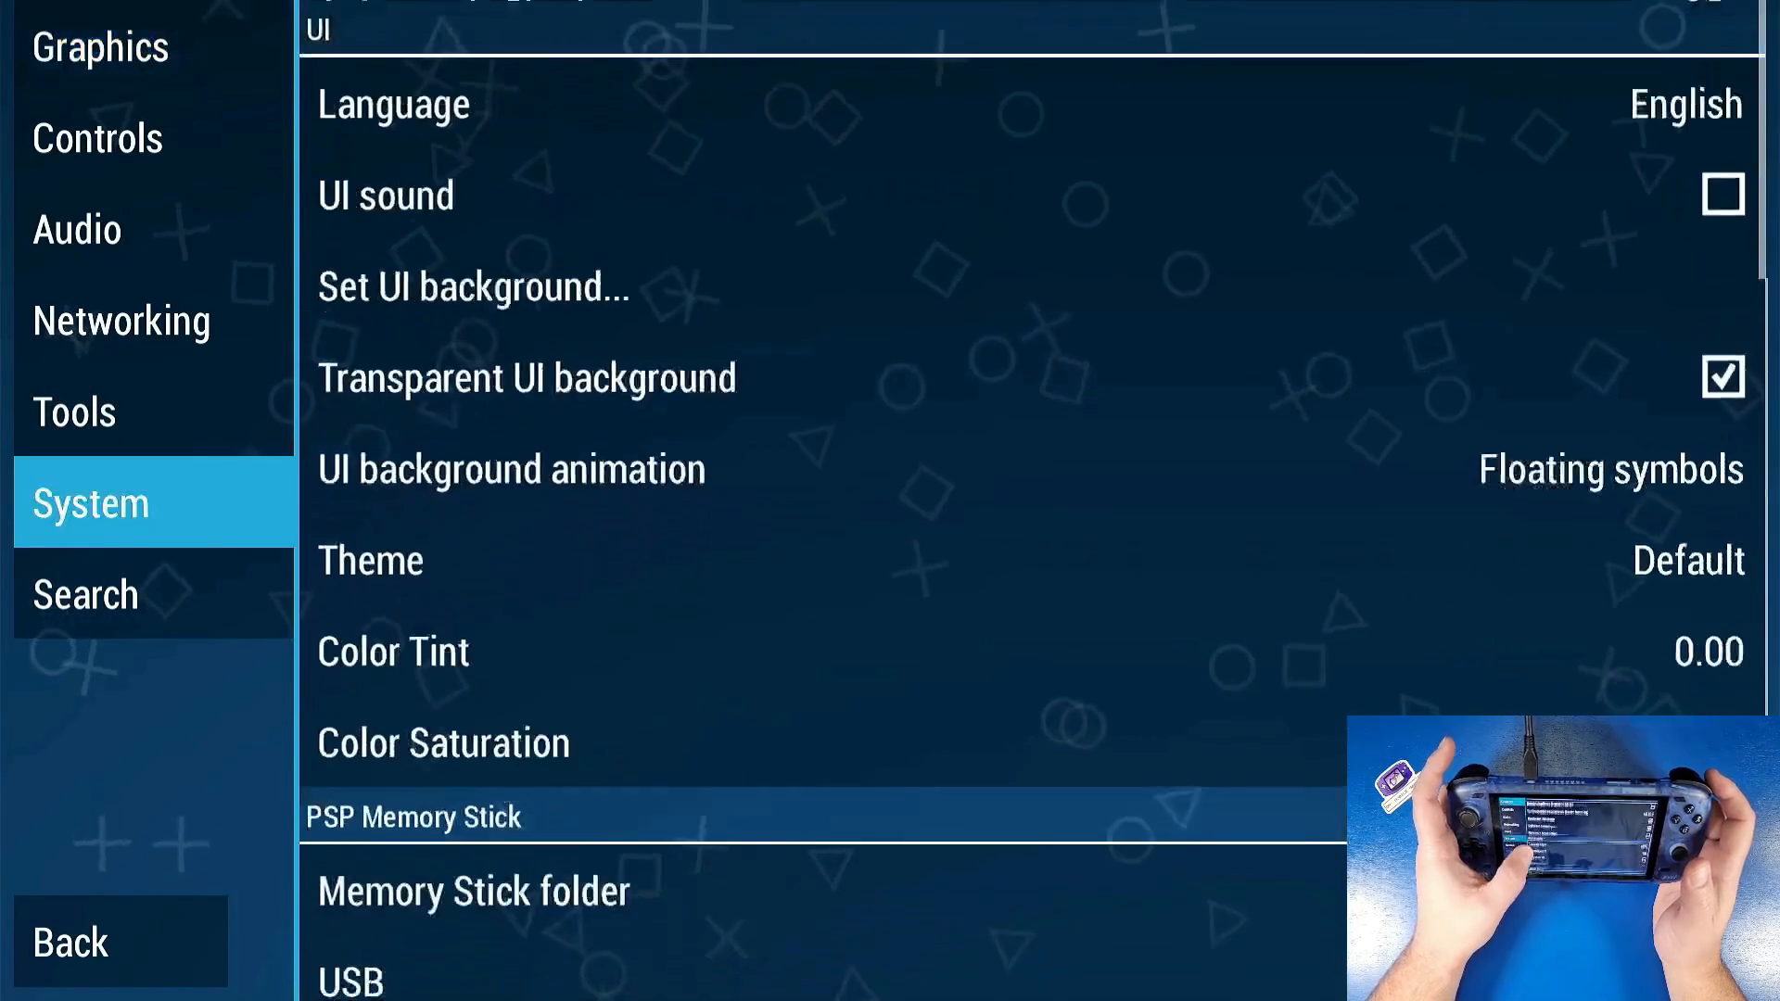
left_click(101, 47)
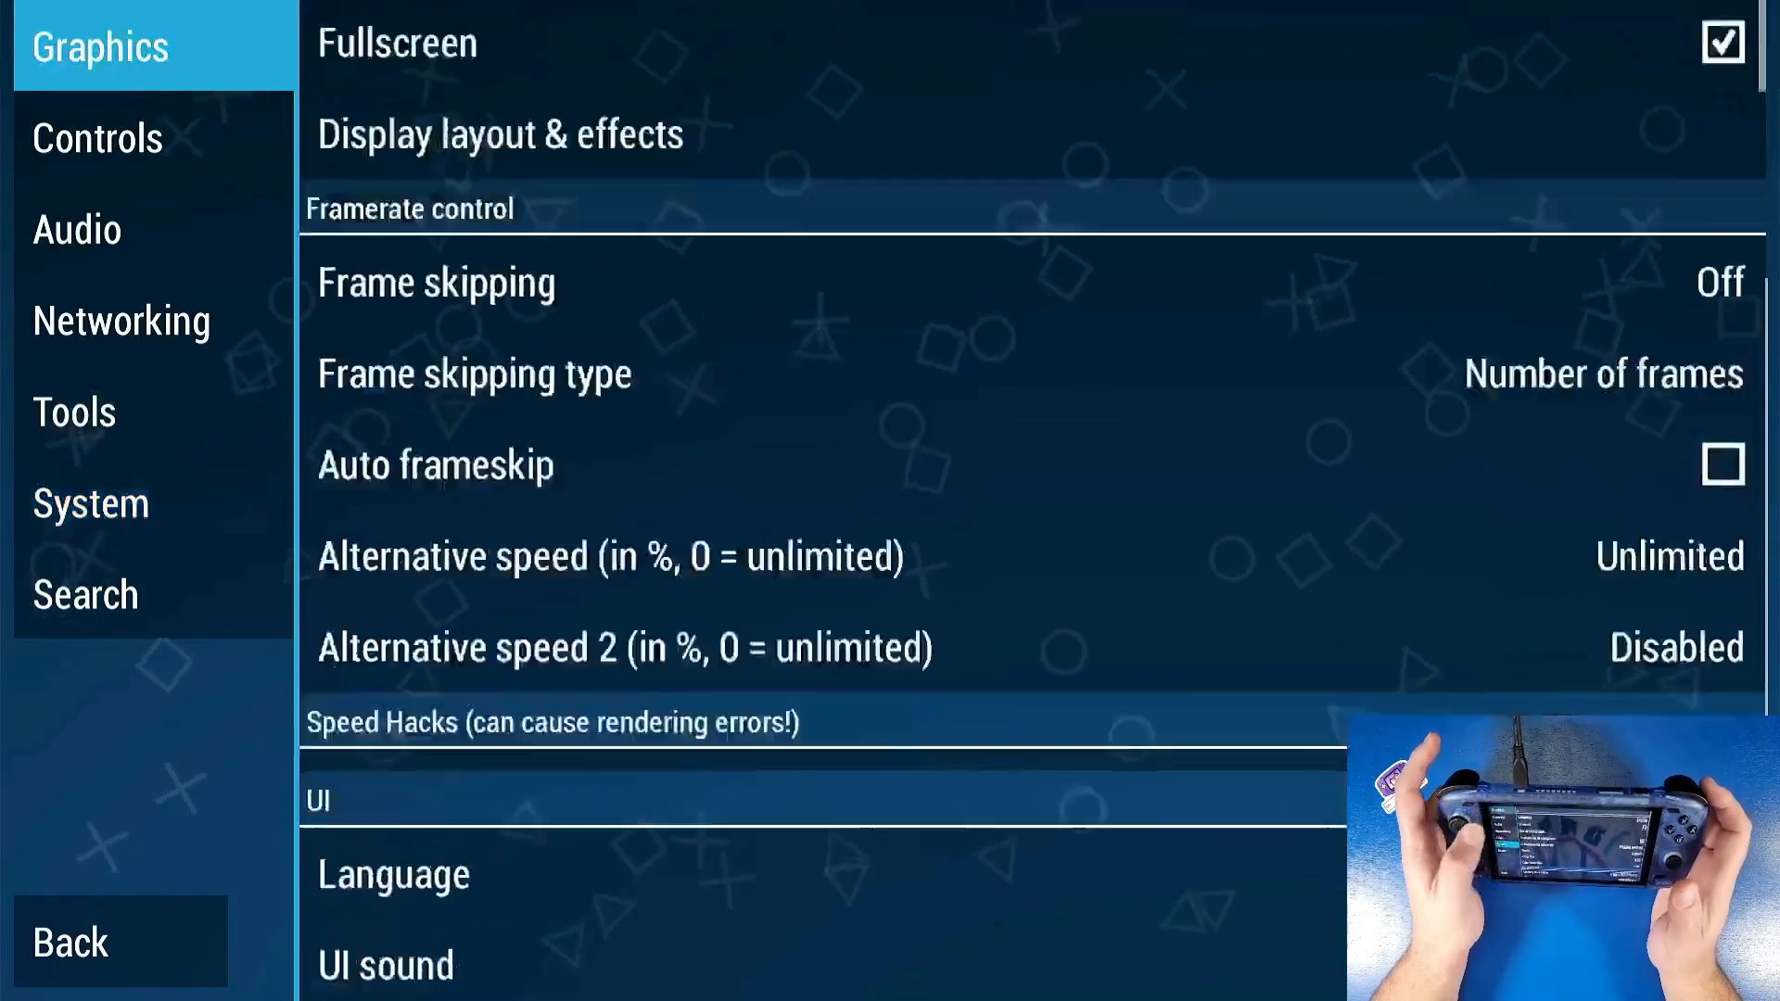
scroll("down", 3)
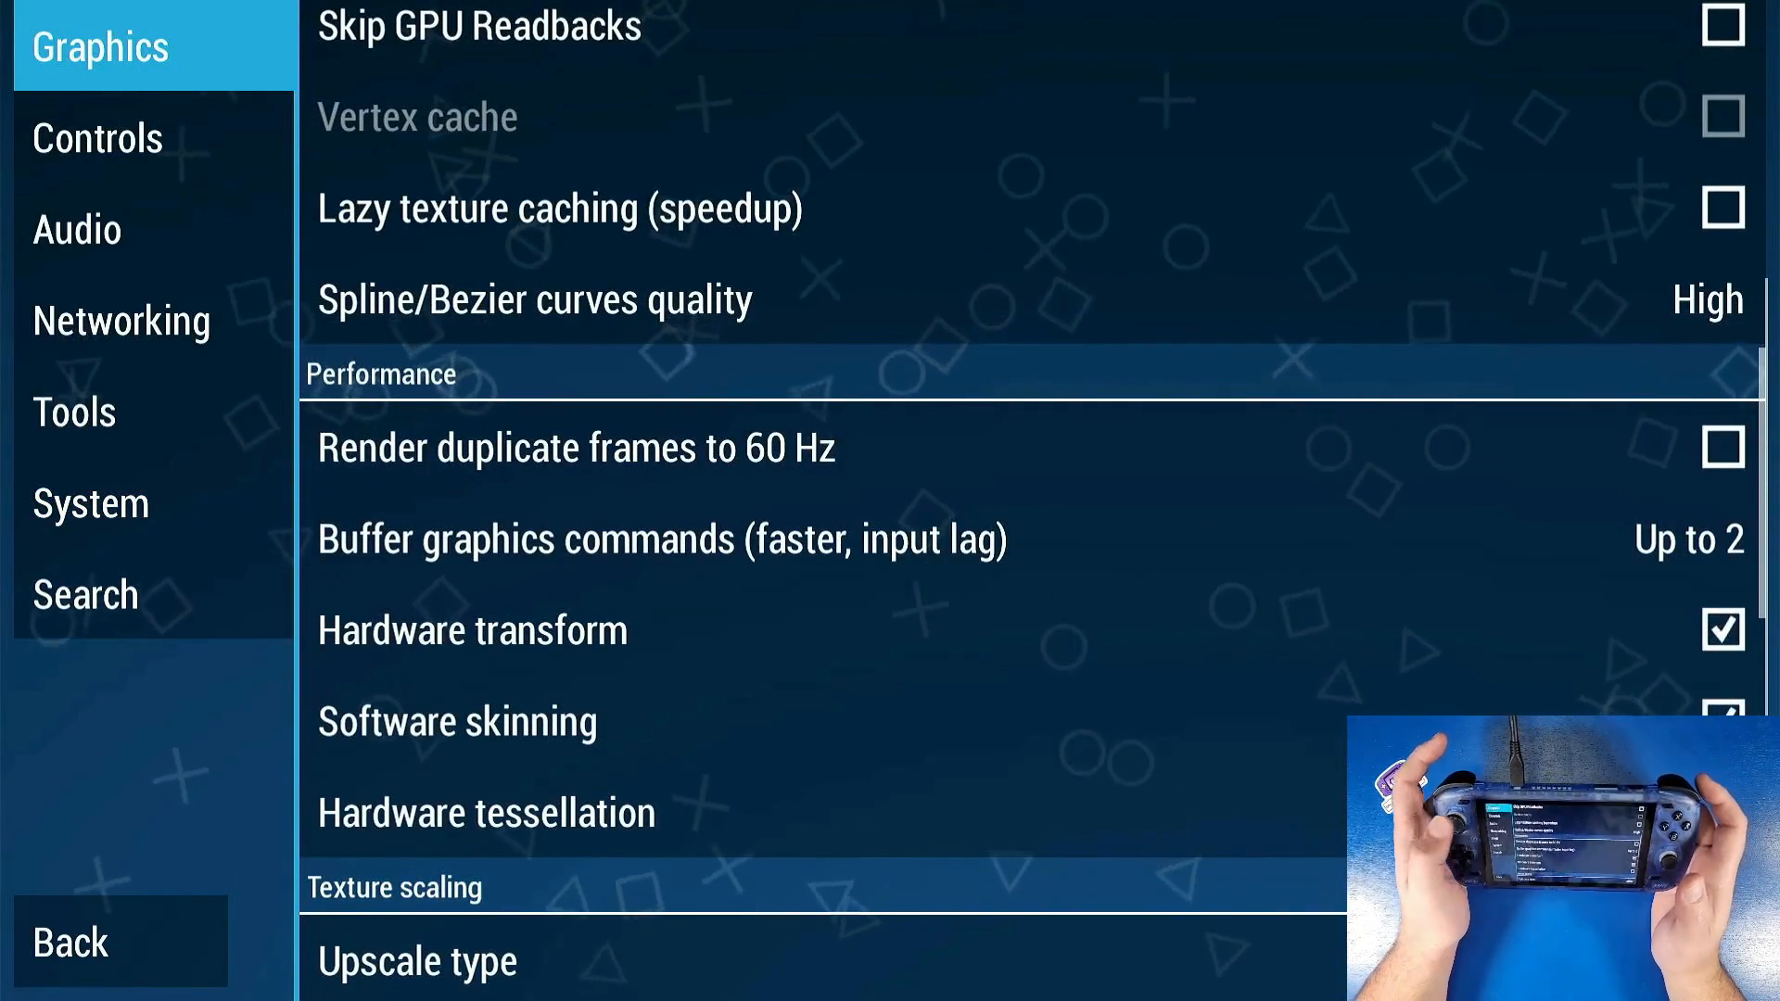
- In Control mapping, map Pause to C and Save state to R2
left_click(97, 137)
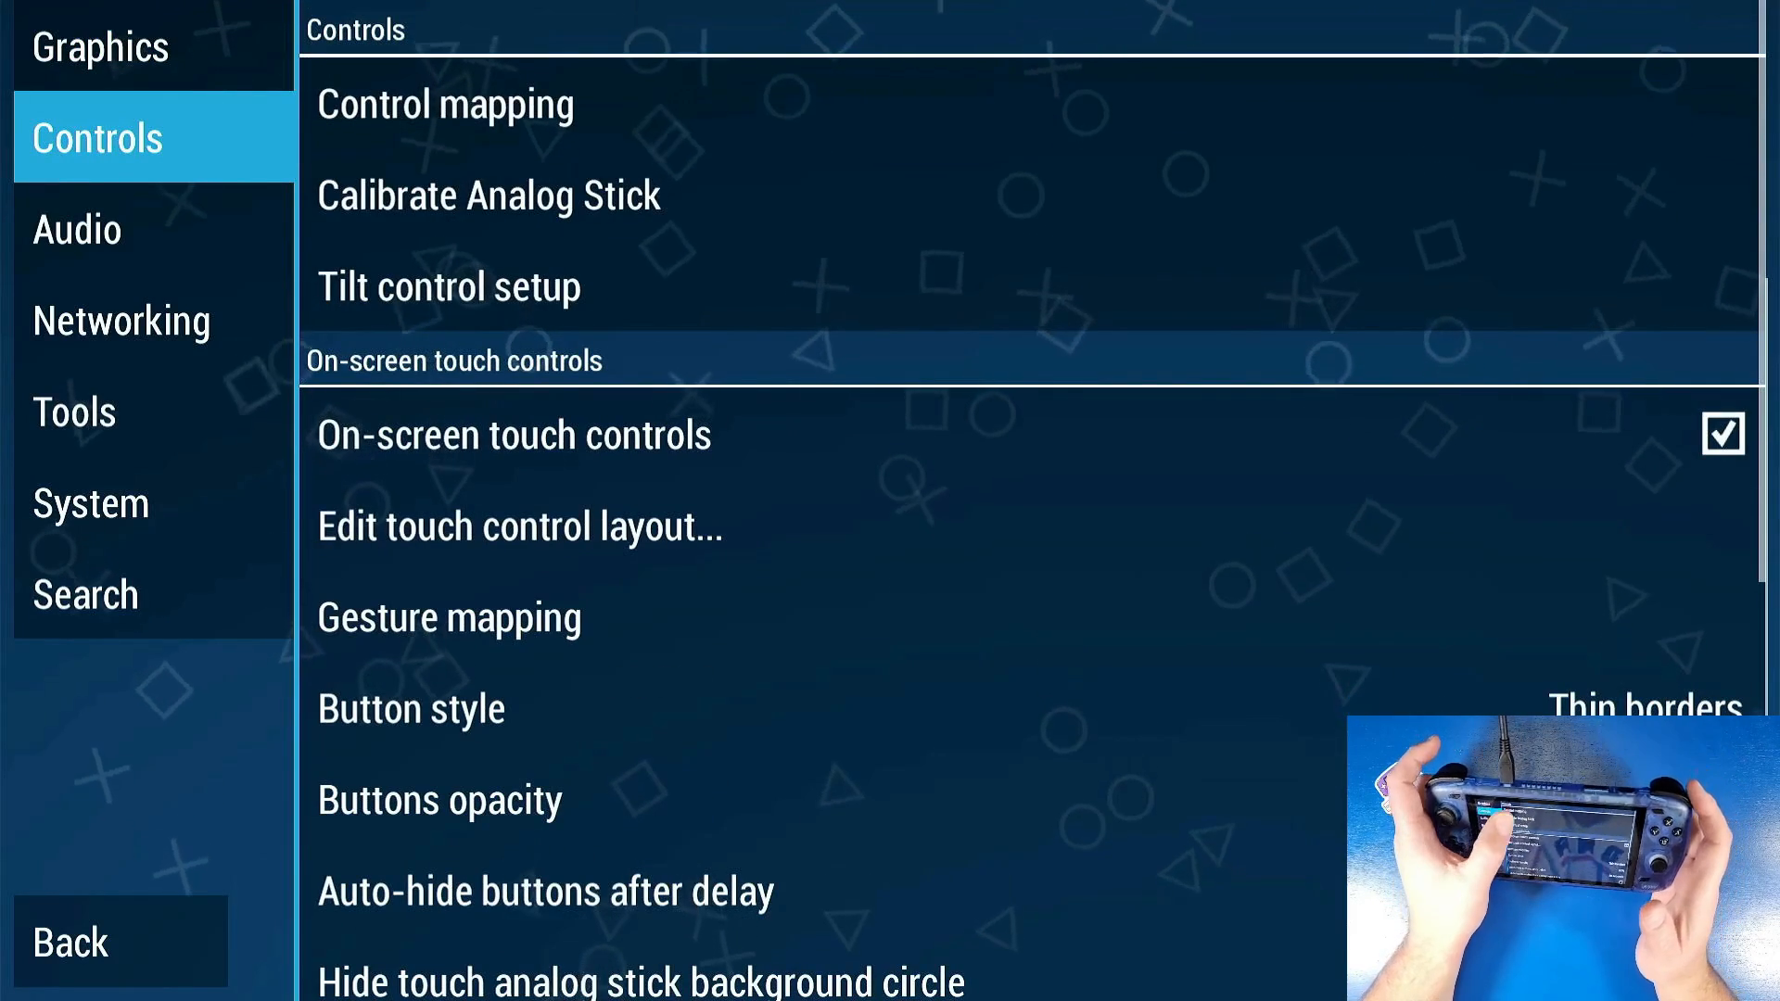
left_click(443, 104)
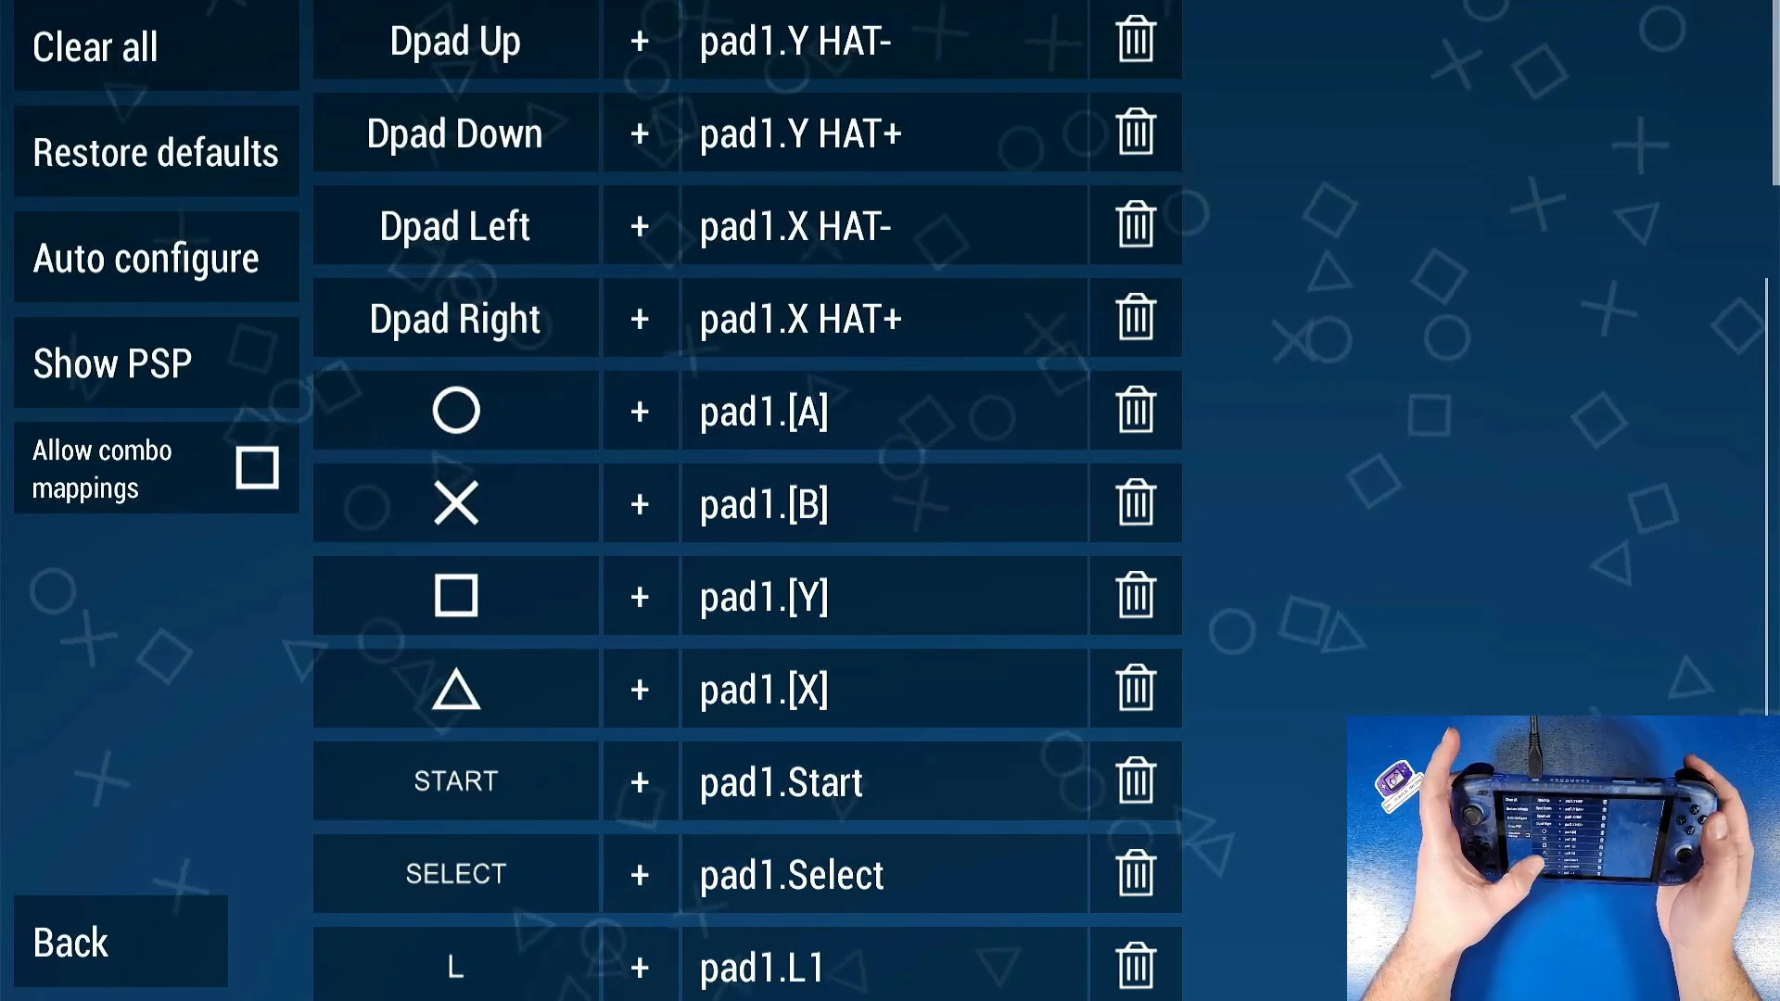
scroll("down", 3)
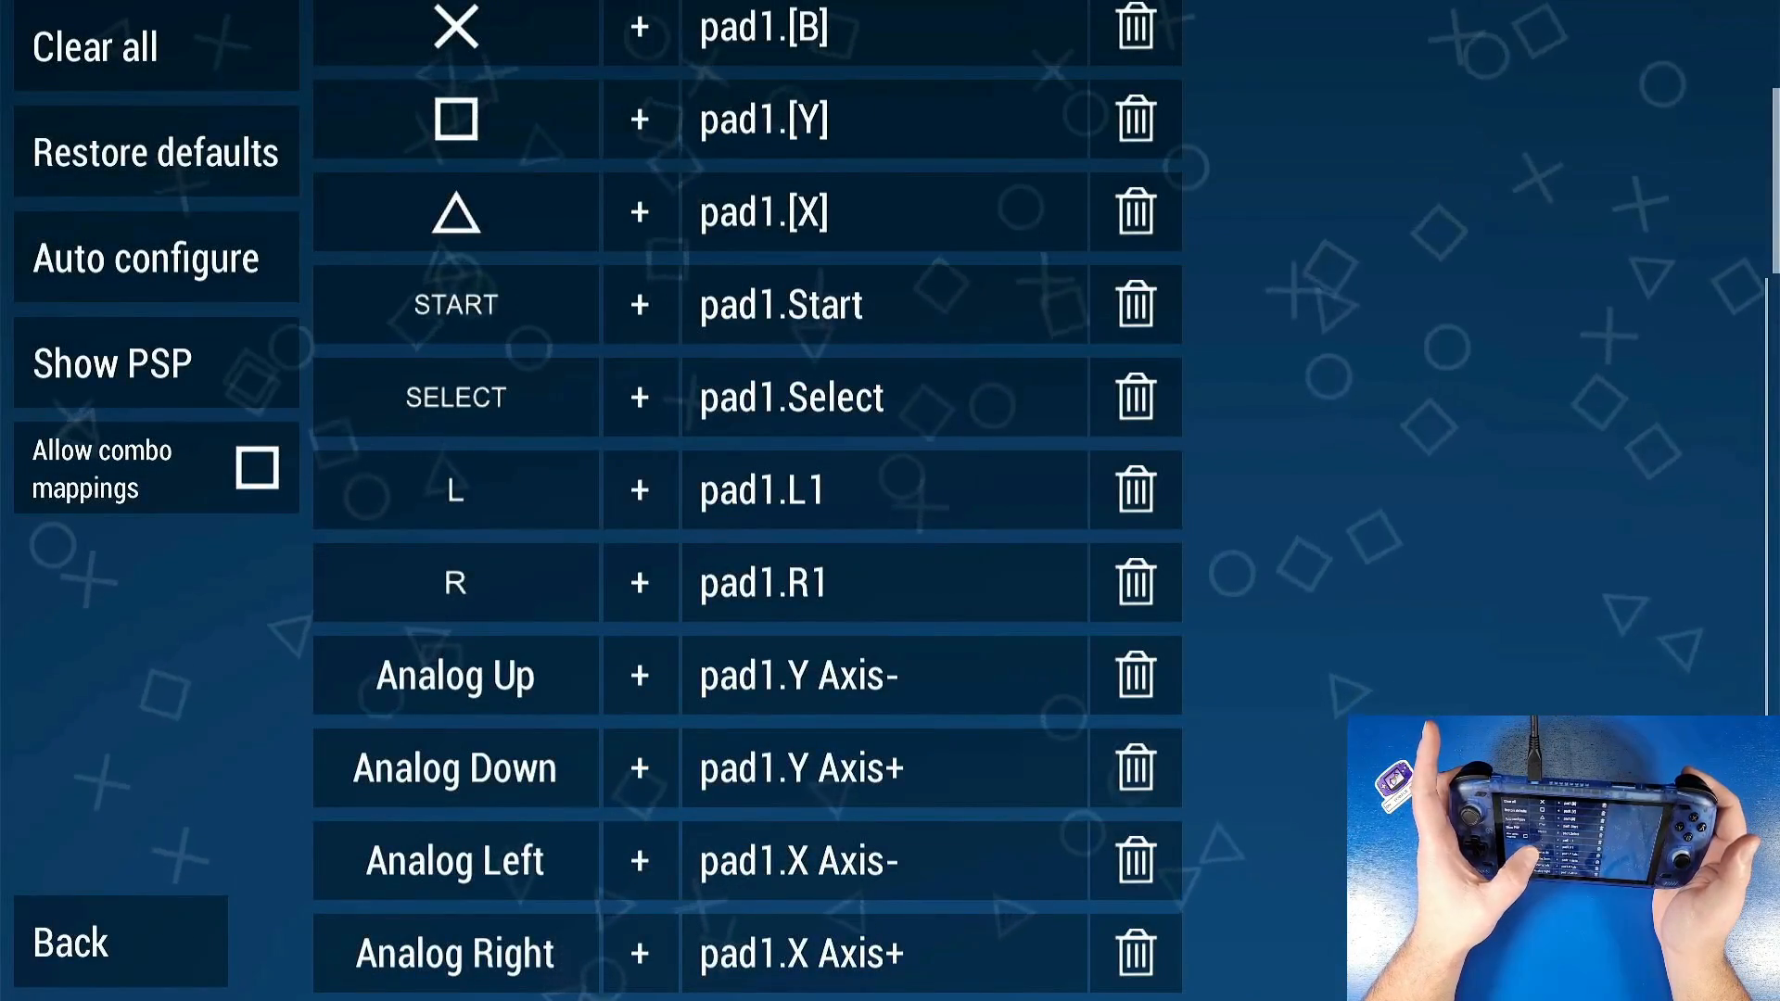
scroll("down", 3)
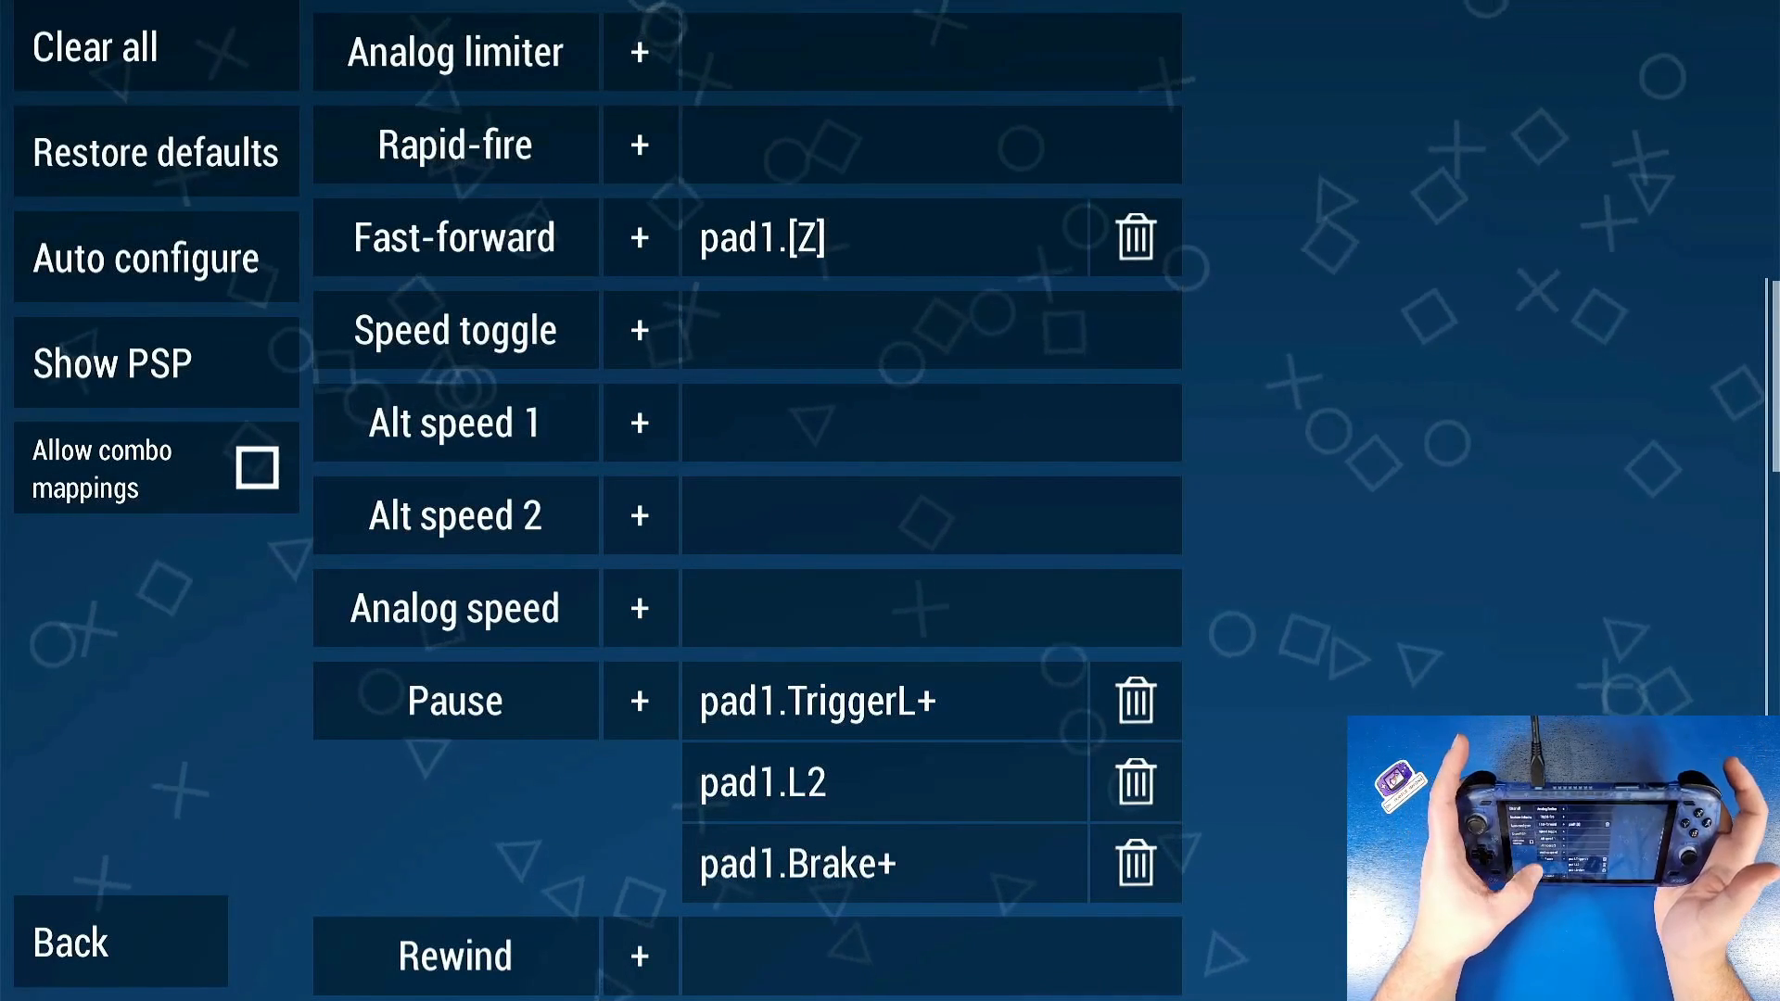
left_click(638, 701)
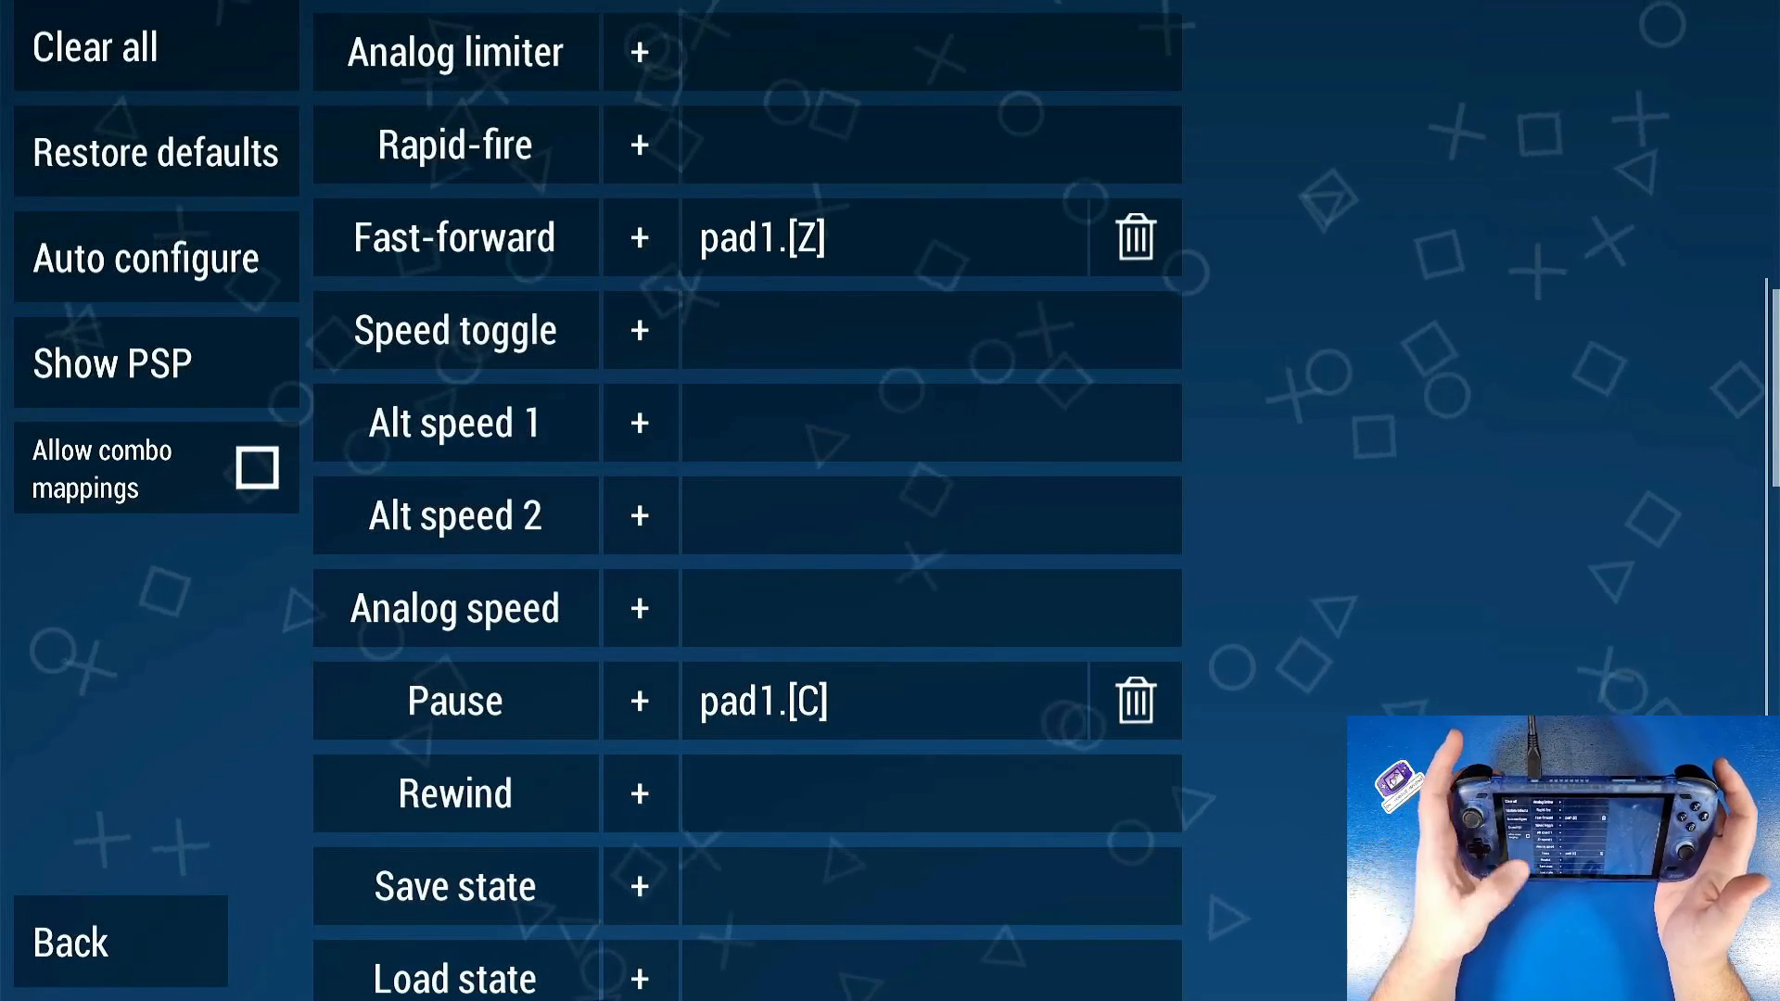
left_click(638, 886)
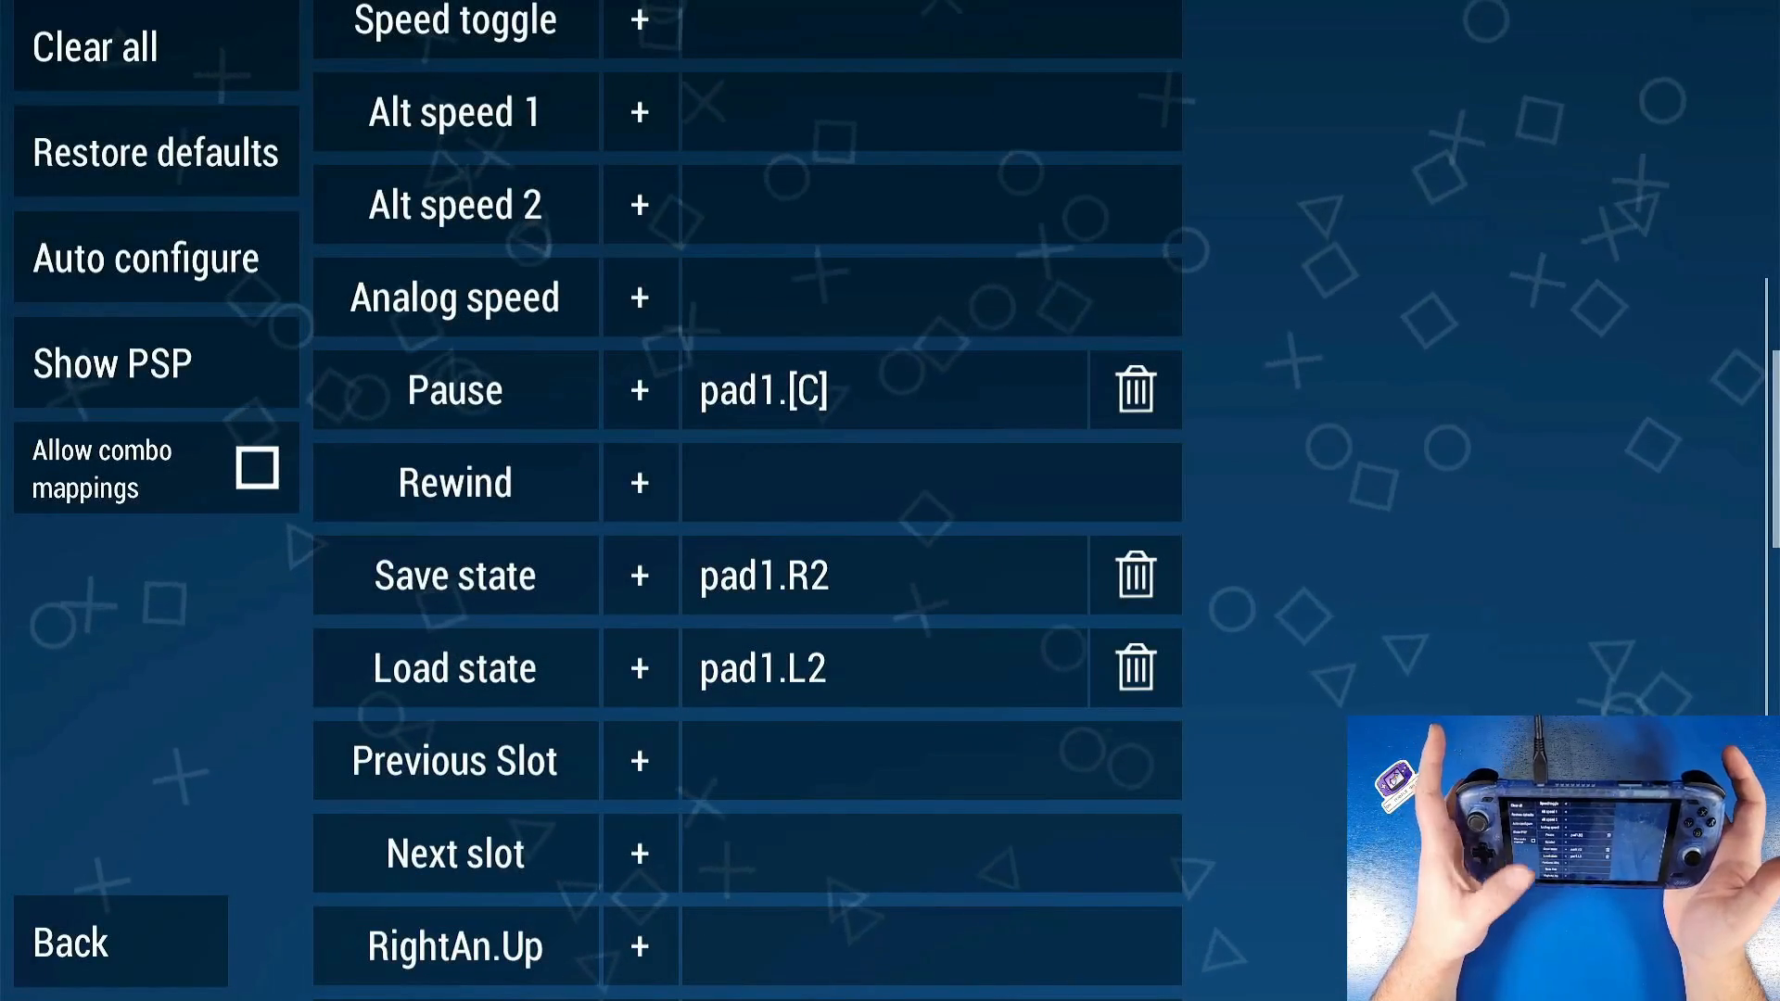
- Map Load state and Screenshot to L2
scroll("down", 3)
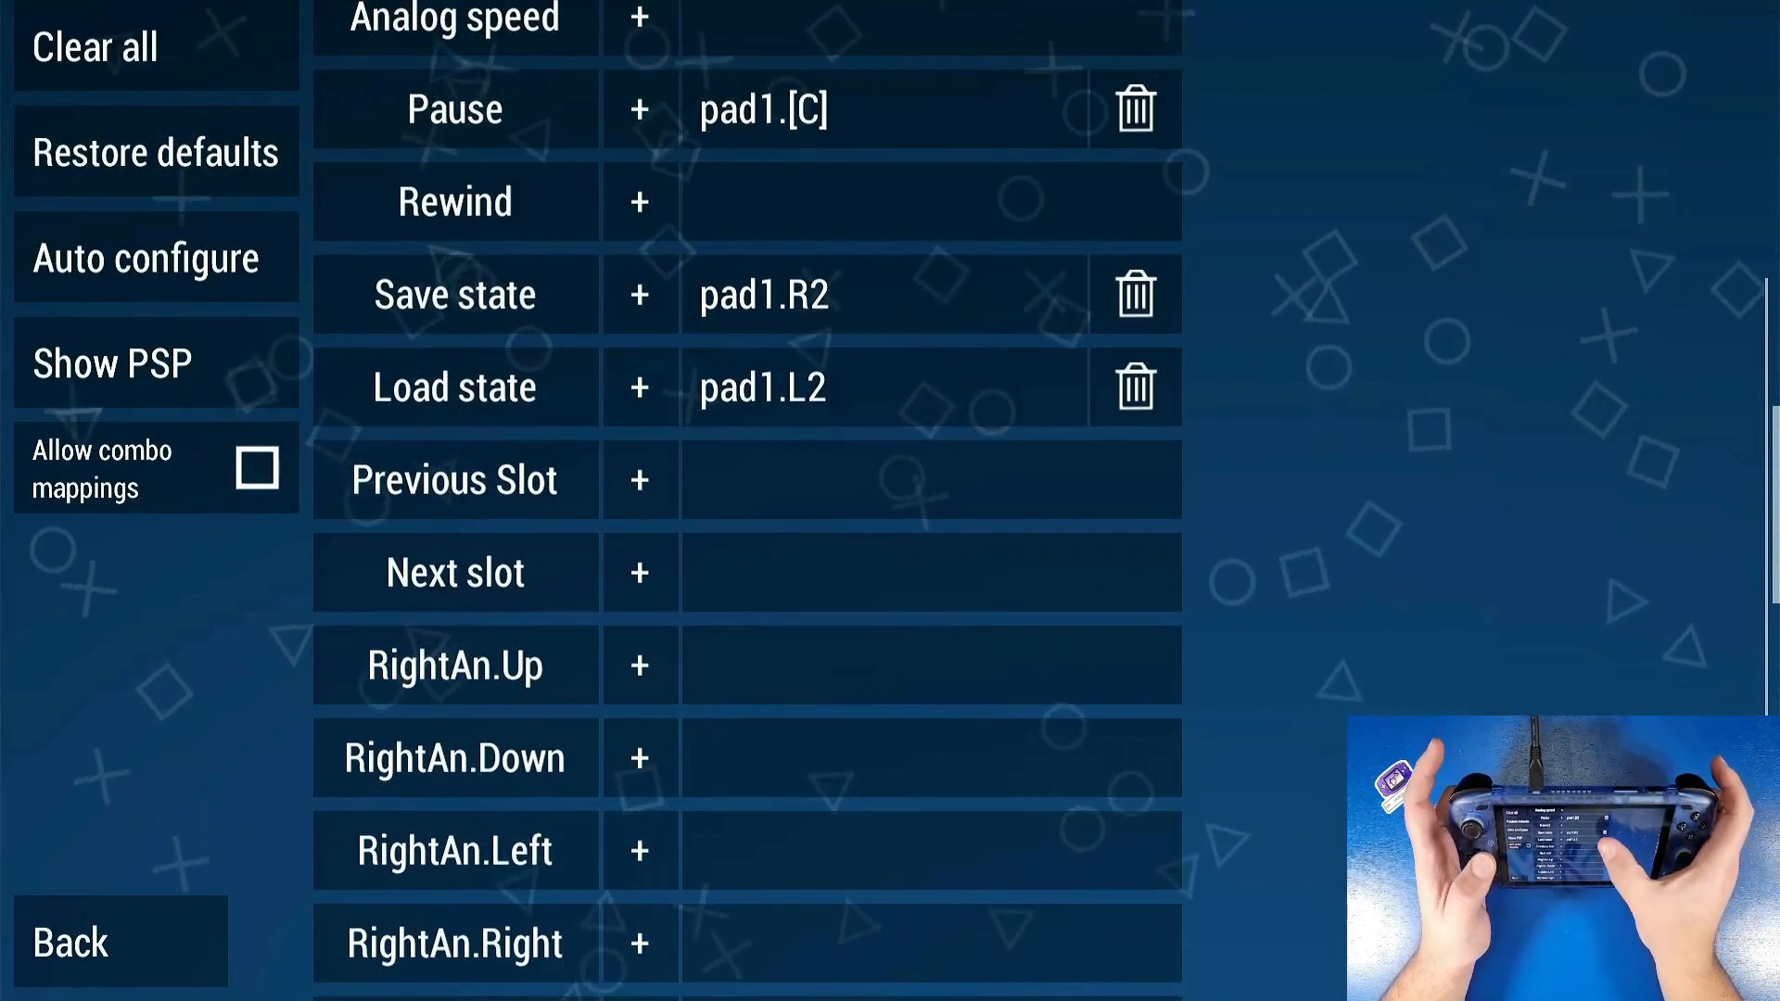
left_click(1131, 386)
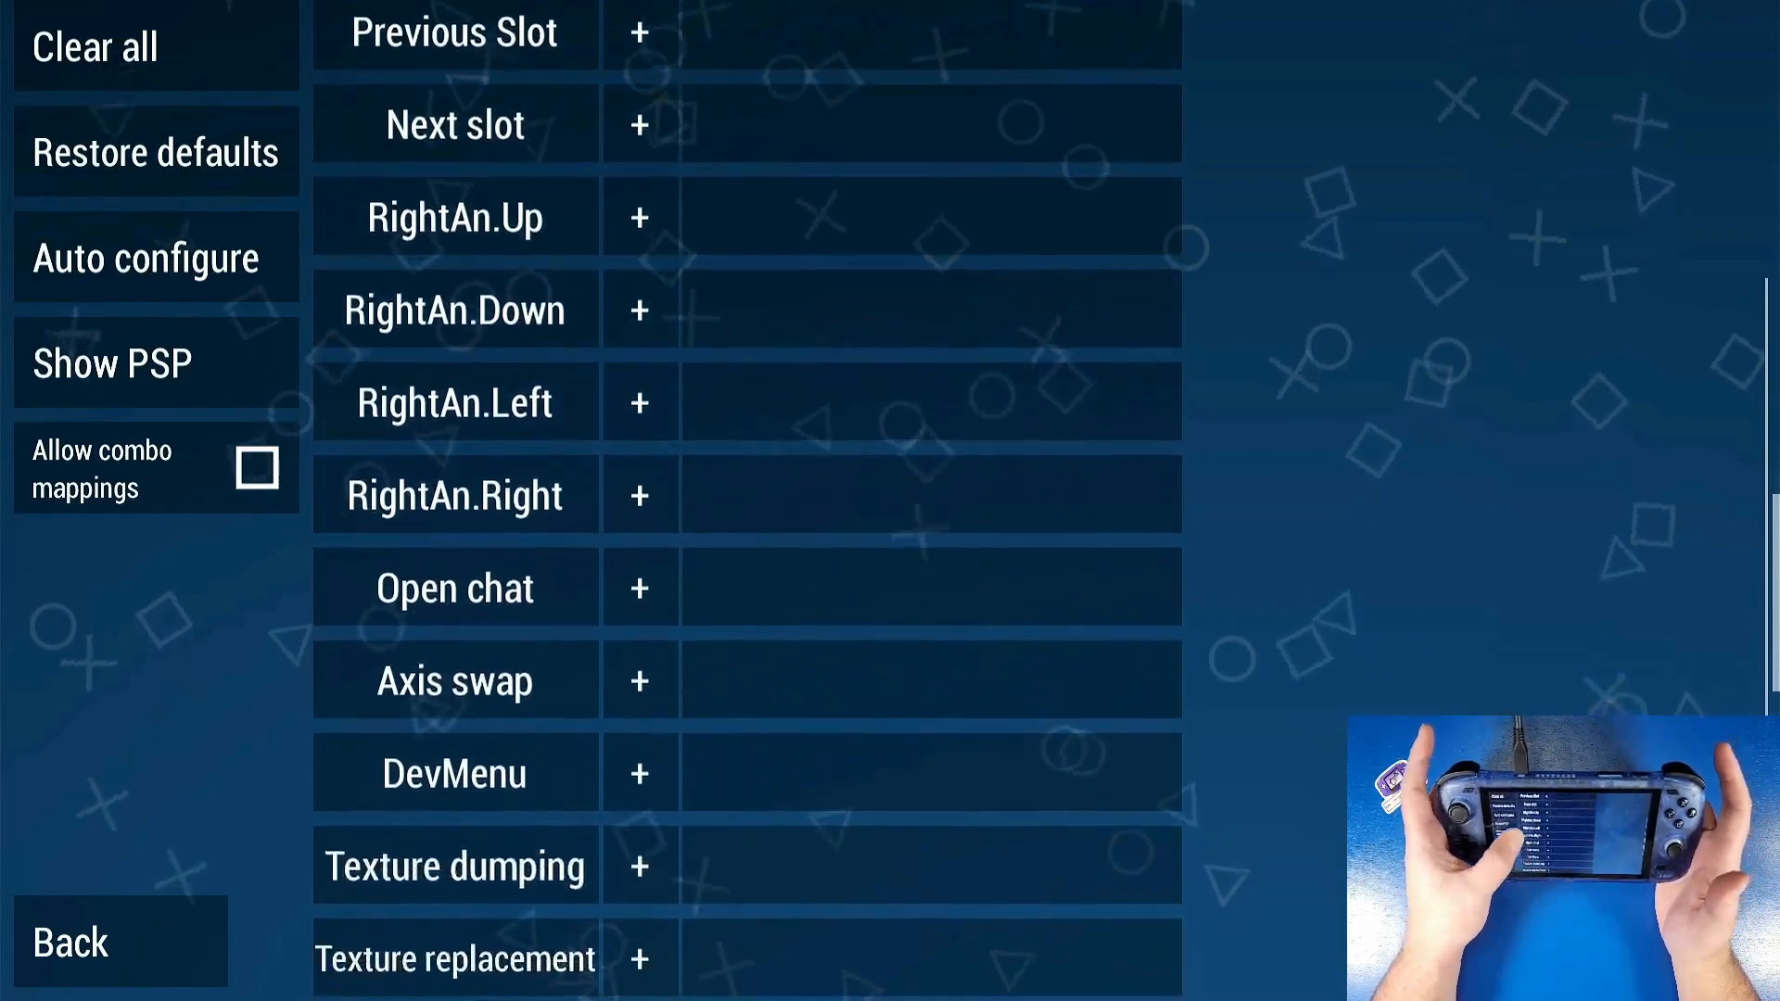
scroll("down", 3)
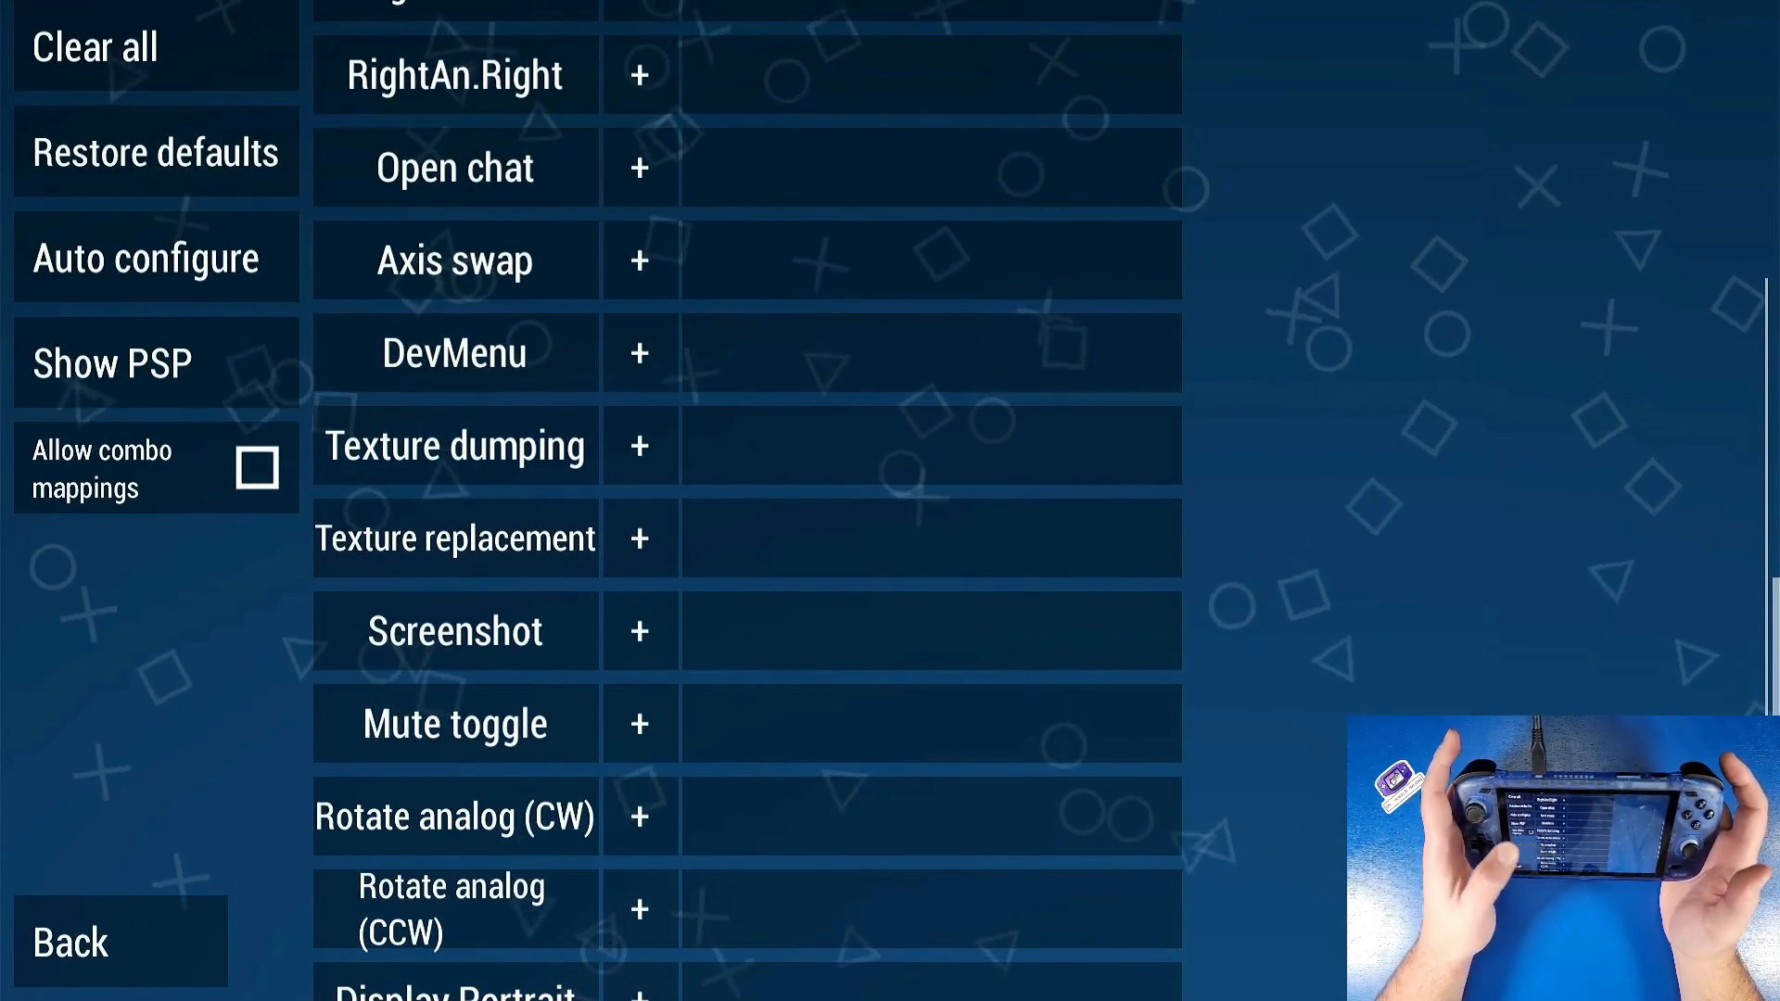
left_click(638, 631)
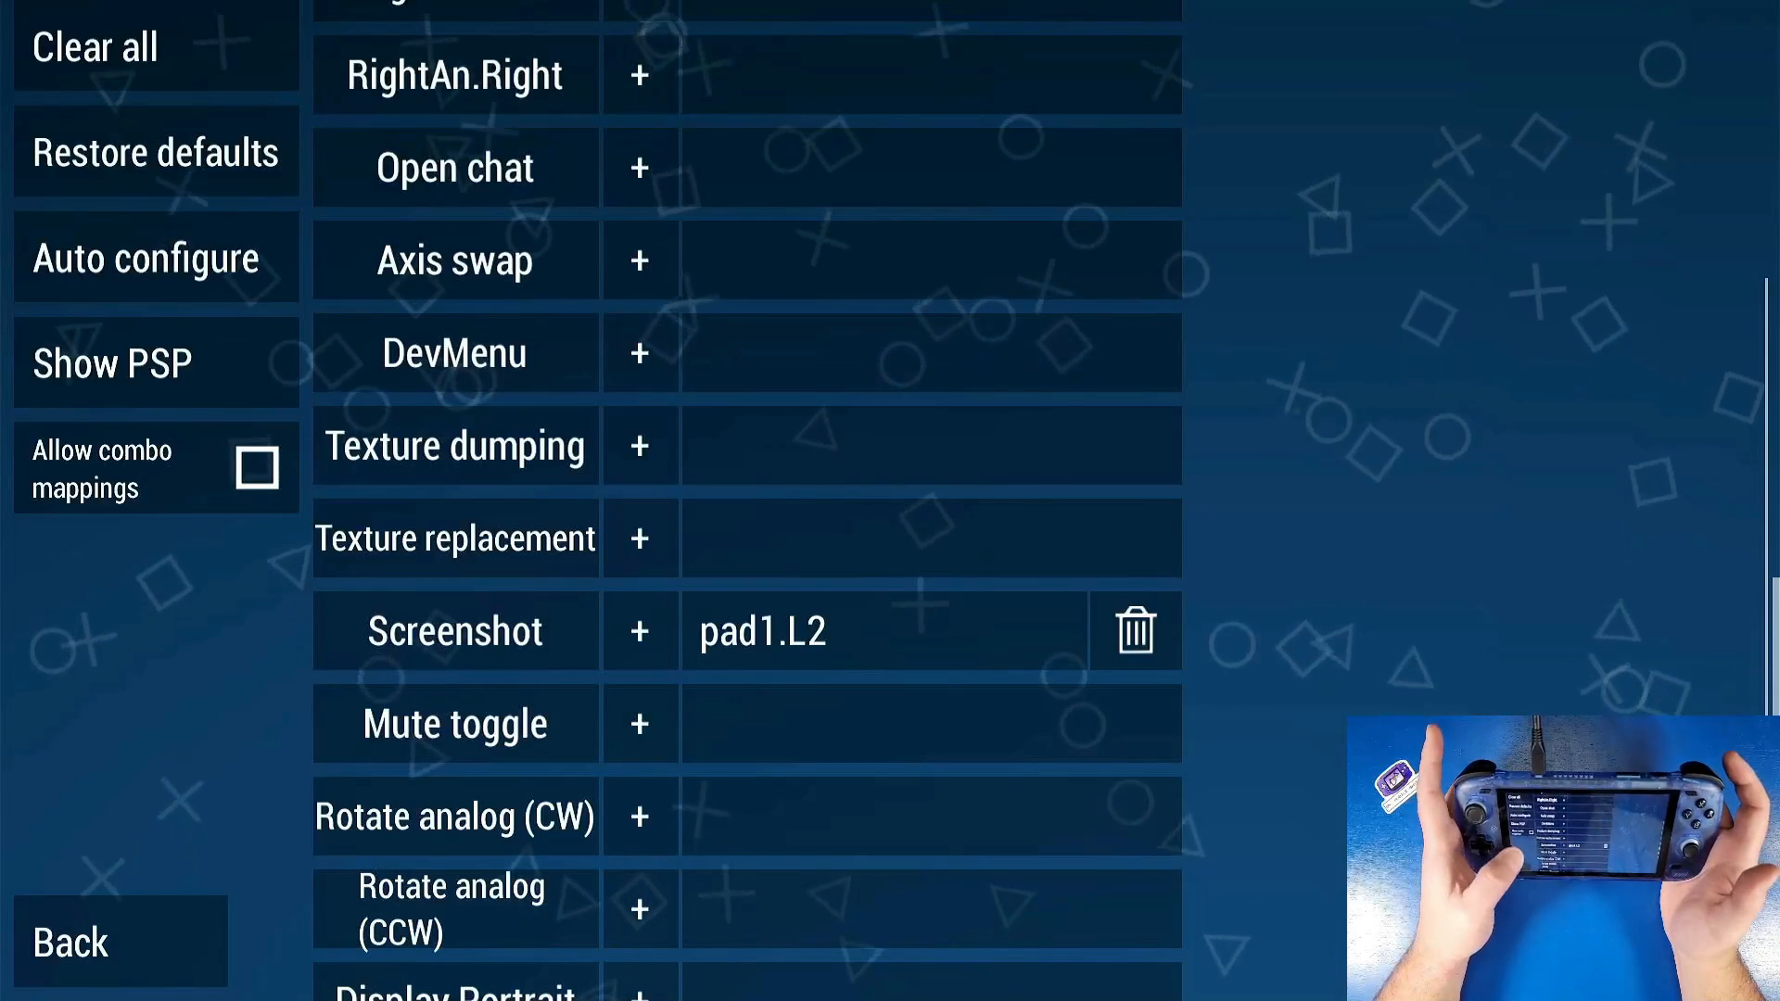
left_click(454, 816)
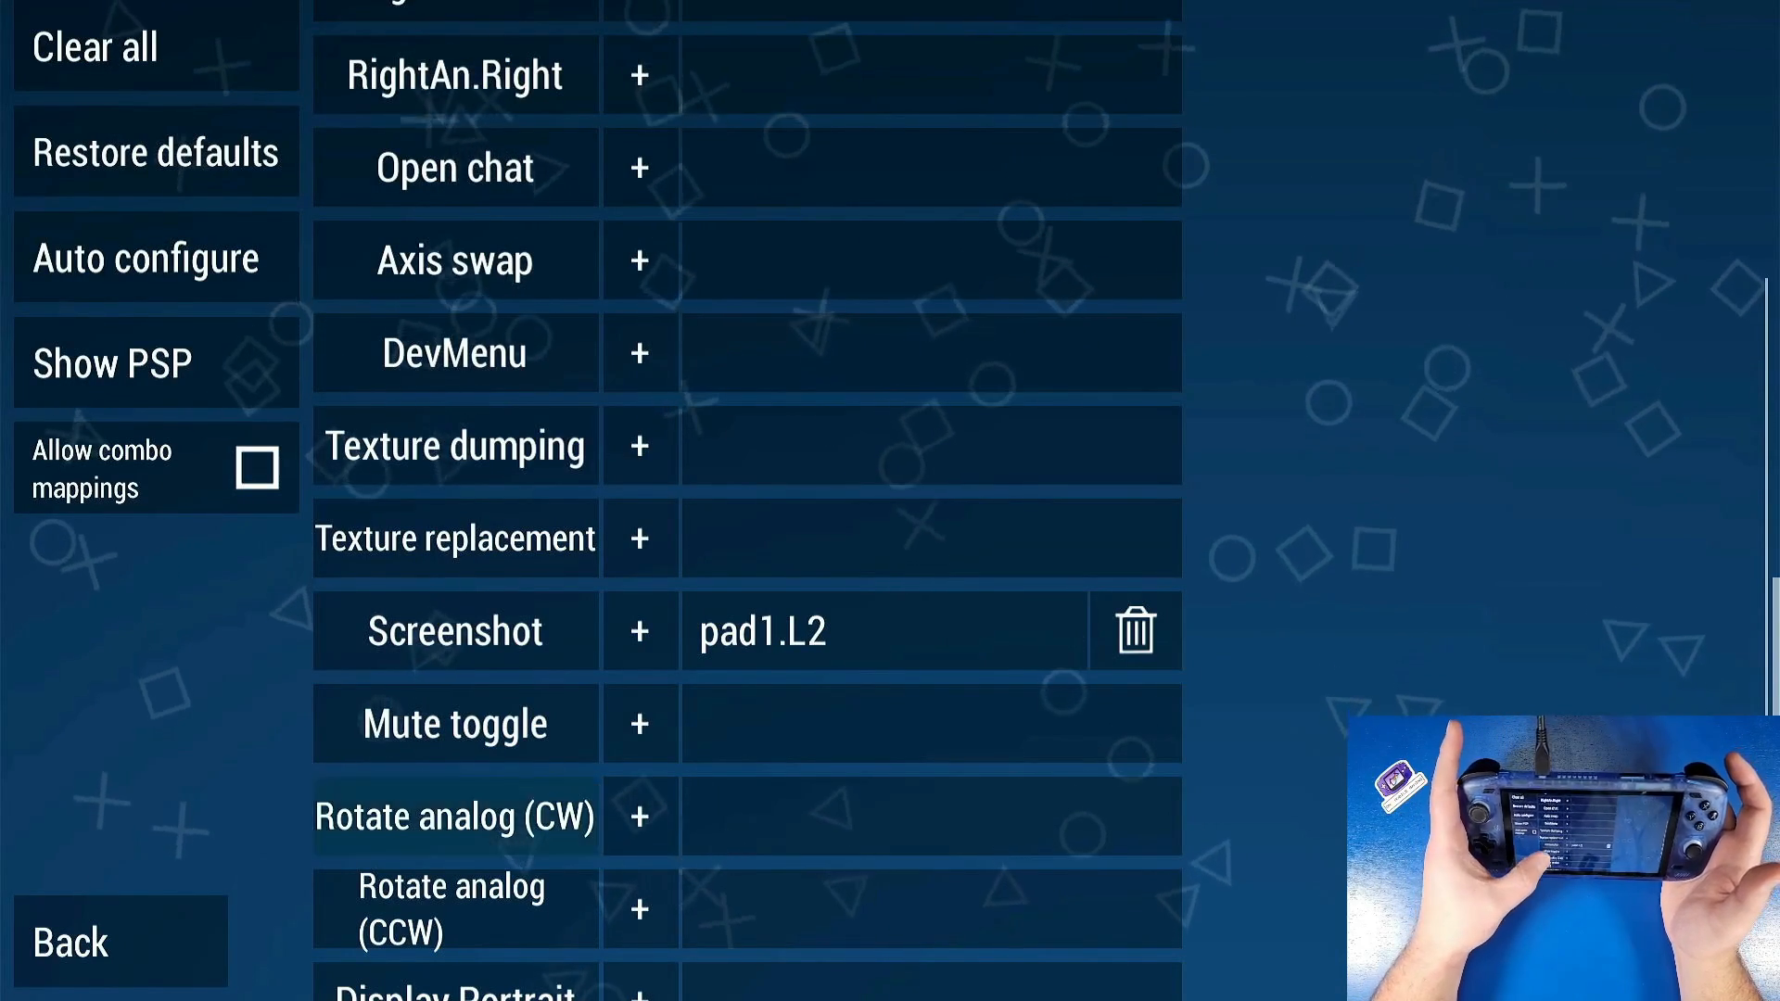
scroll("down", 3)
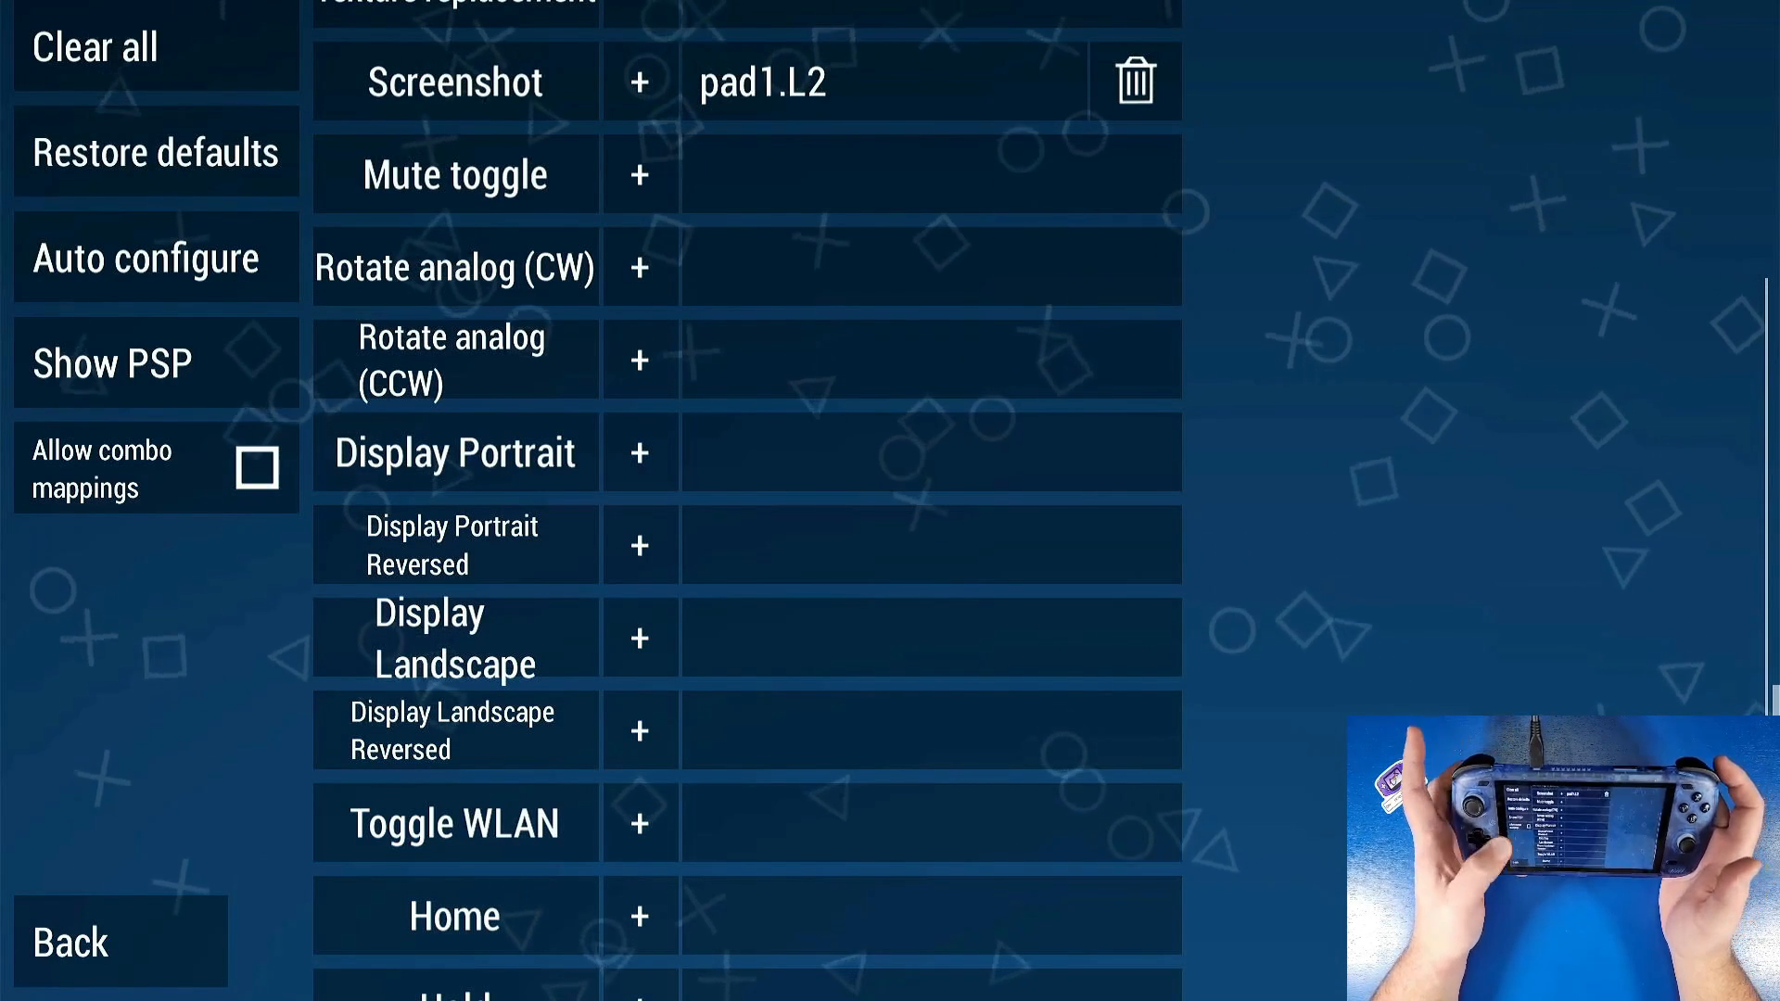
- Leave Control mapping and look through the Controls, Audio and Networking settings
left_click(70, 942)
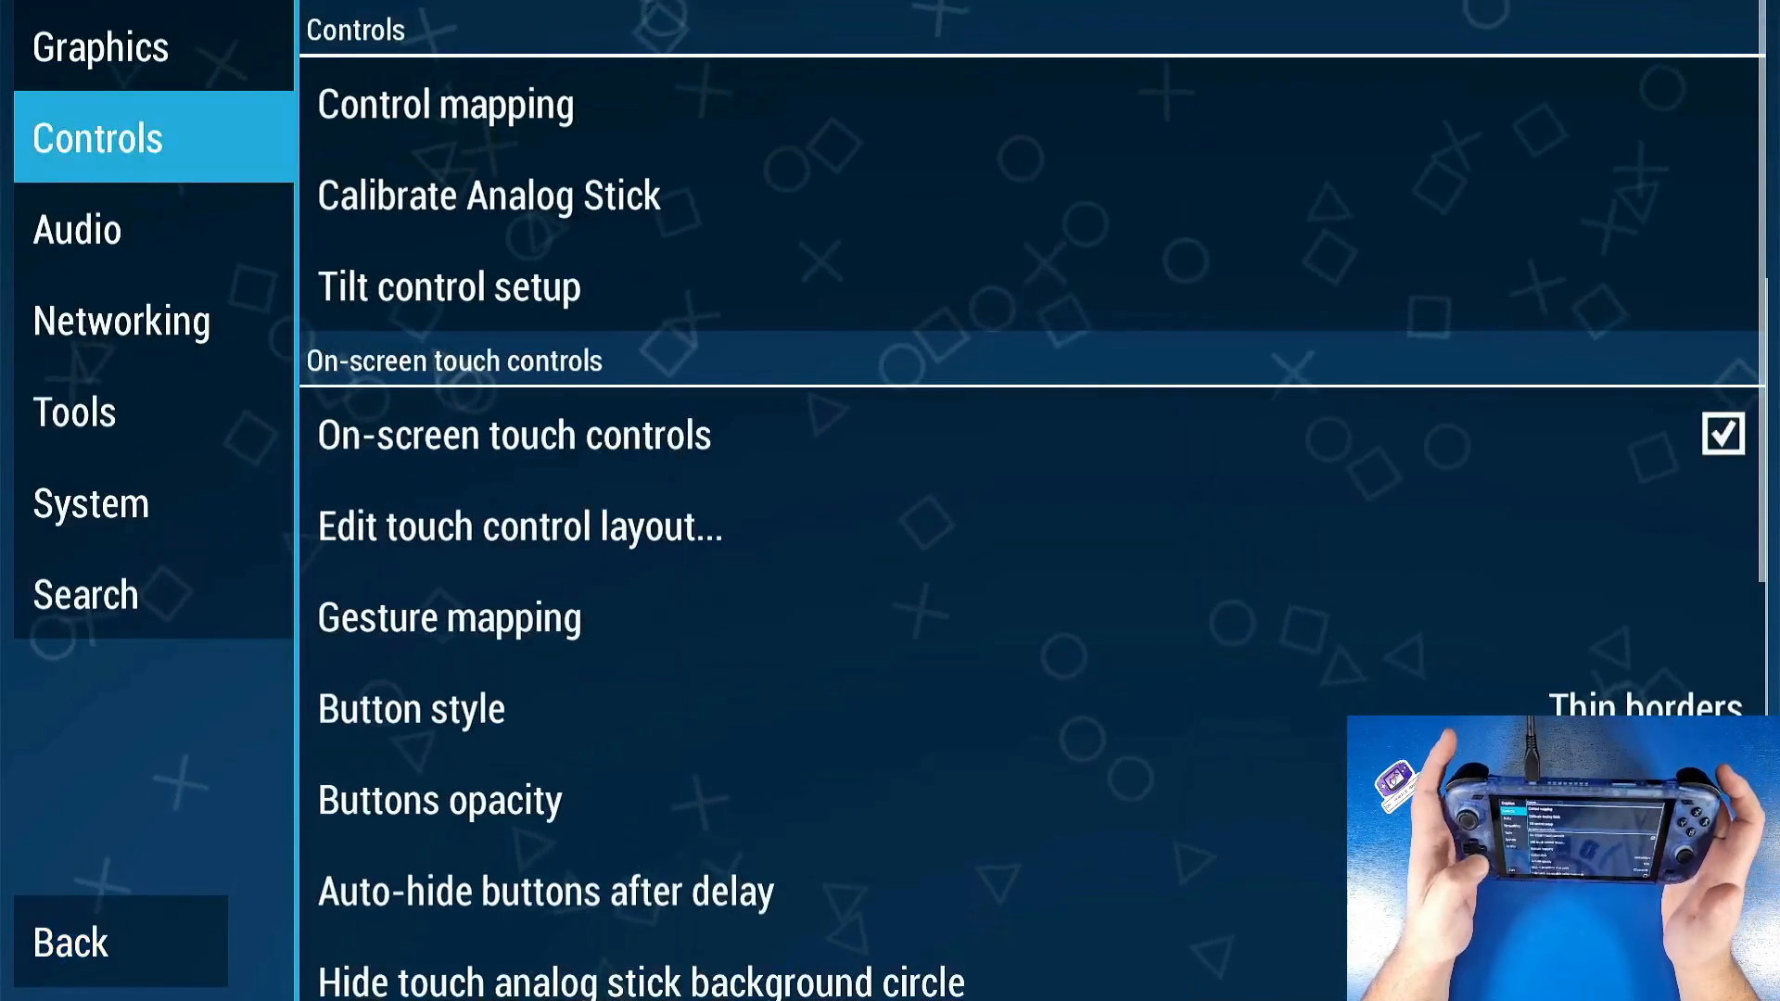
left_click(78, 228)
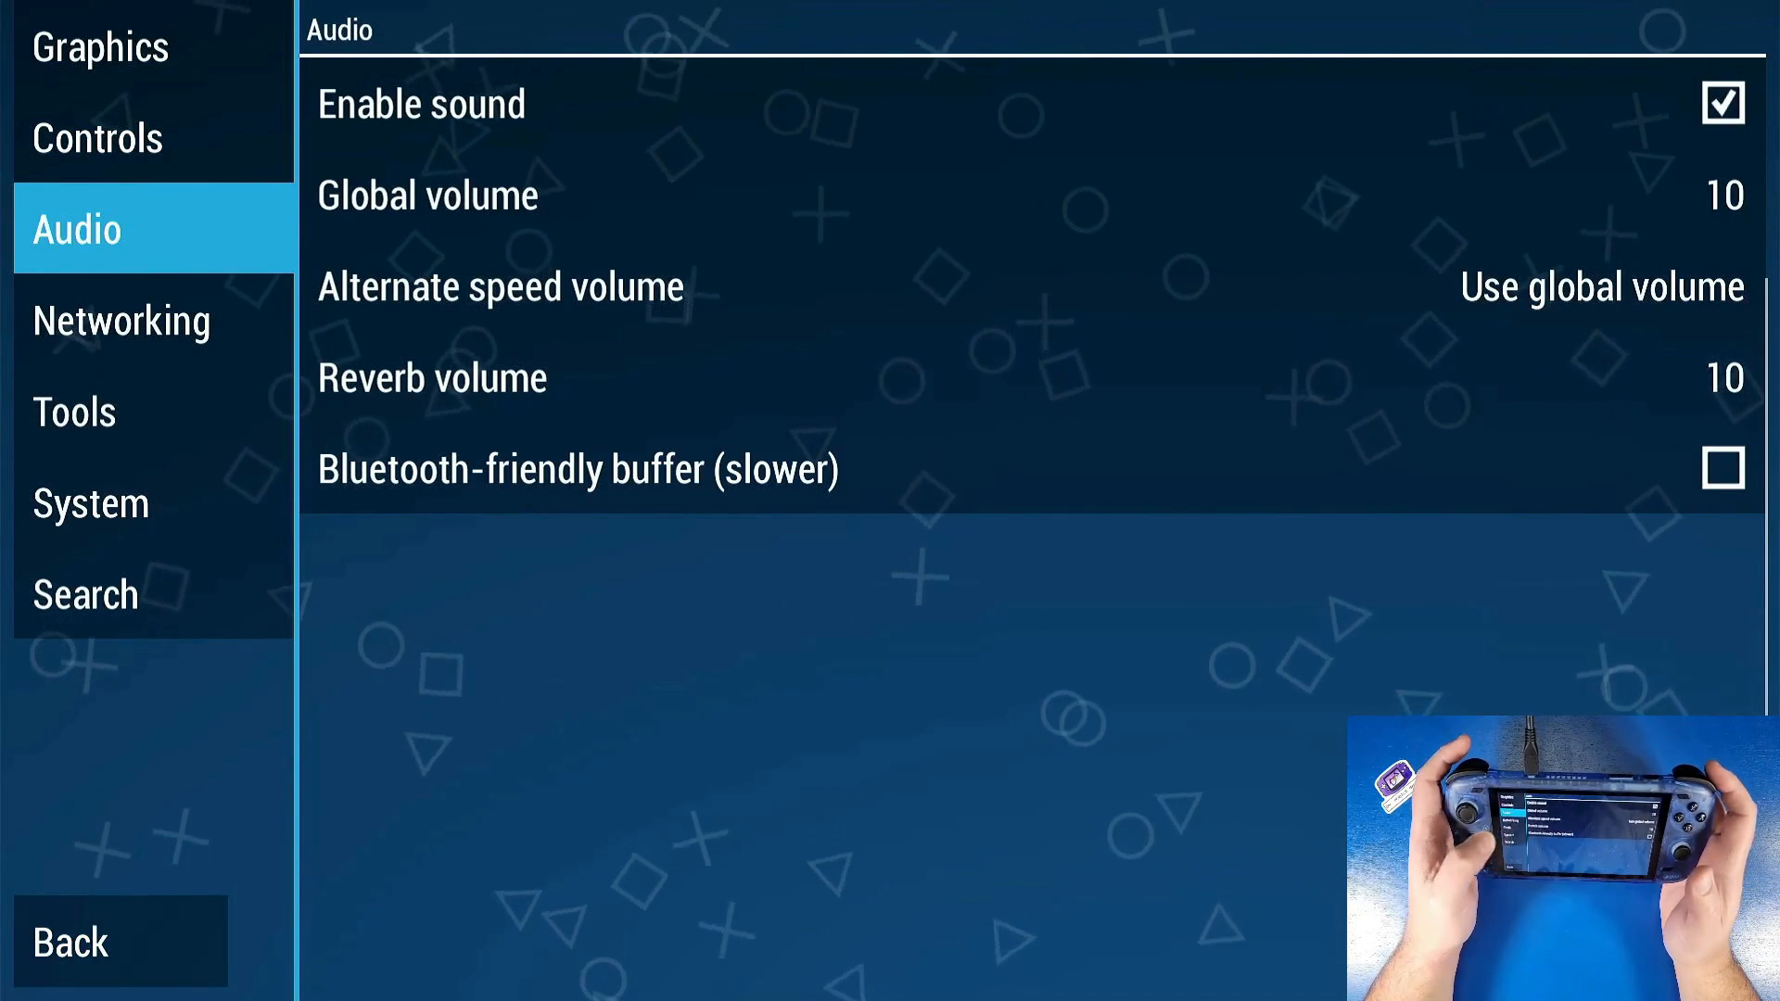
left_click(120, 320)
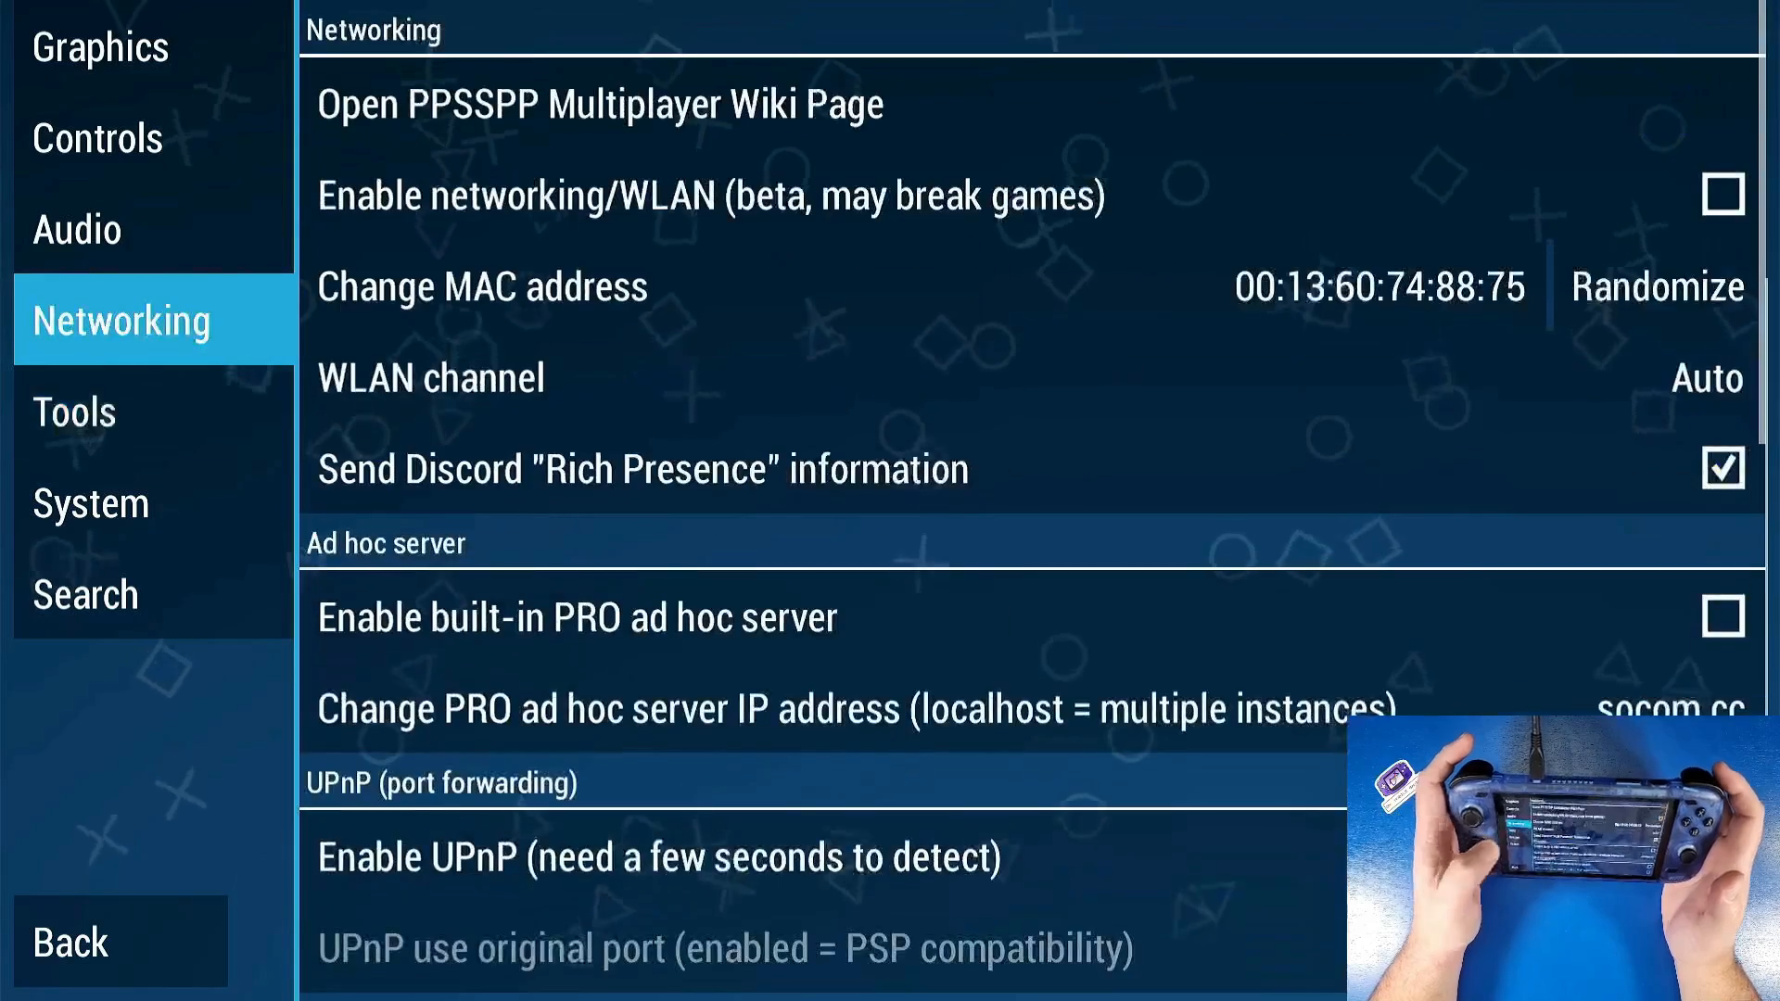
left_click(74, 412)
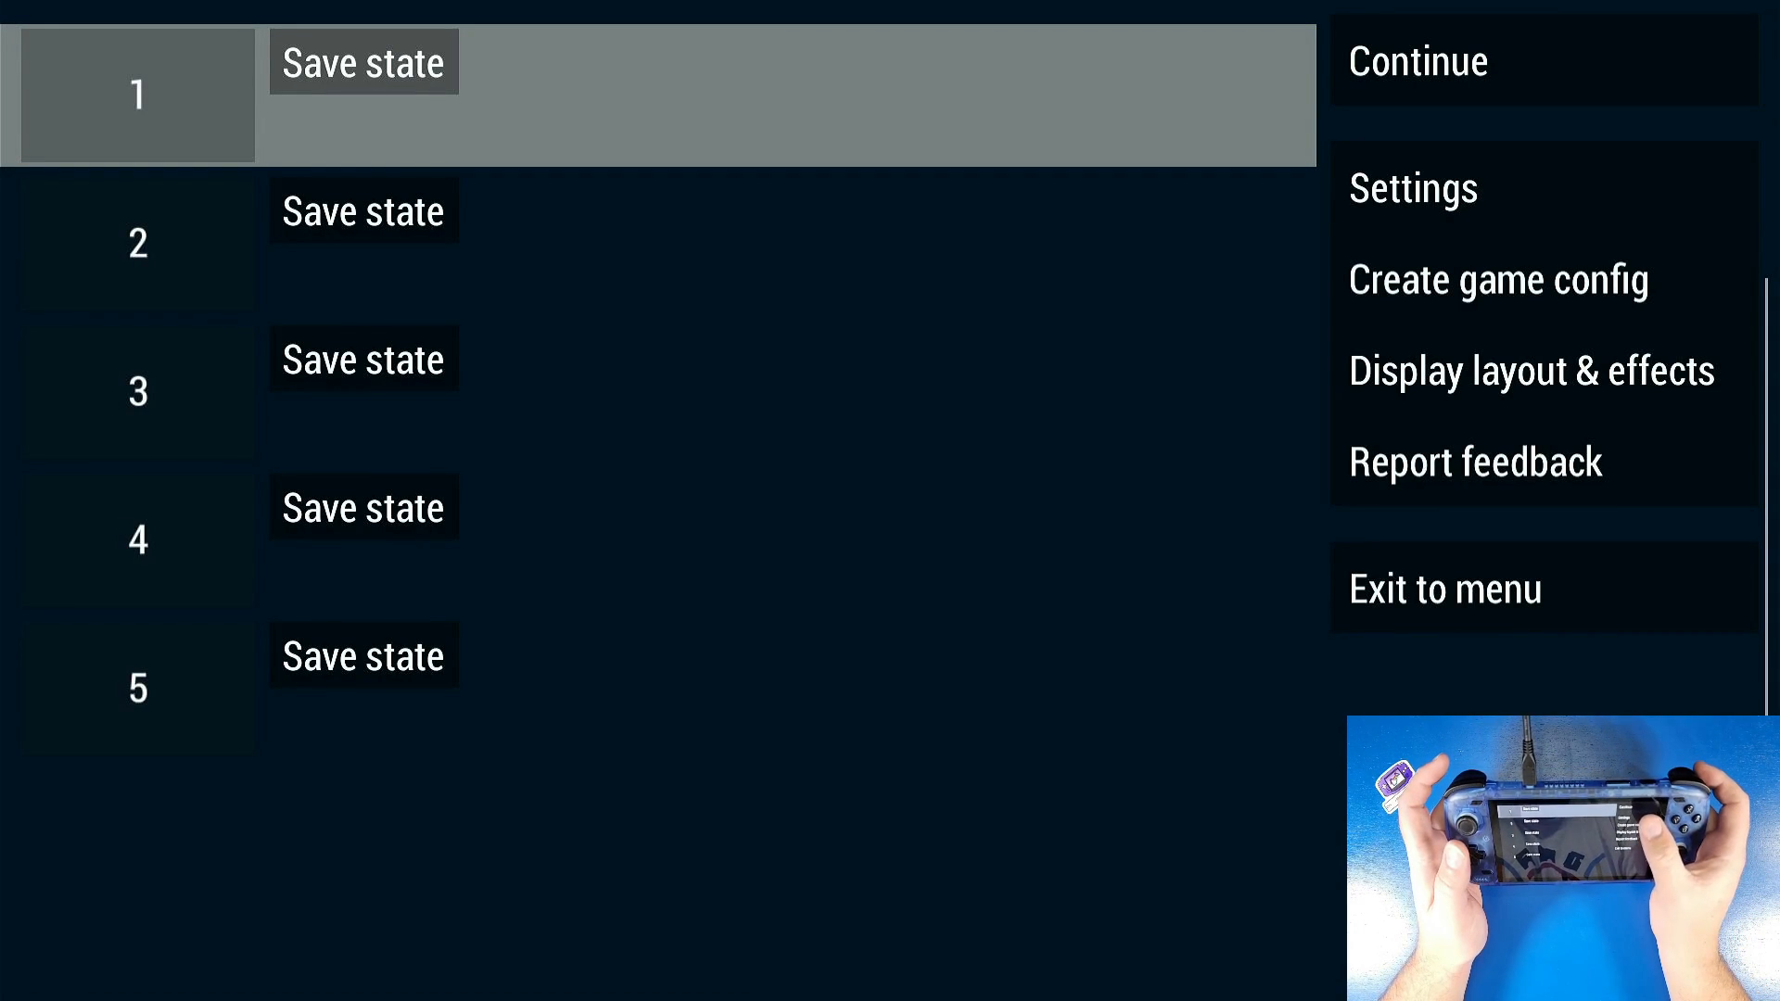
- Return to the game library and launch Burnout Legends
left_click(1411, 187)
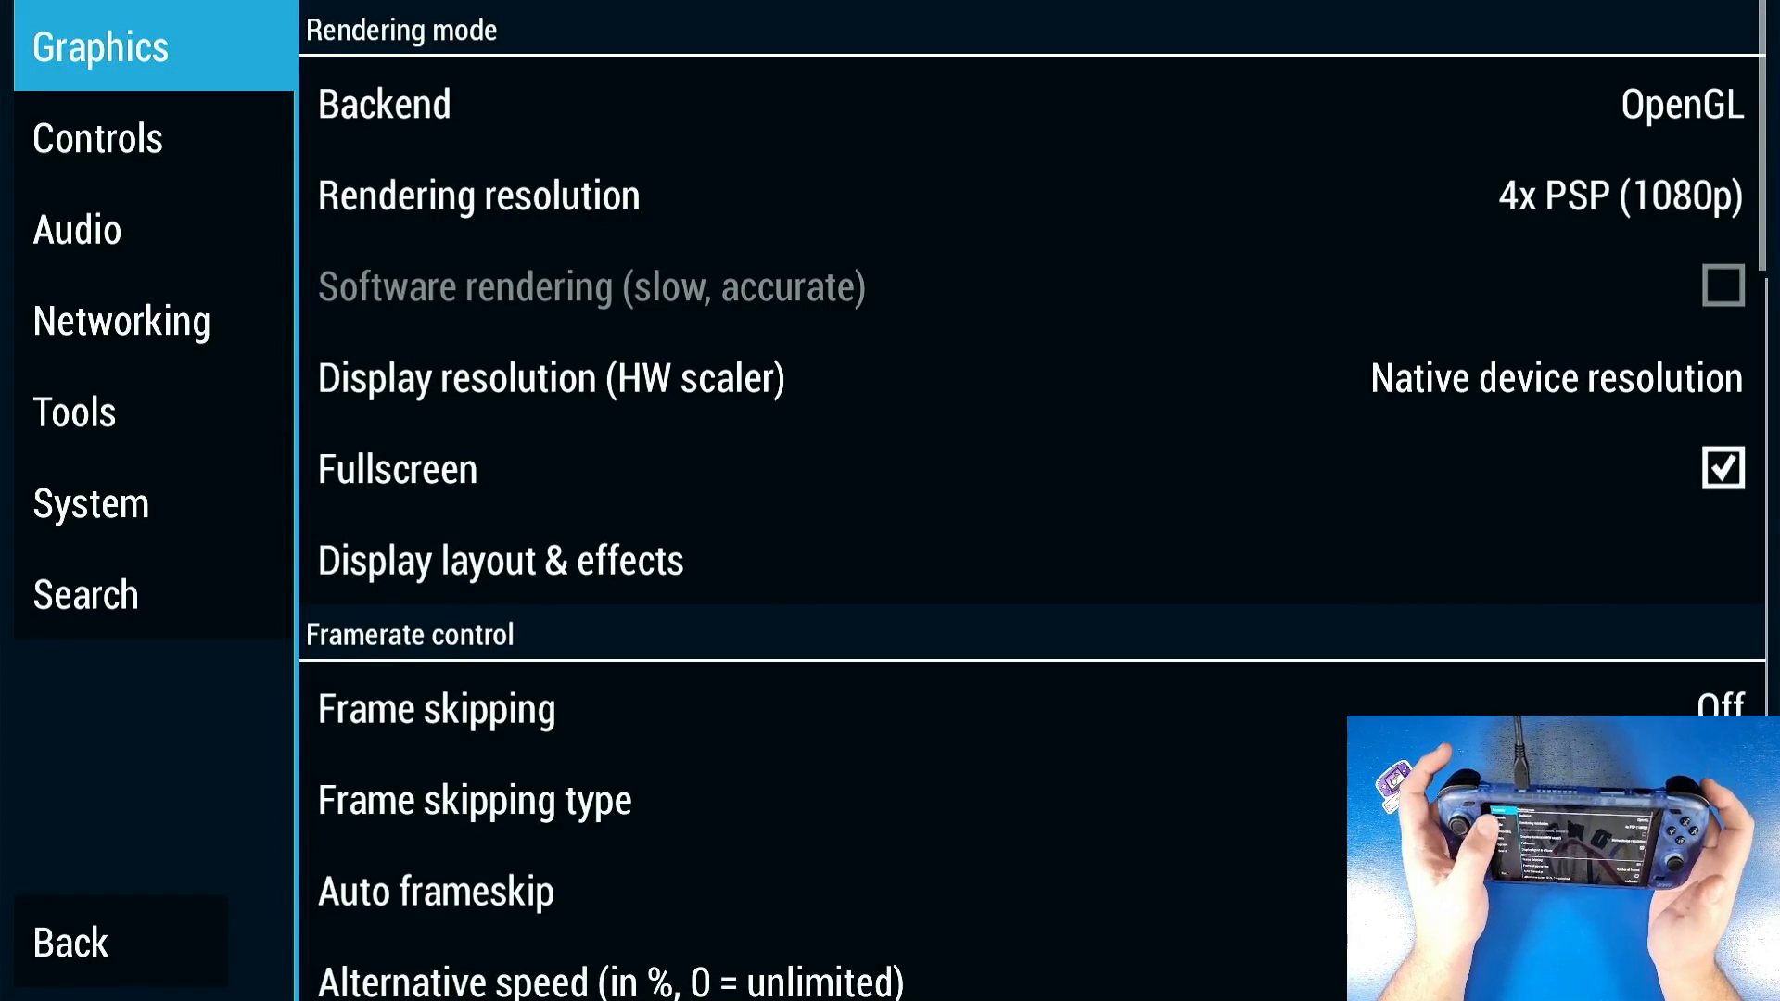
left_click(99, 137)
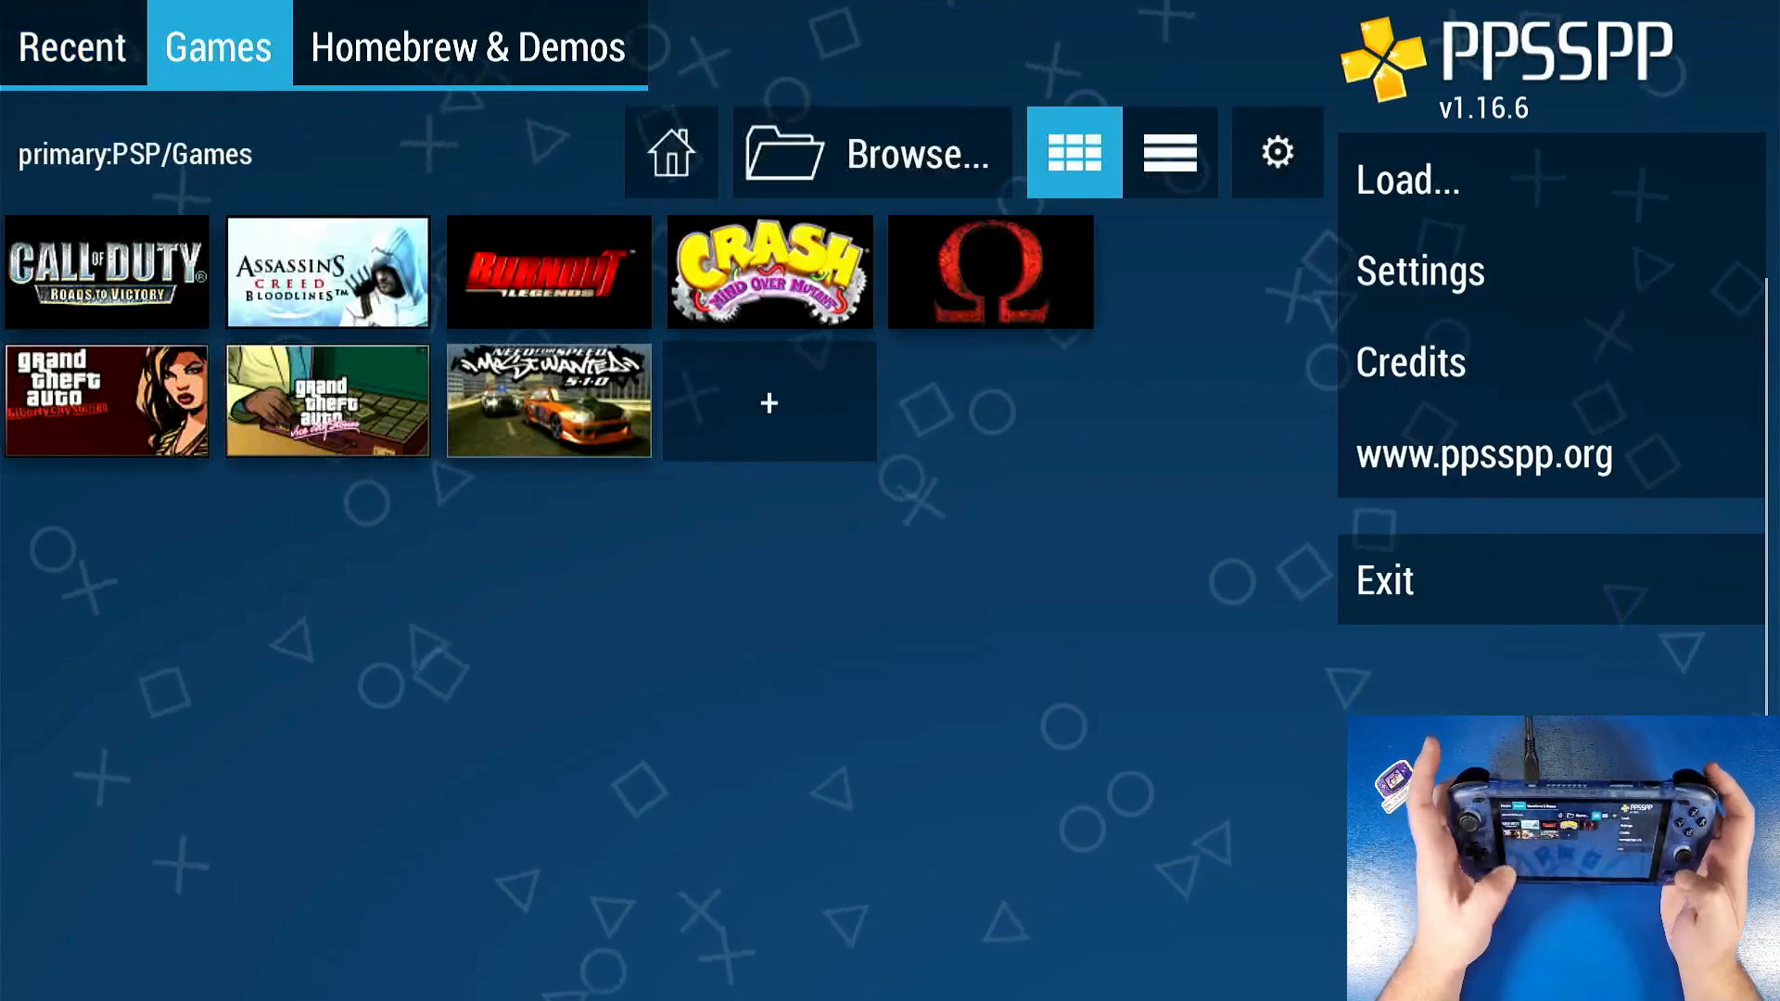
left_click(71, 46)
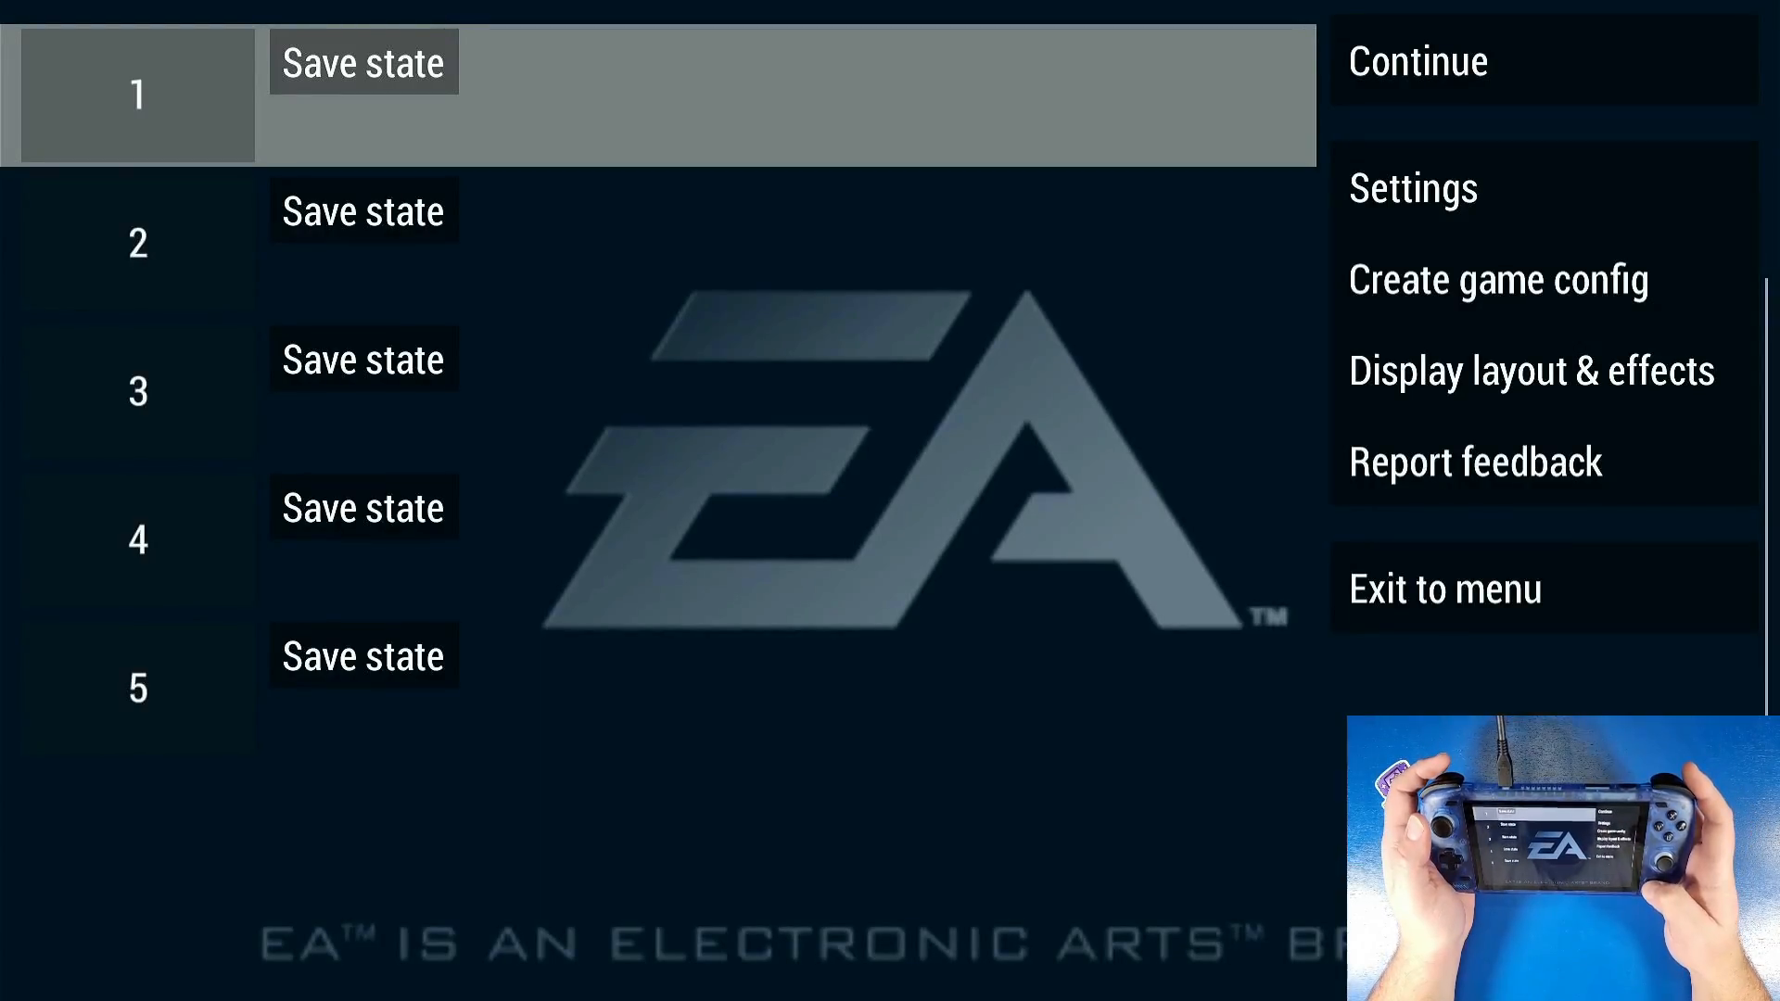
- Create a new PPSSPP game profile and save a state in slot 1 from the pause menu
left_click(1415, 61)
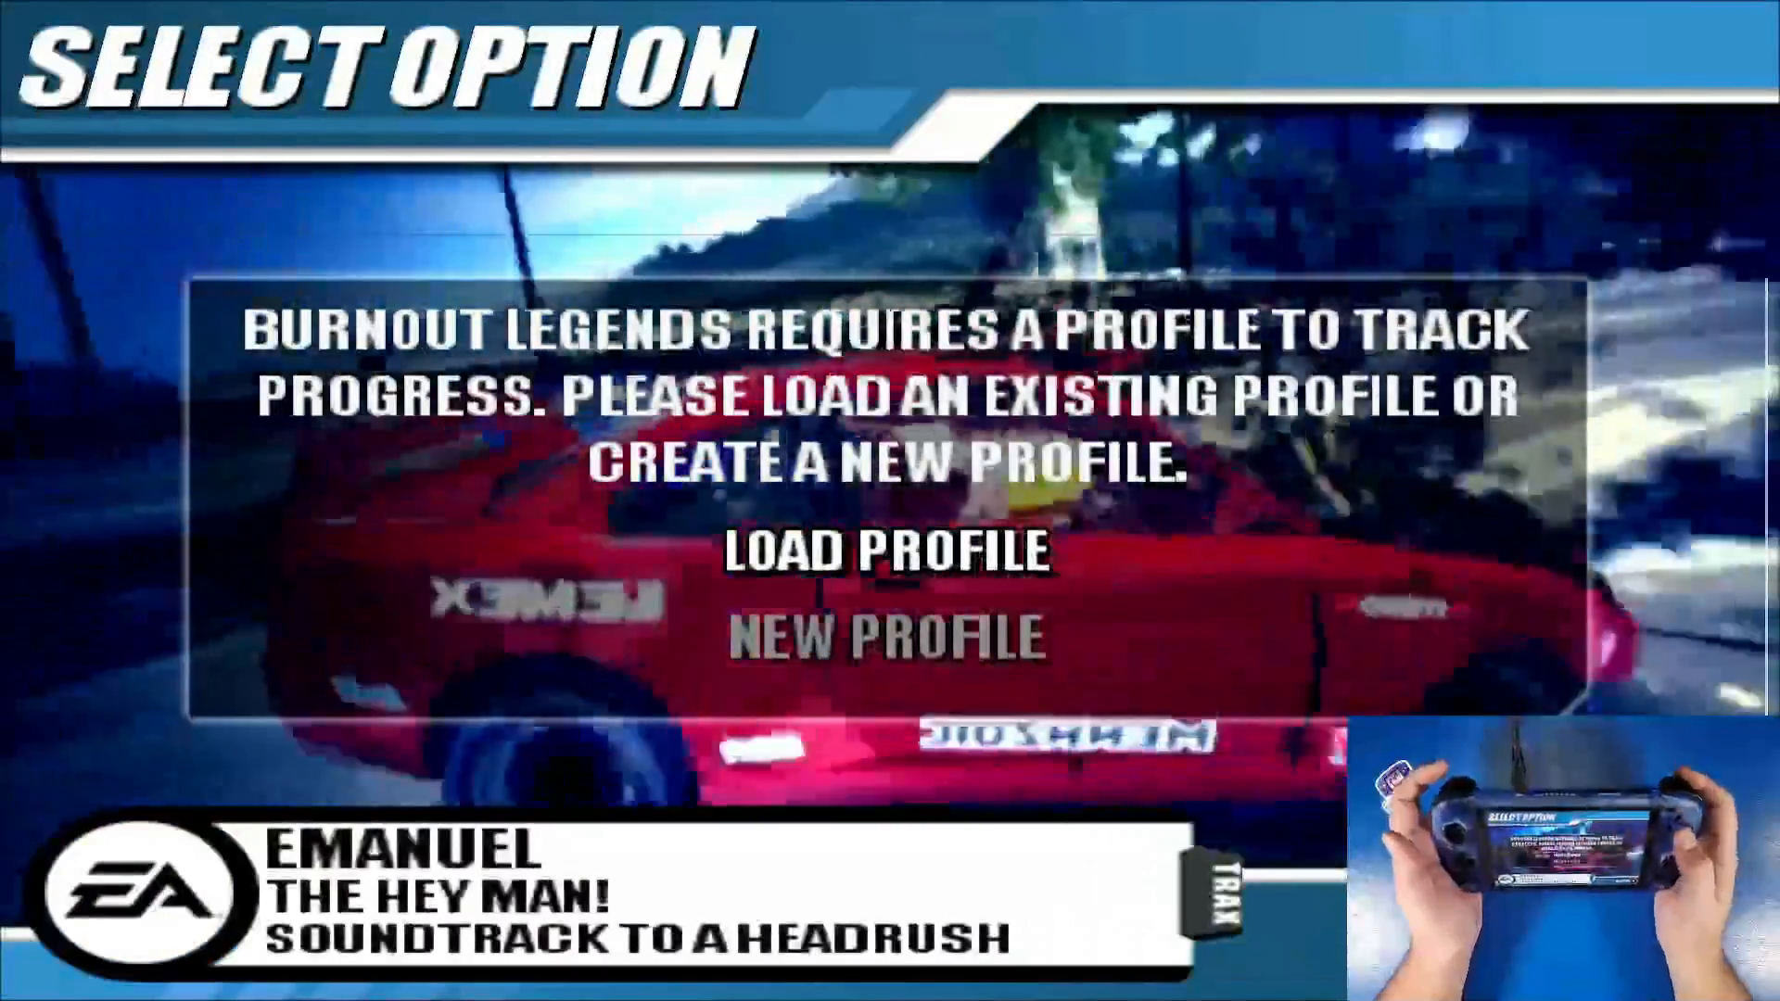
left_click(888, 632)
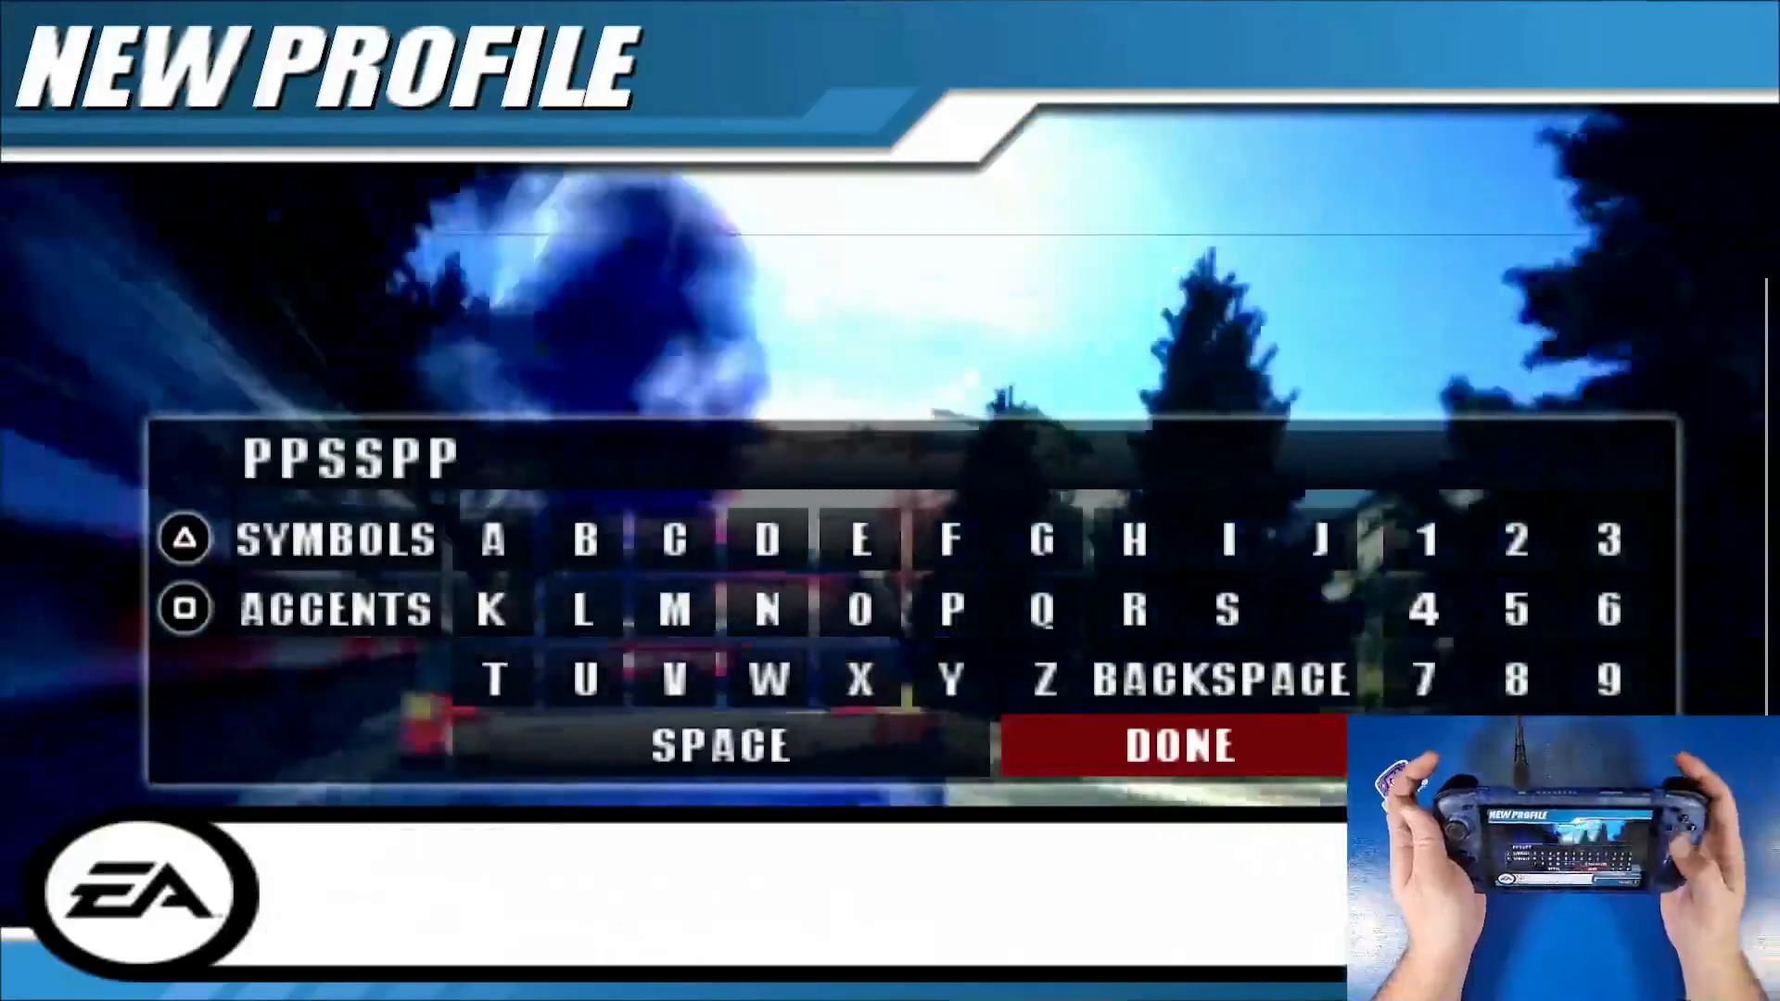
key("Escape")
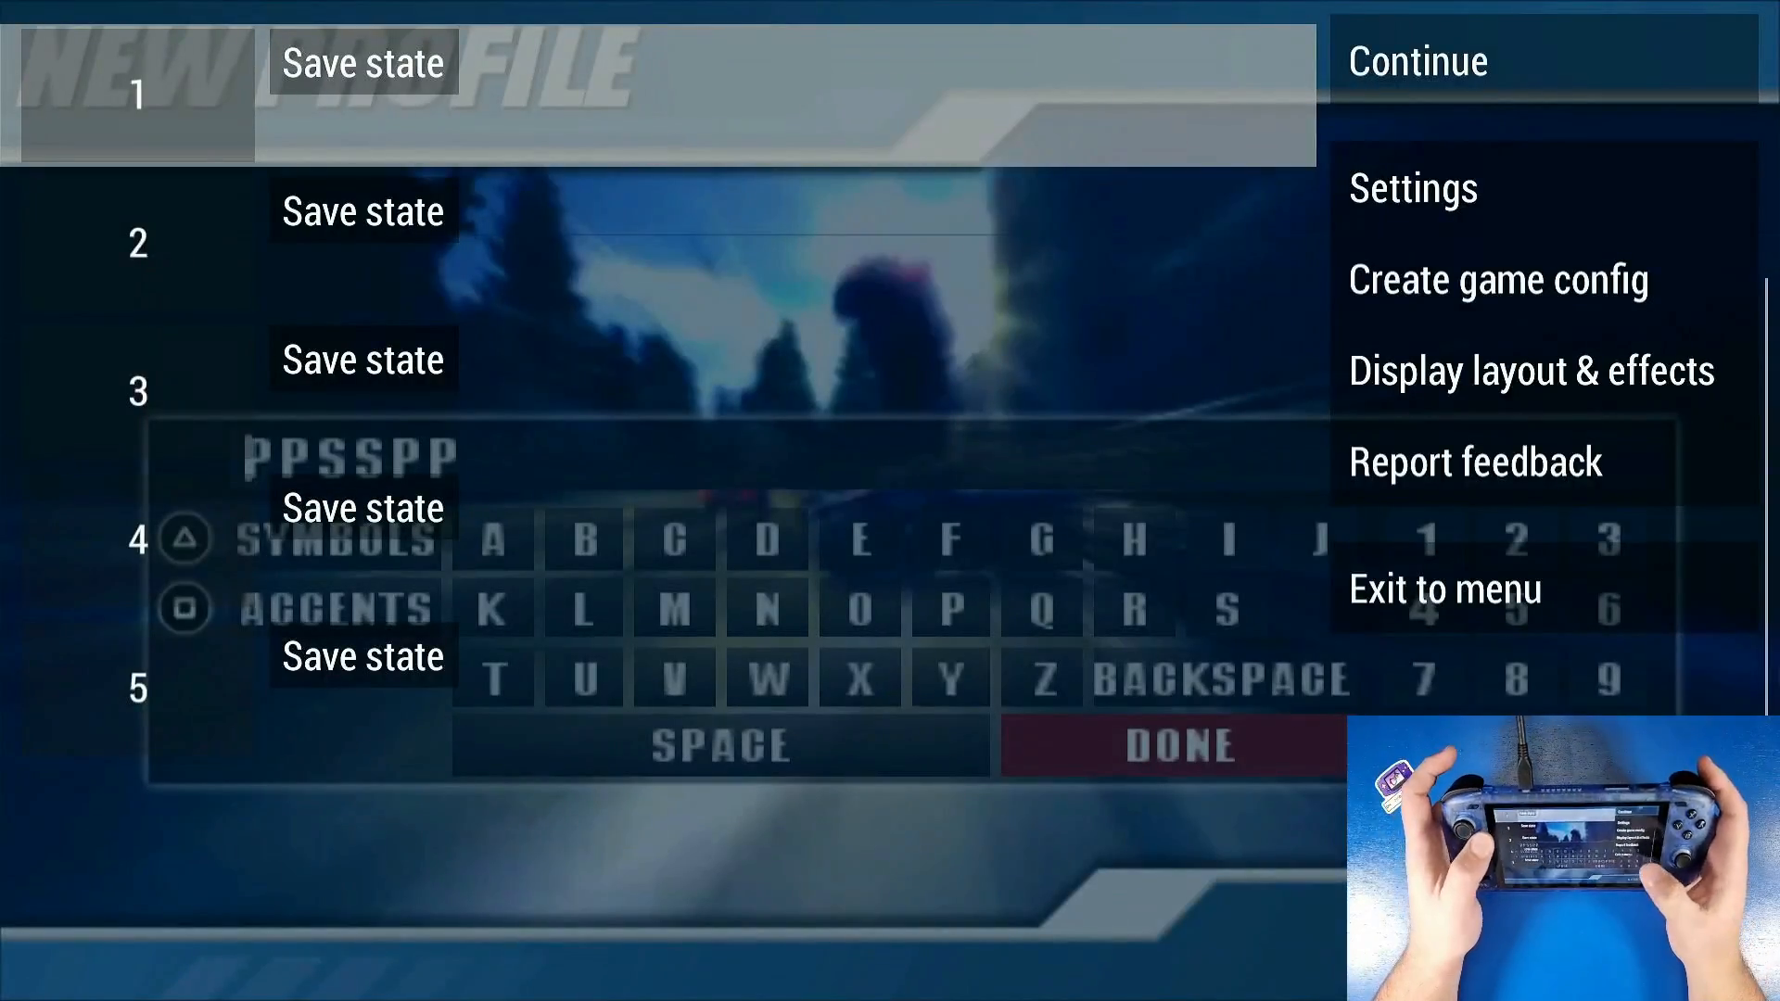
left_click(364, 64)
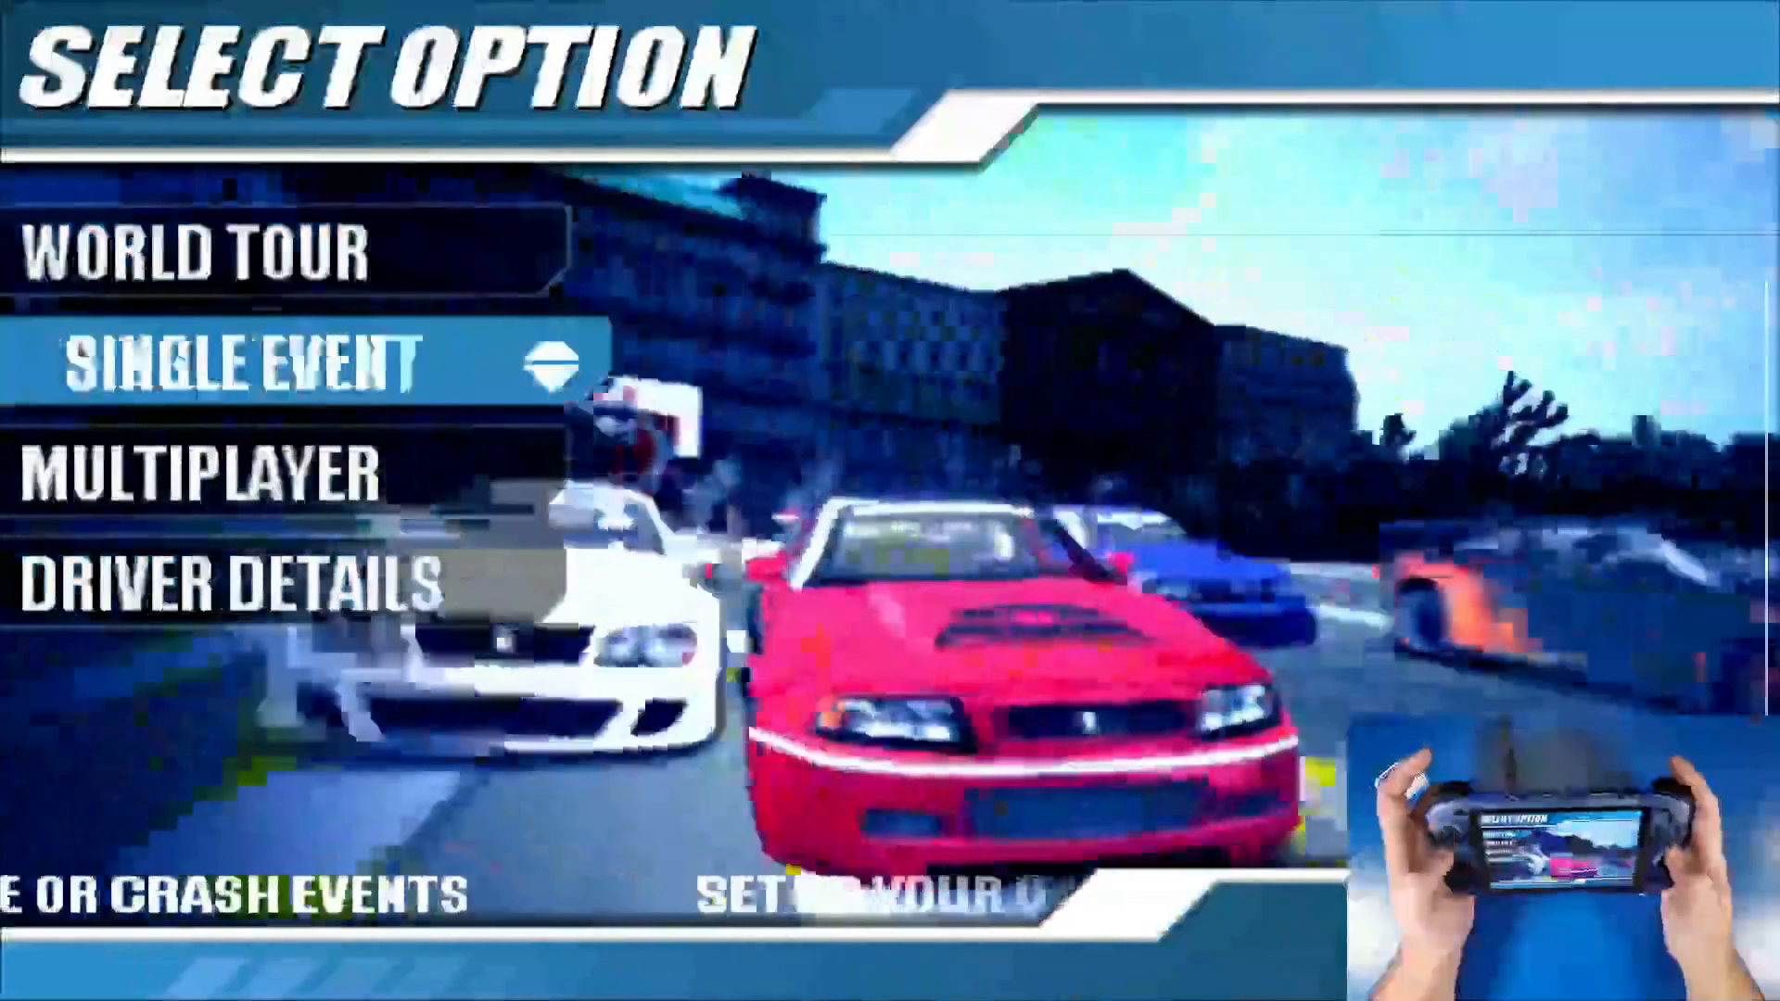
- Enter Single Event and pick Time Attack to reach car selection
left_click(239, 364)
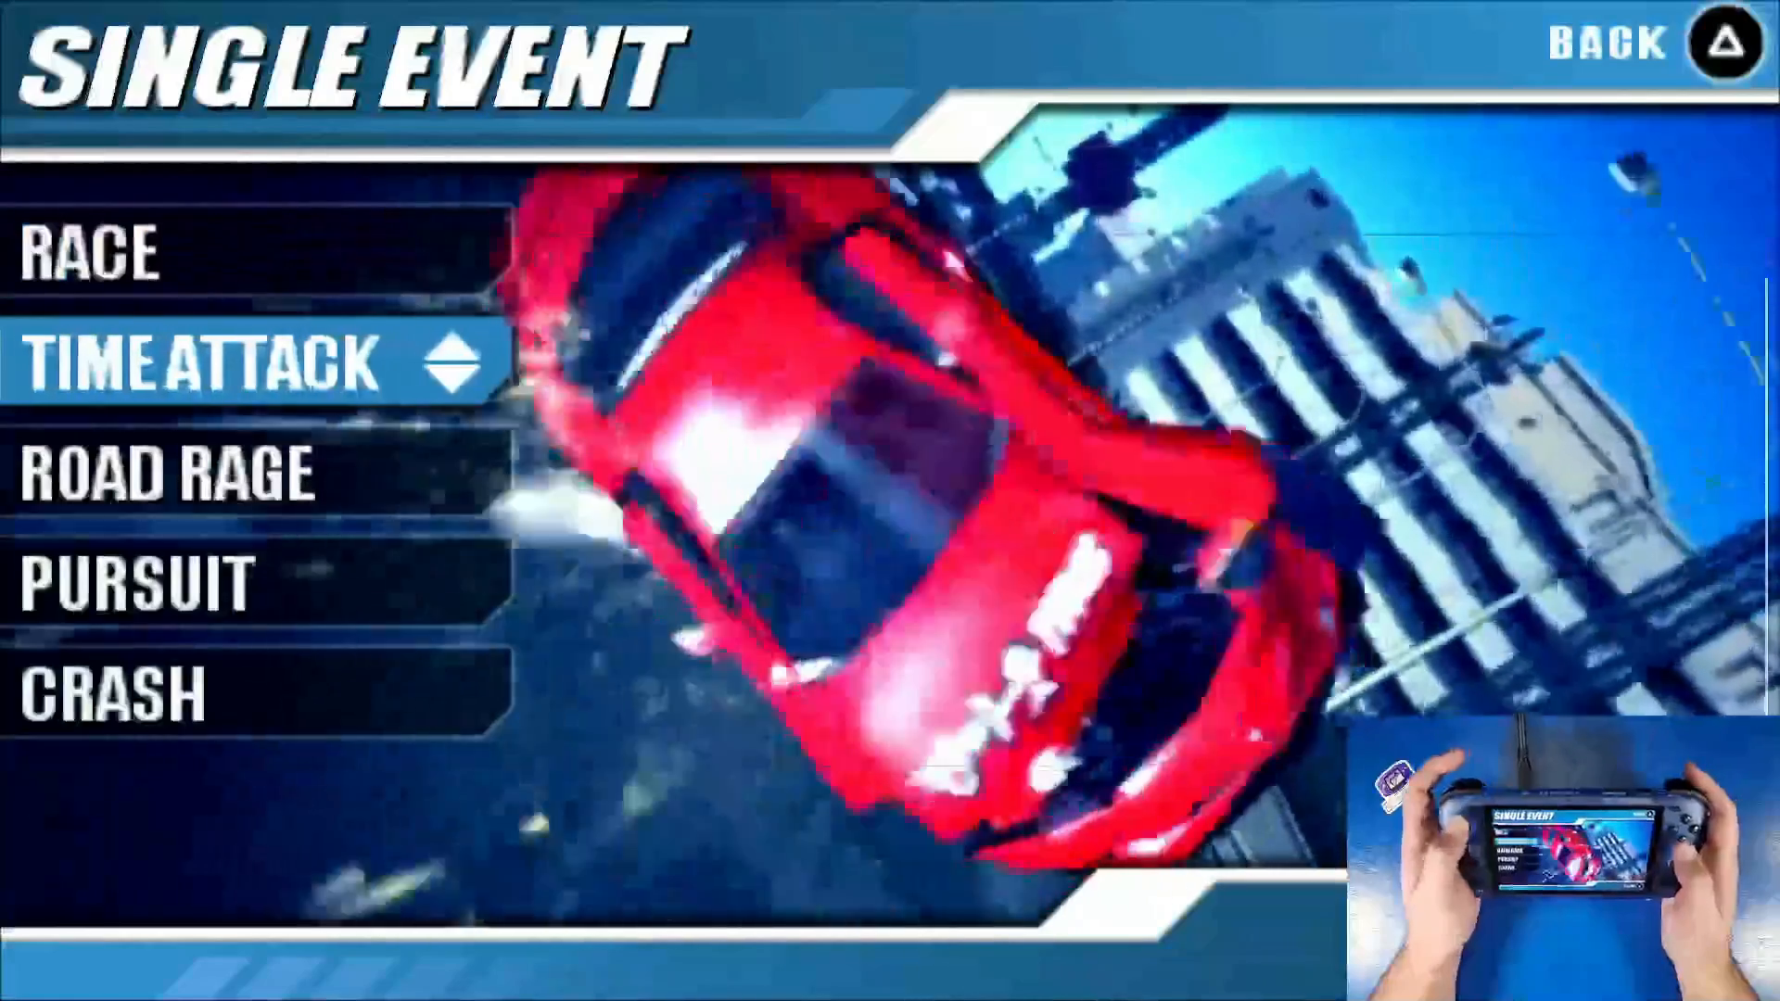
left_click(226, 362)
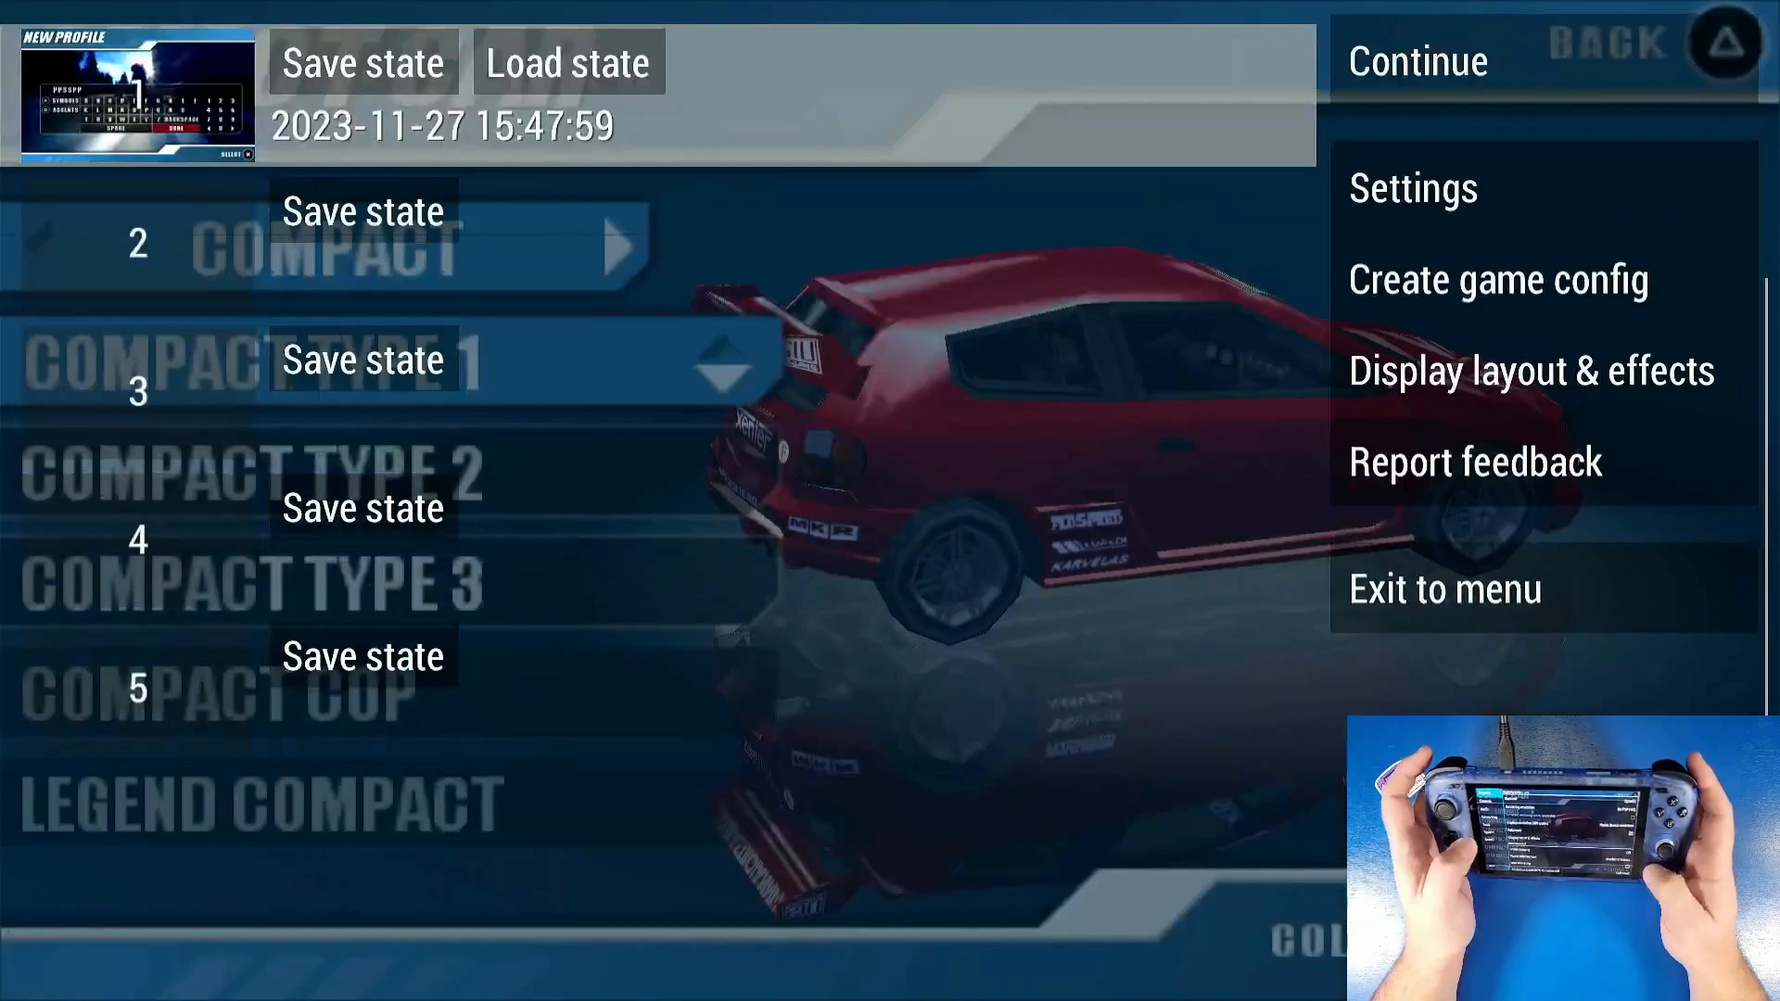
- Show the in-game Graphics settings with rendering resolution at 8x PSP (4K)
left_click(1416, 62)
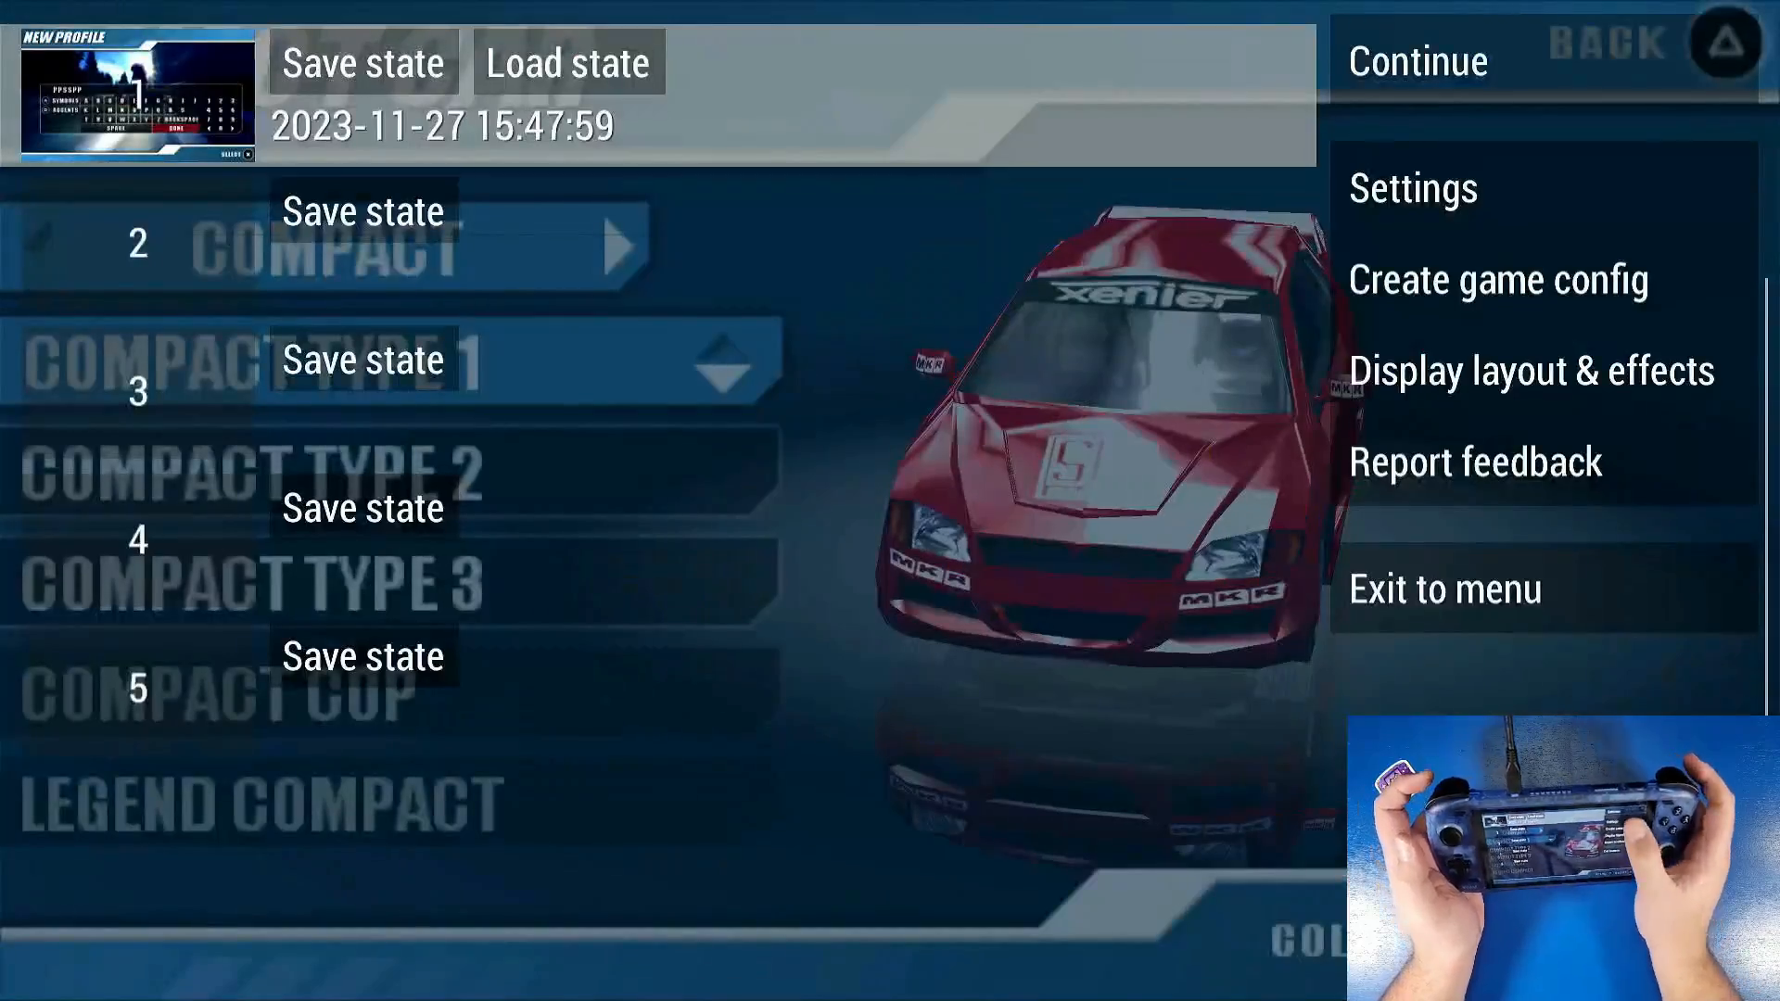
left_click(1409, 189)
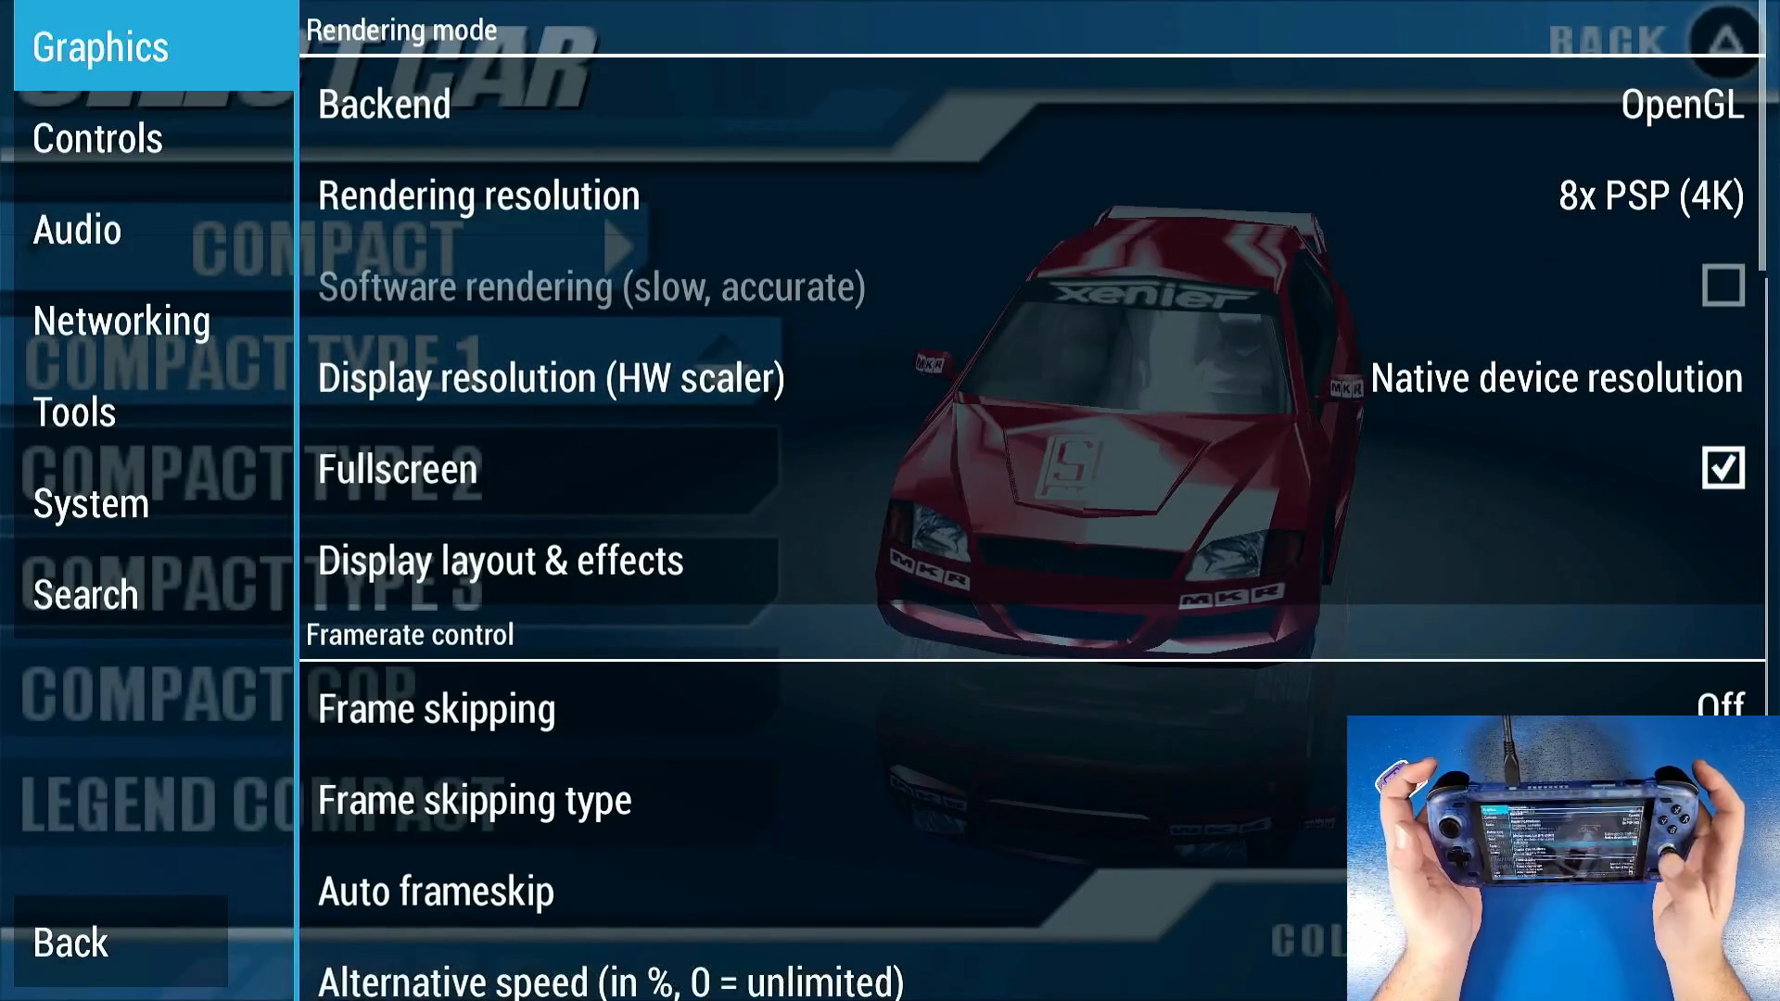